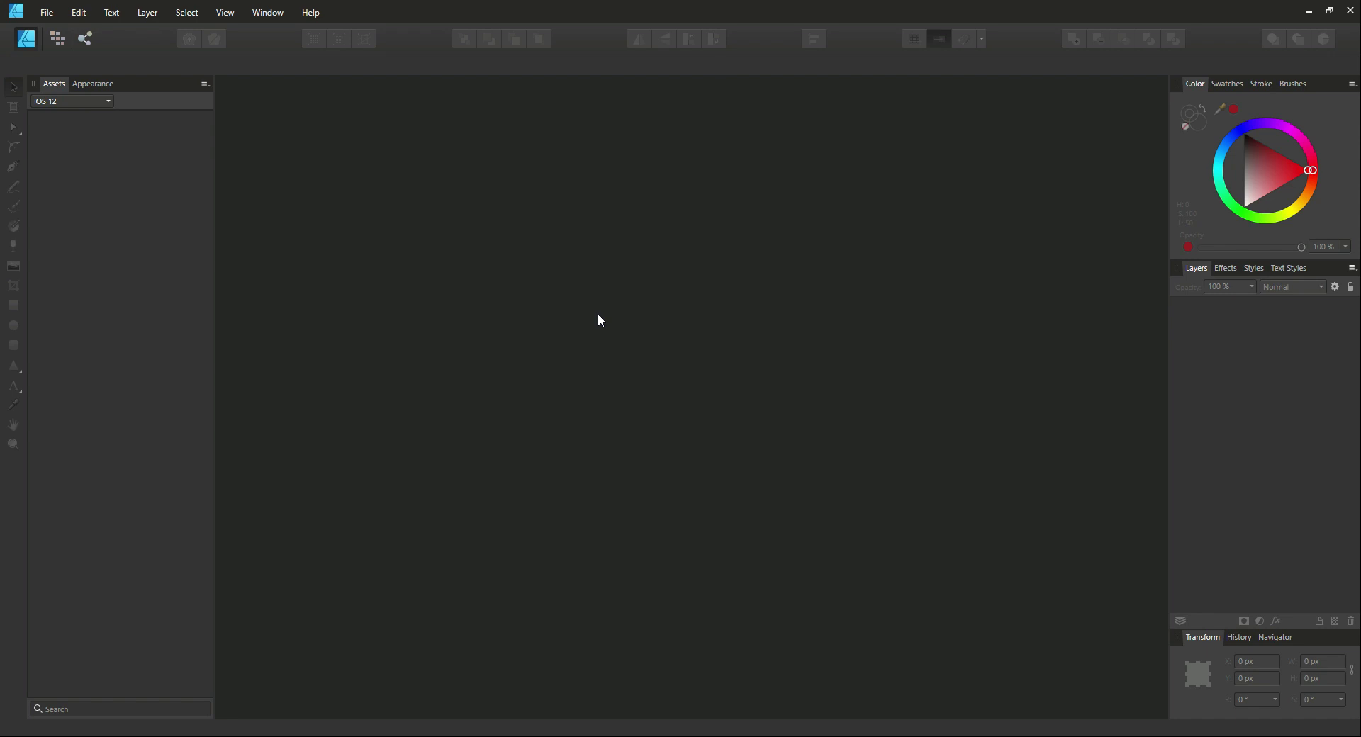
{"action": "mouse_move", "coordinate": [587, 320]}
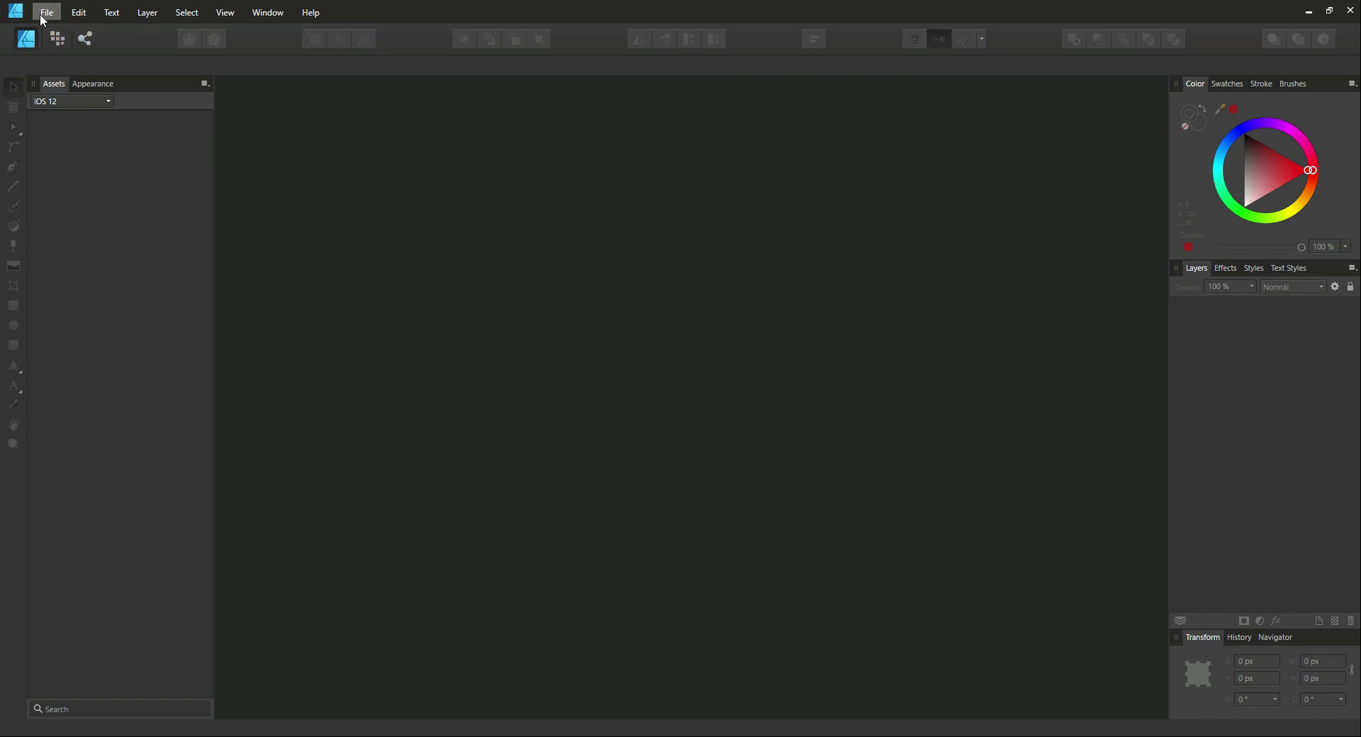
Open Minecraft Quest.png from the Pictures folder through File > Open.
{"action": "left_click", "coordinate": [46, 12]}
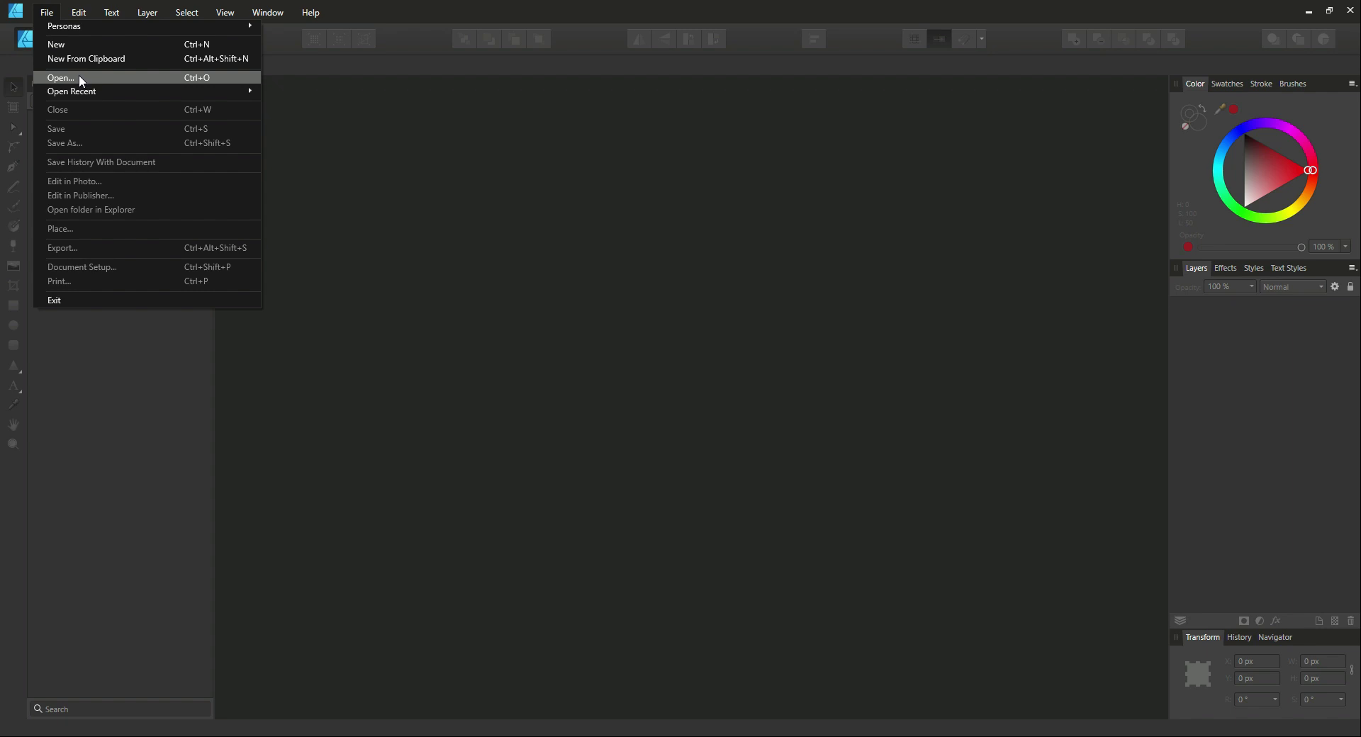
{"action": "left_click", "coordinate": [61, 78]}
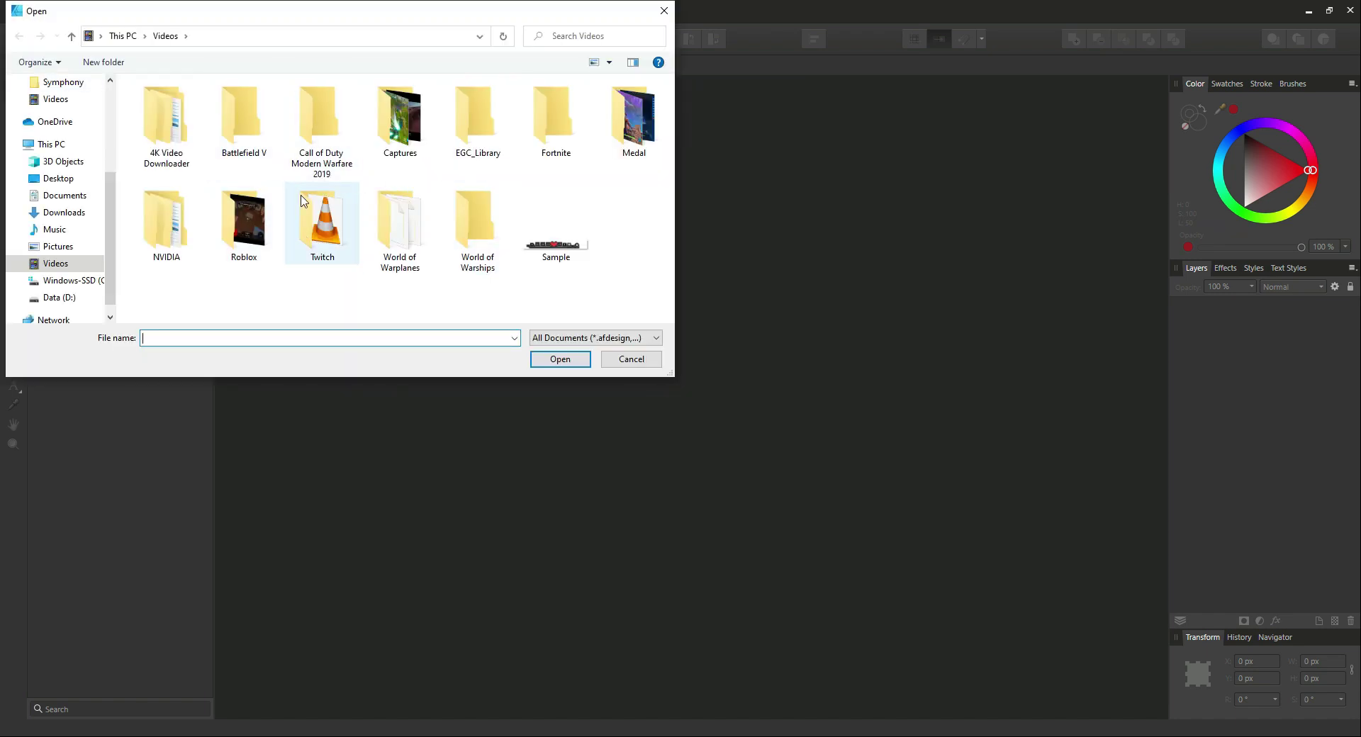
{"action": "left_click", "coordinate": [59, 247]}
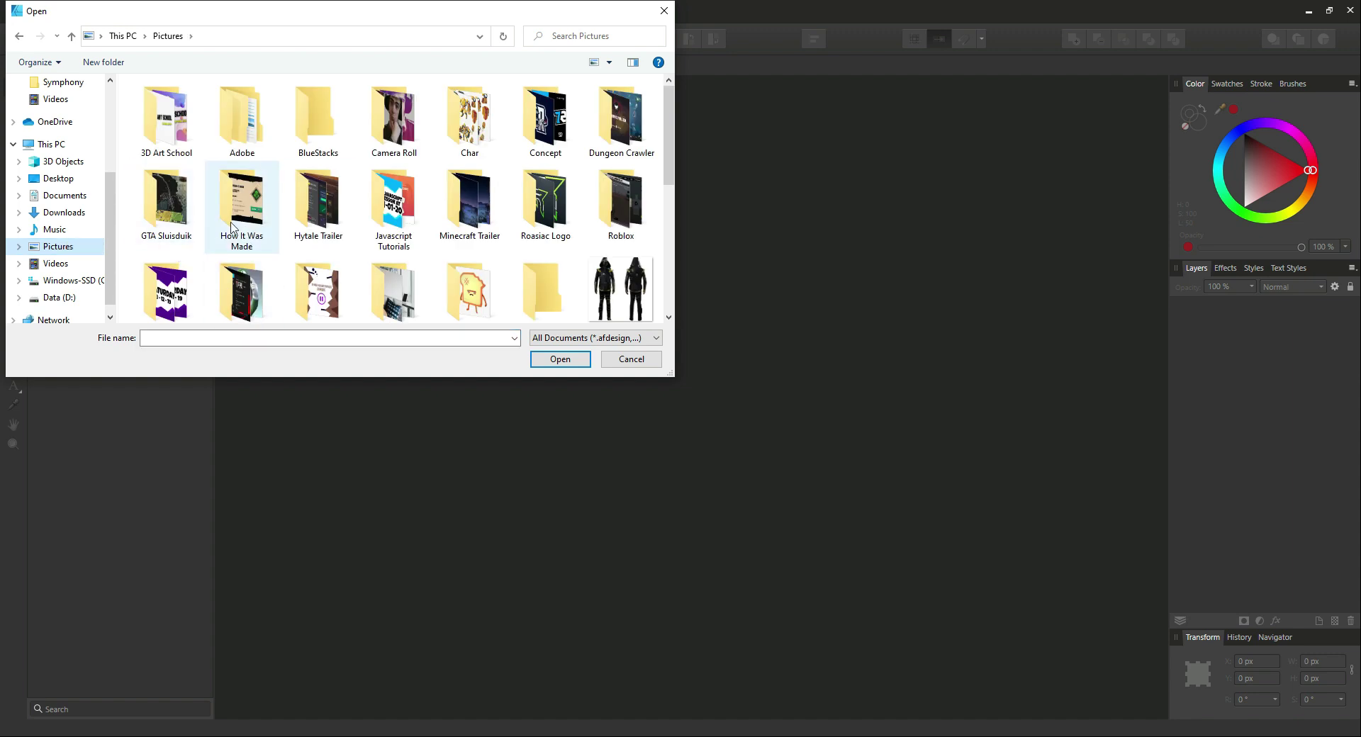
{"action": "double_click", "coordinate": [241, 197]}
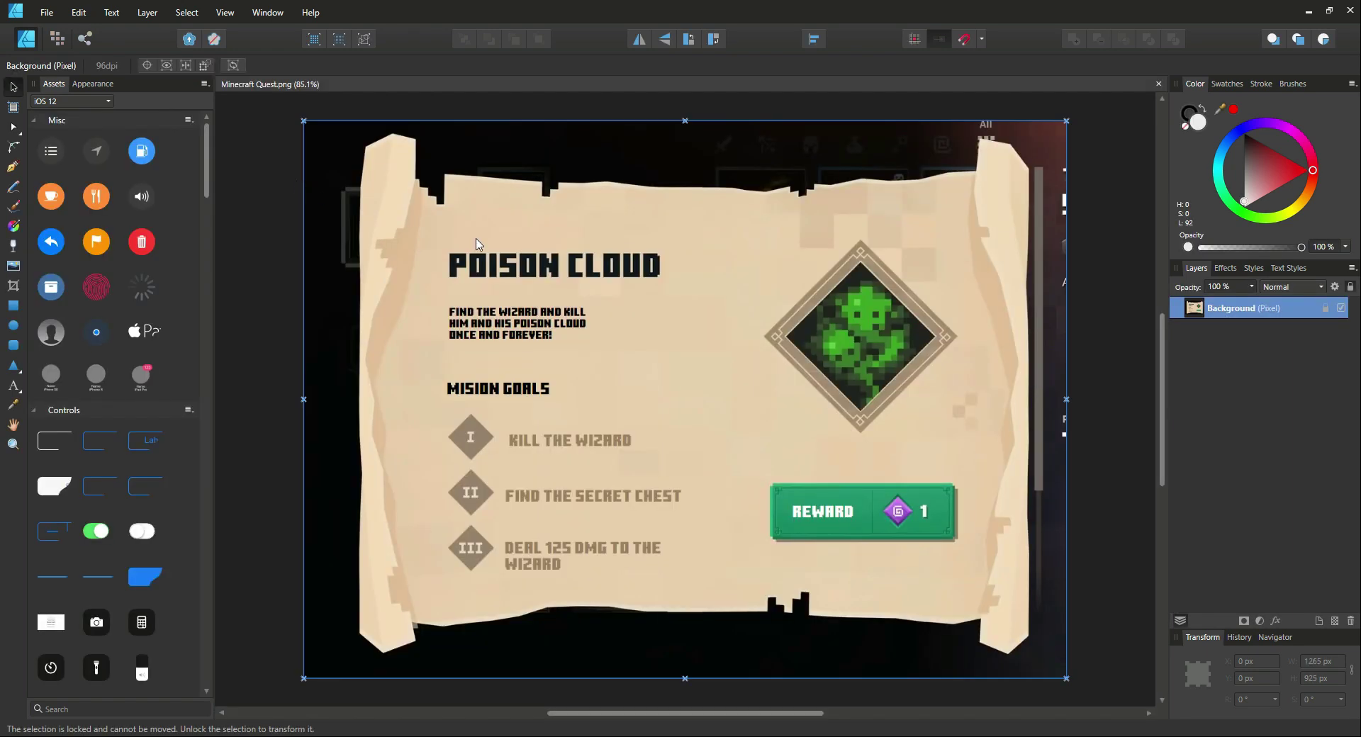
{"action": "mouse_move", "coordinate": [295, 193]}
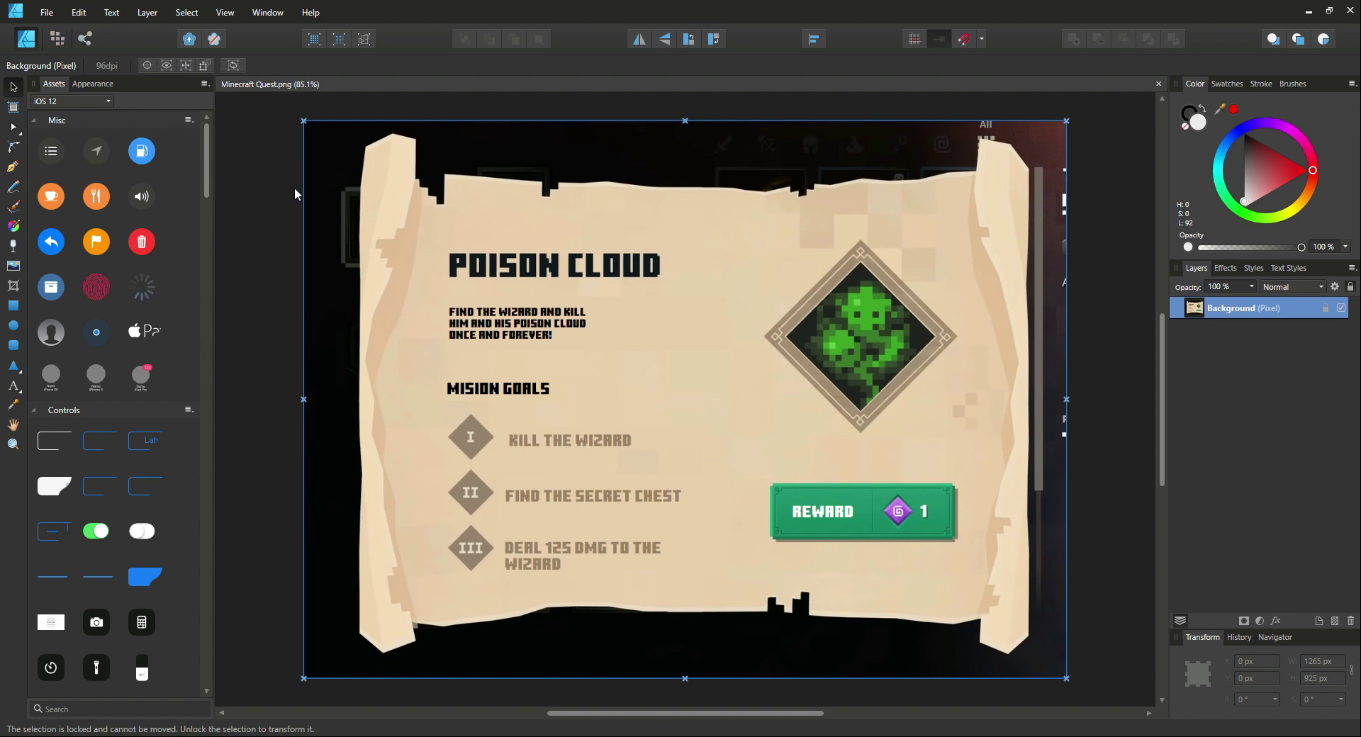
{"action": "mouse_move", "coordinate": [441, 251]}
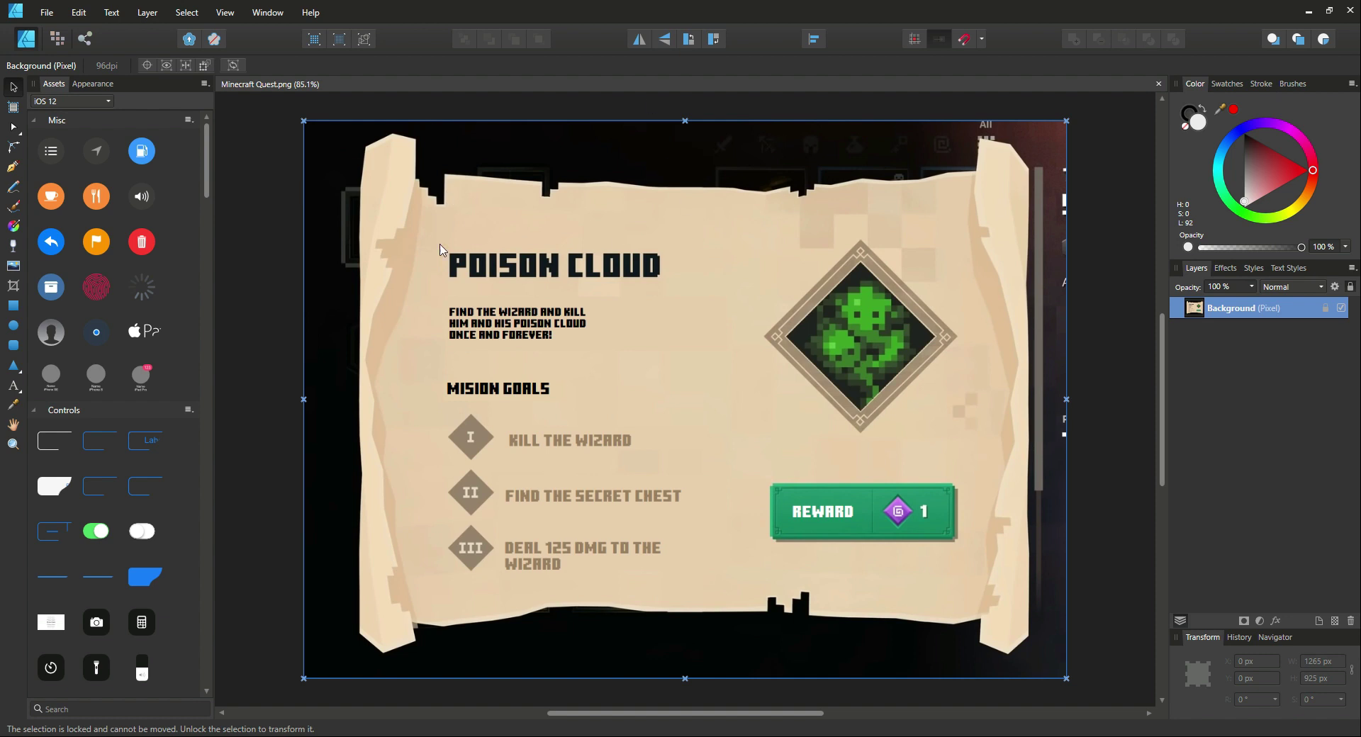
{"action": "mouse_move", "coordinate": [738, 269]}
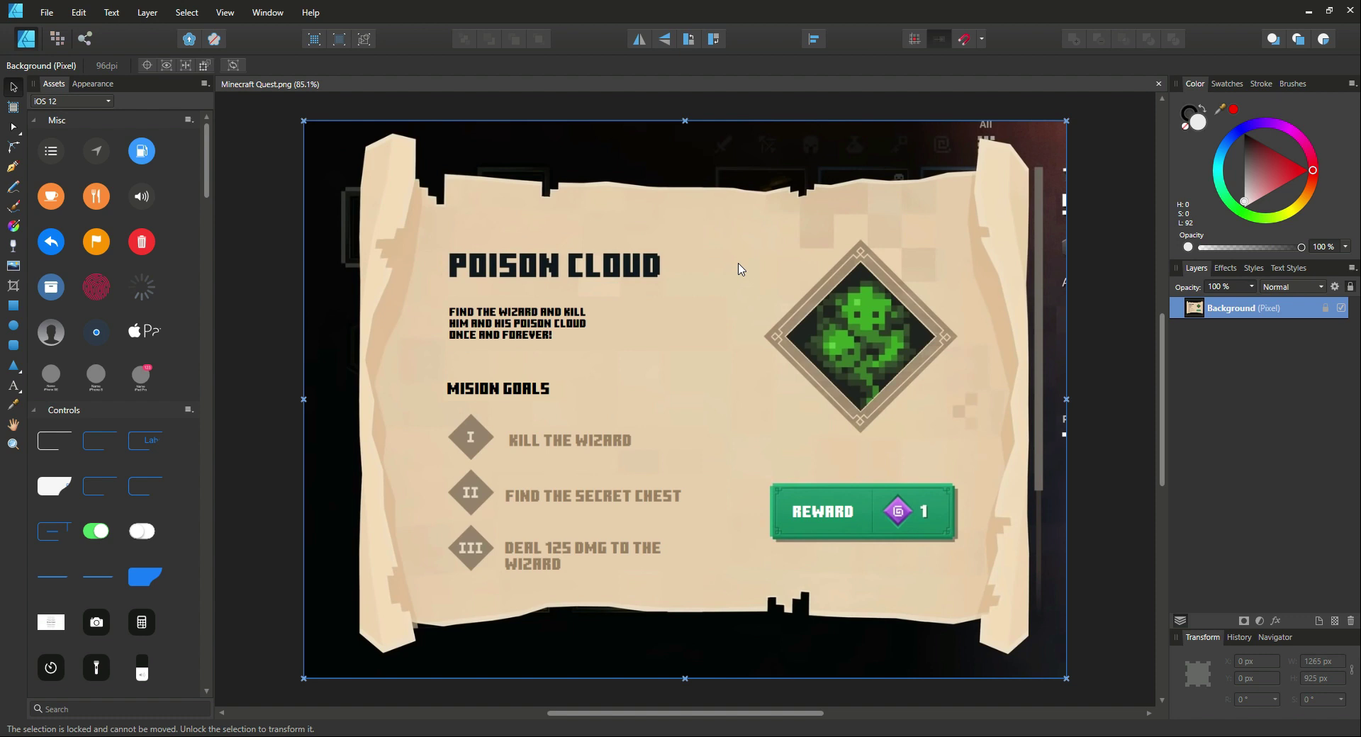
{"action": "mouse_move", "coordinate": [583, 241]}
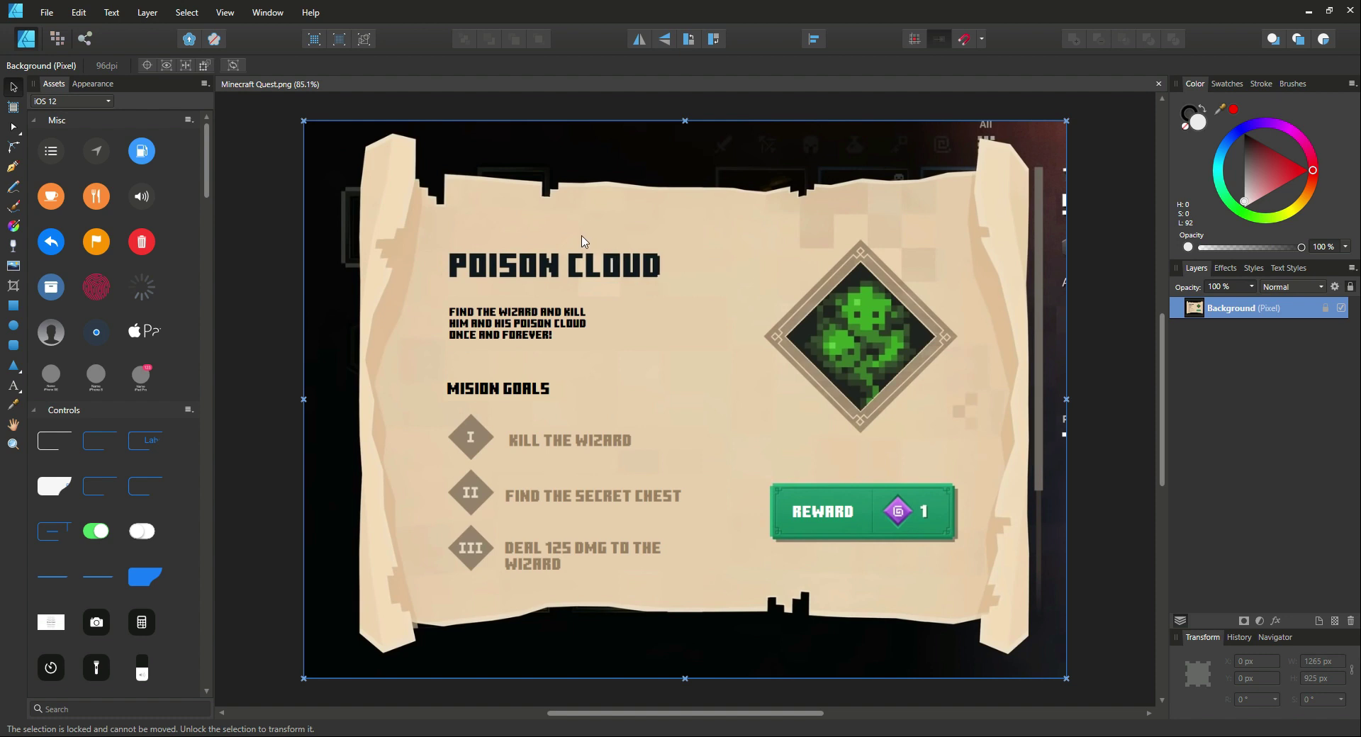
{"action": "mouse_move", "coordinate": [554, 251]}
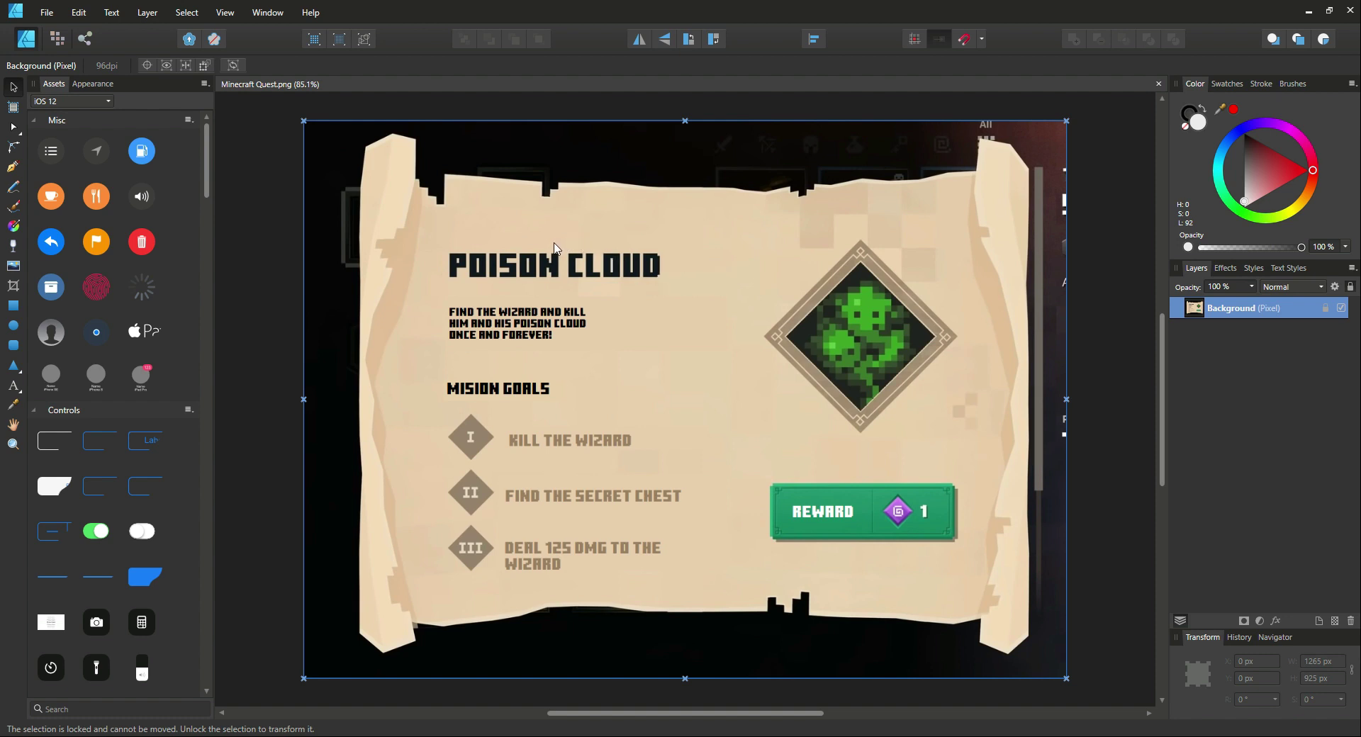
{"action": "mouse_move", "coordinate": [546, 246]}
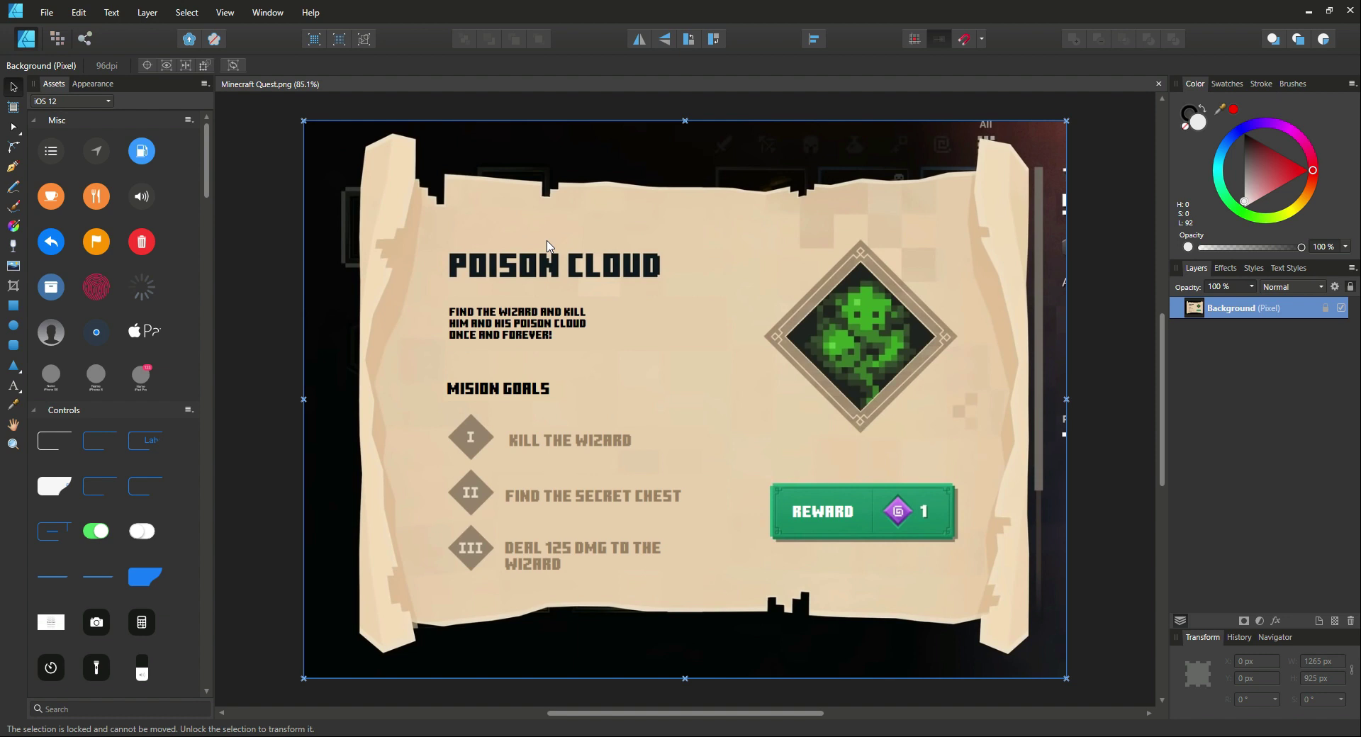
{"action": "mouse_move", "coordinate": [480, 231]}
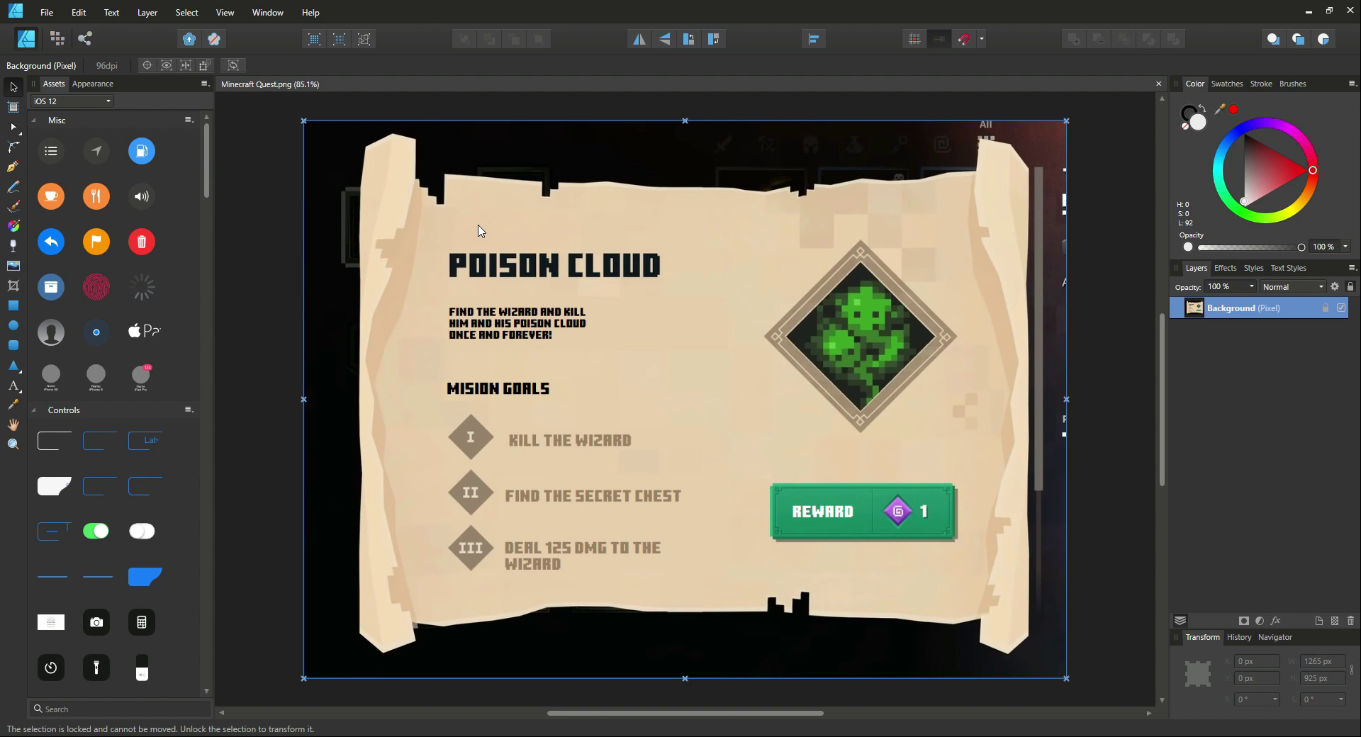
{"action": "mouse_move", "coordinate": [948, 329]}
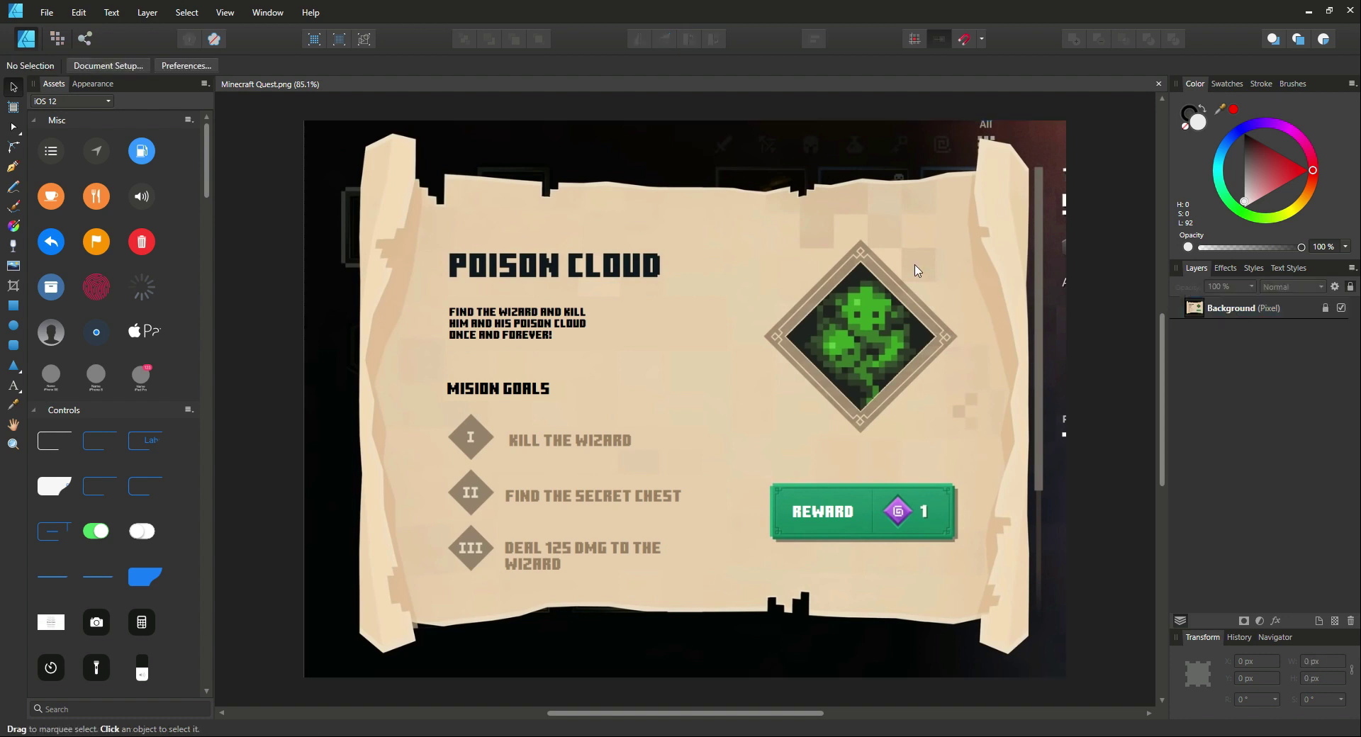
{"action": "mouse_move", "coordinate": [12, 170]}
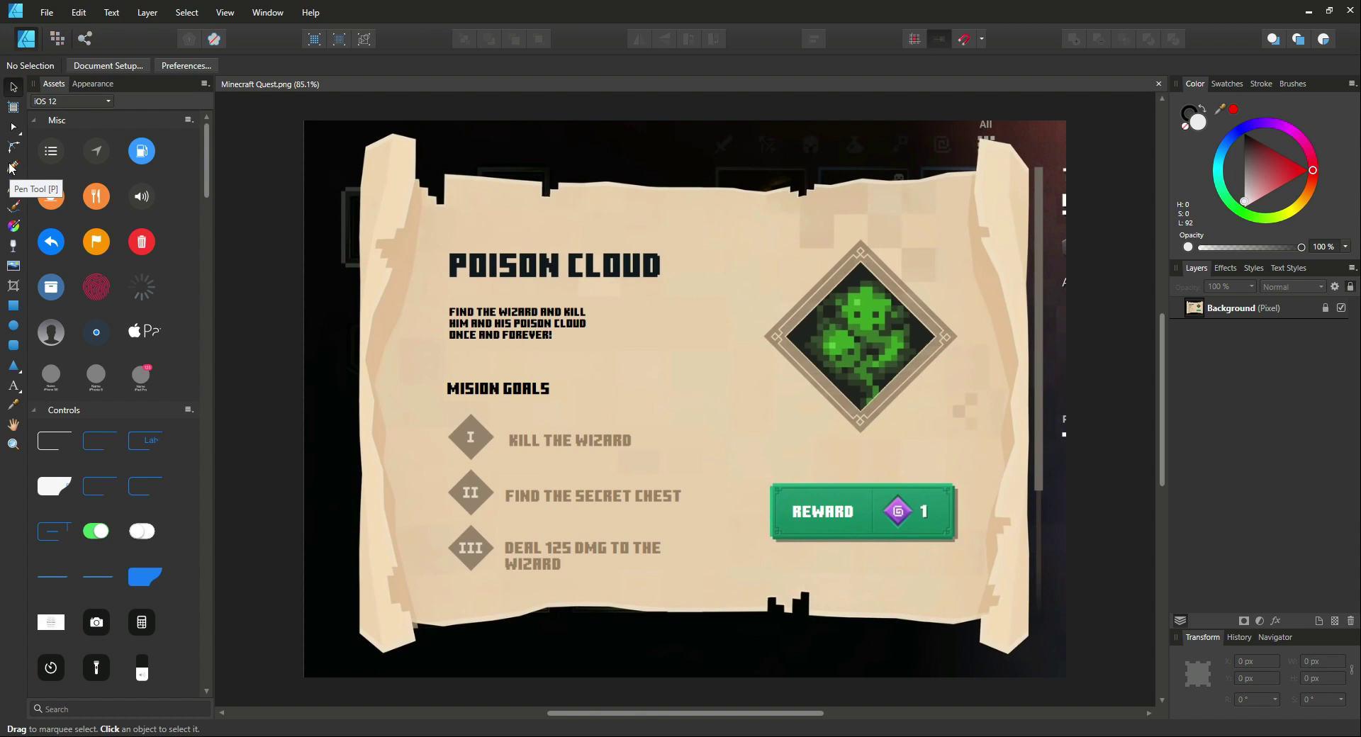
Cycle through the Pen, Node and Color Picker tools, ending on the Color Picker.
{"action": "left_click", "coordinate": [12, 168]}
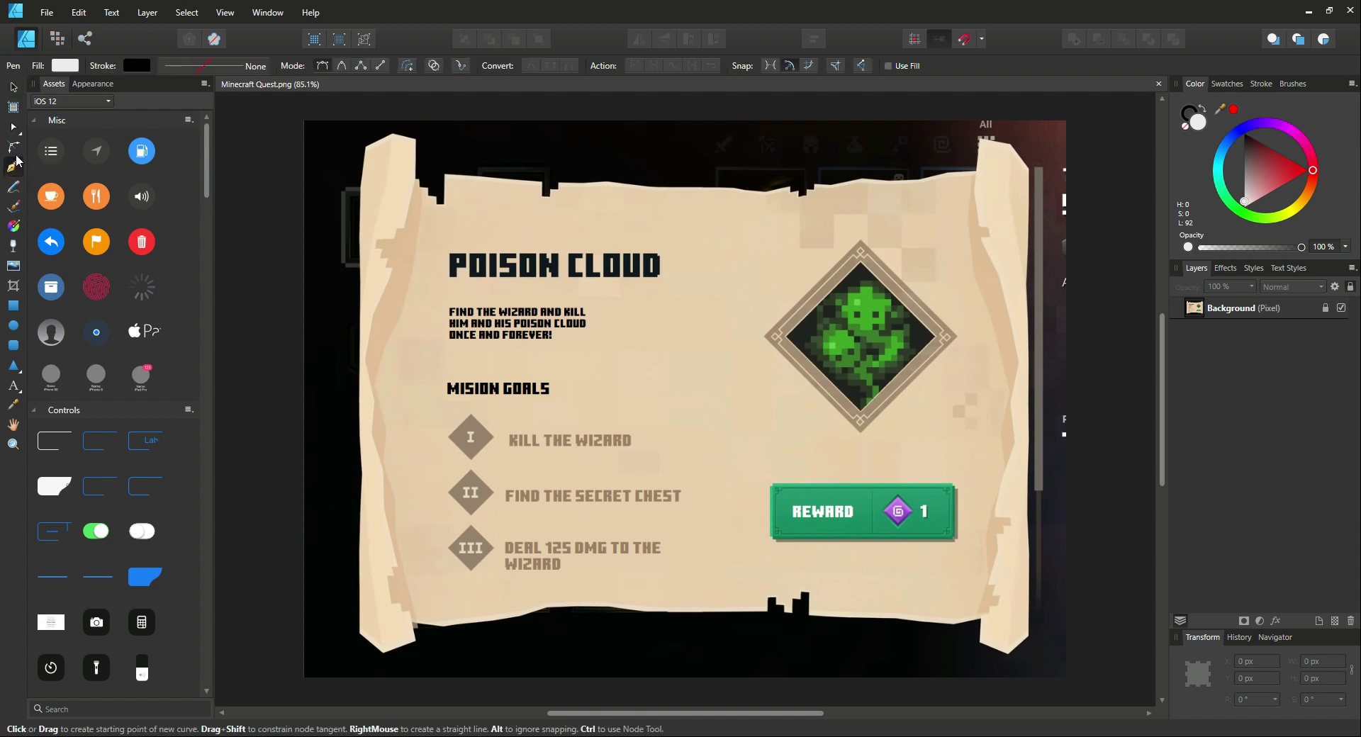
{"action": "mouse_move", "coordinate": [12, 128]}
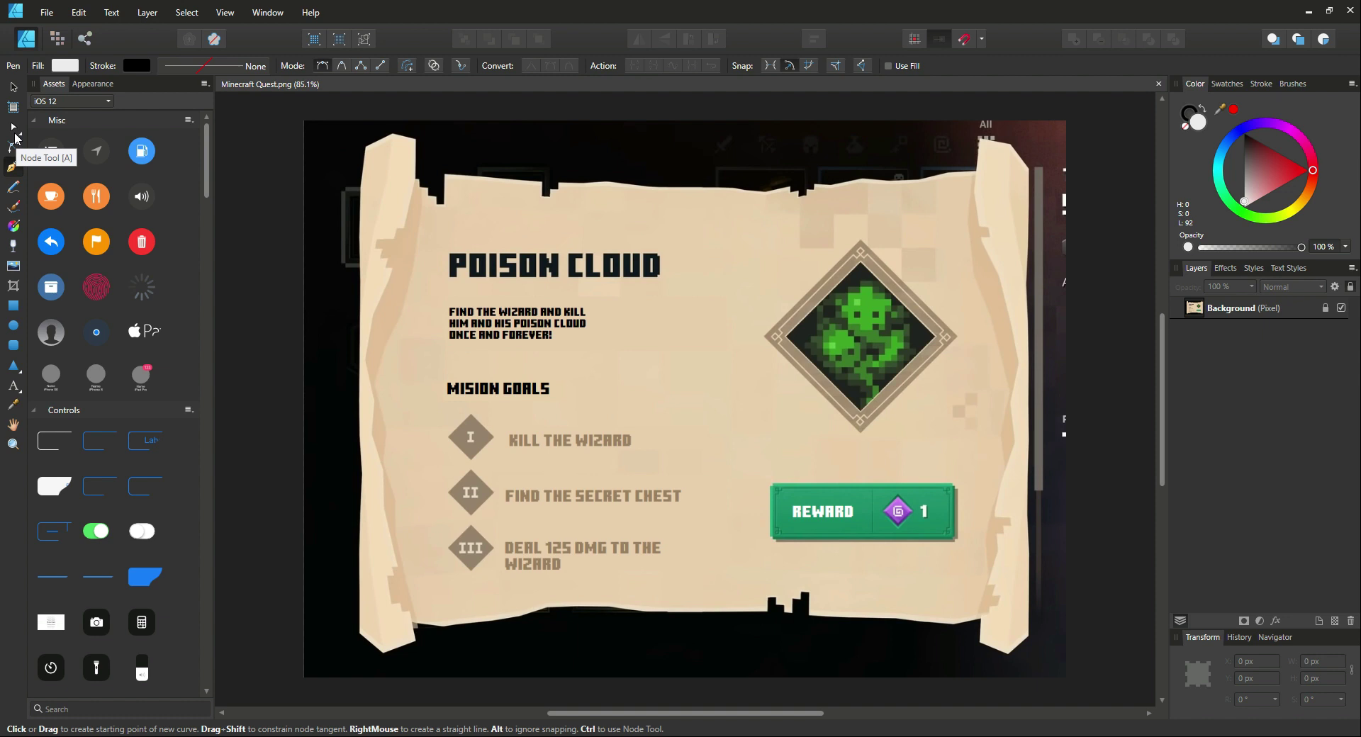
{"action": "left_click", "coordinate": [13, 126]}
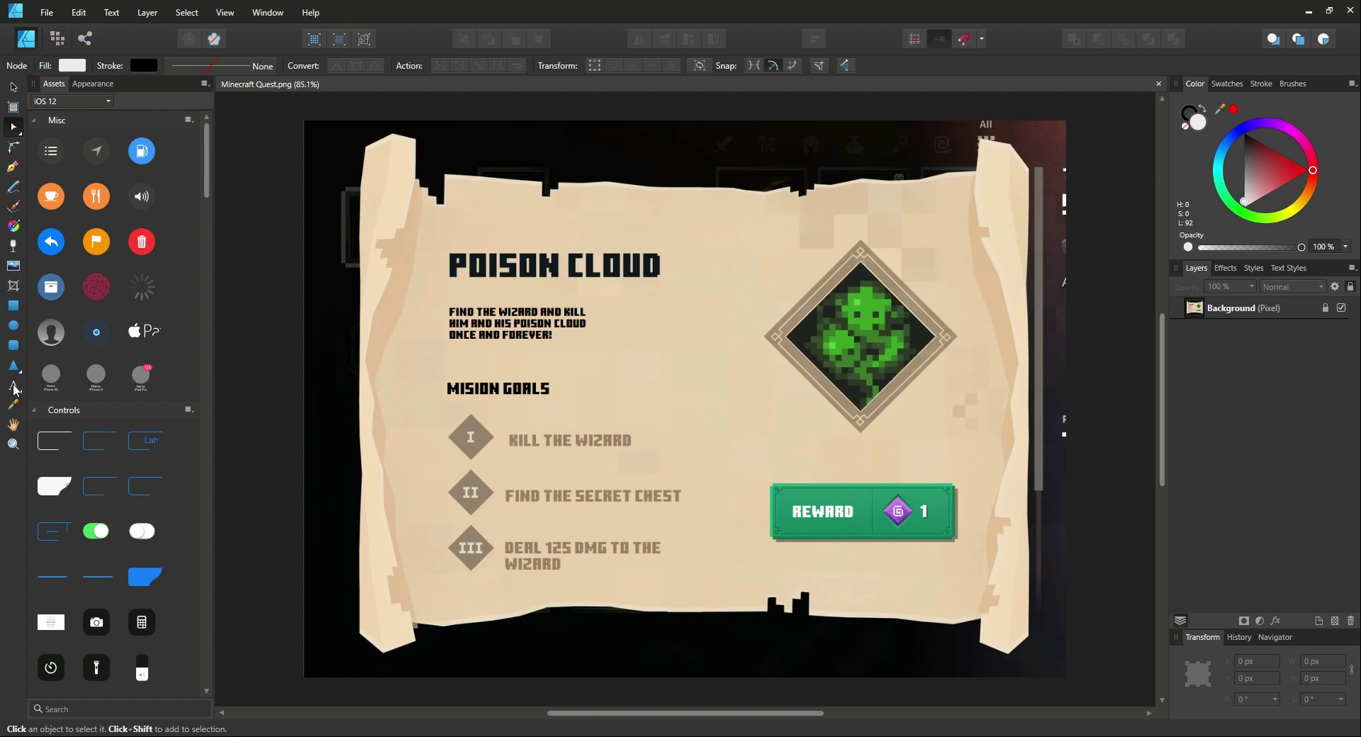
{"action": "mouse_move", "coordinate": [13, 409]}
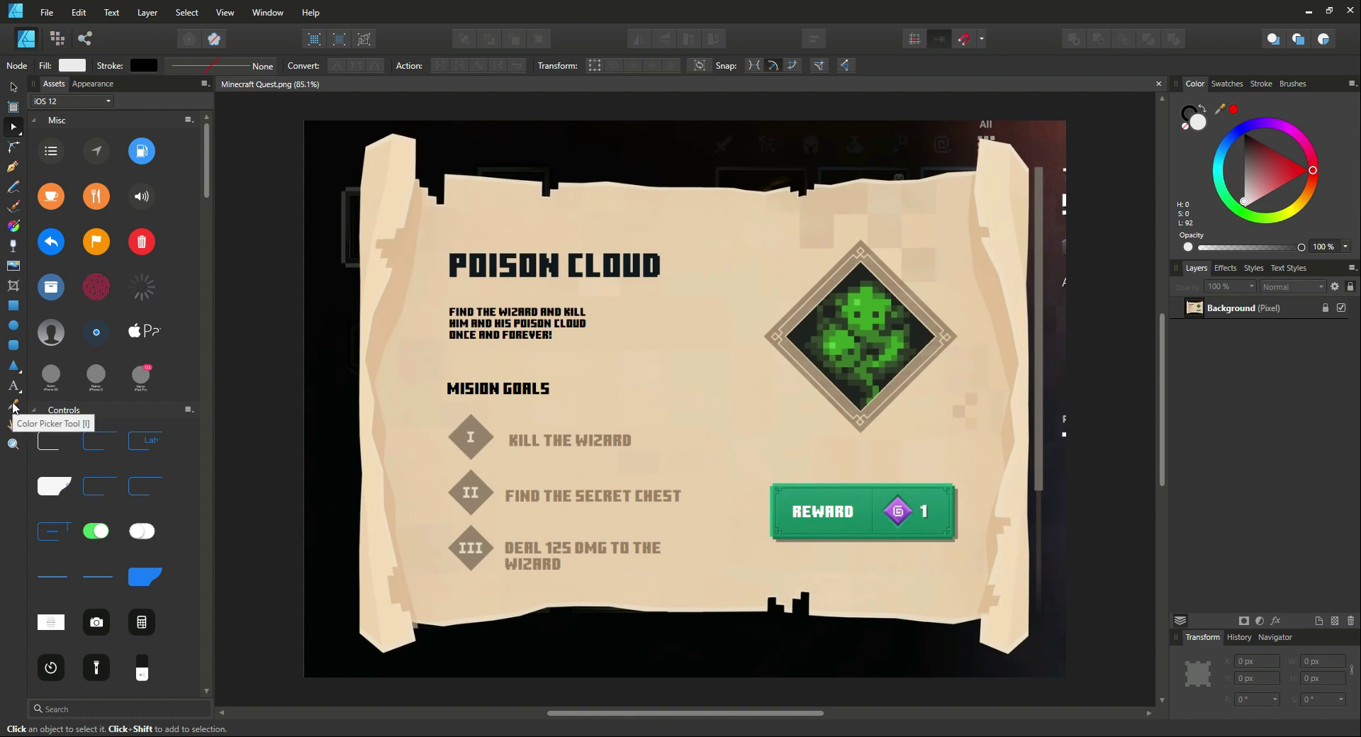
{"action": "left_click", "coordinate": [13, 406]}
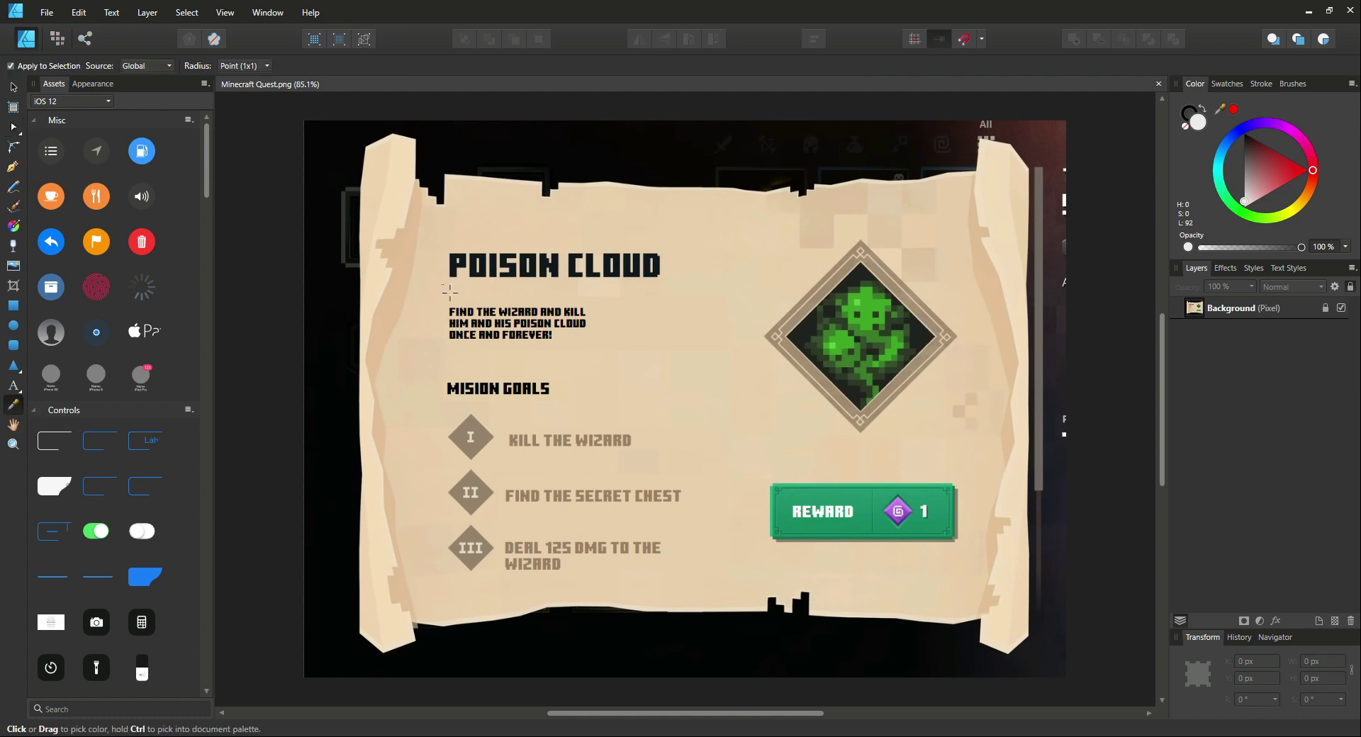
{"action": "mouse_move", "coordinate": [364, 254]}
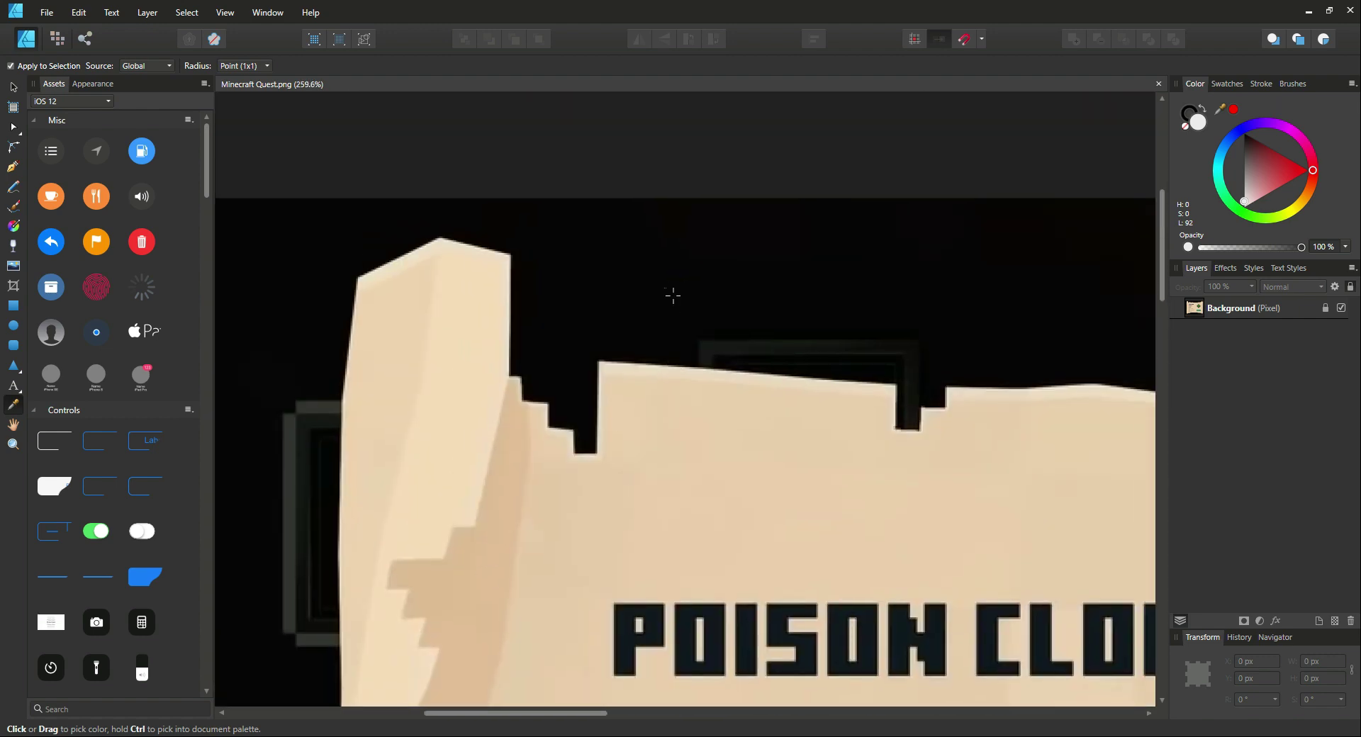
{"action": "mouse_move", "coordinate": [461, 359]}
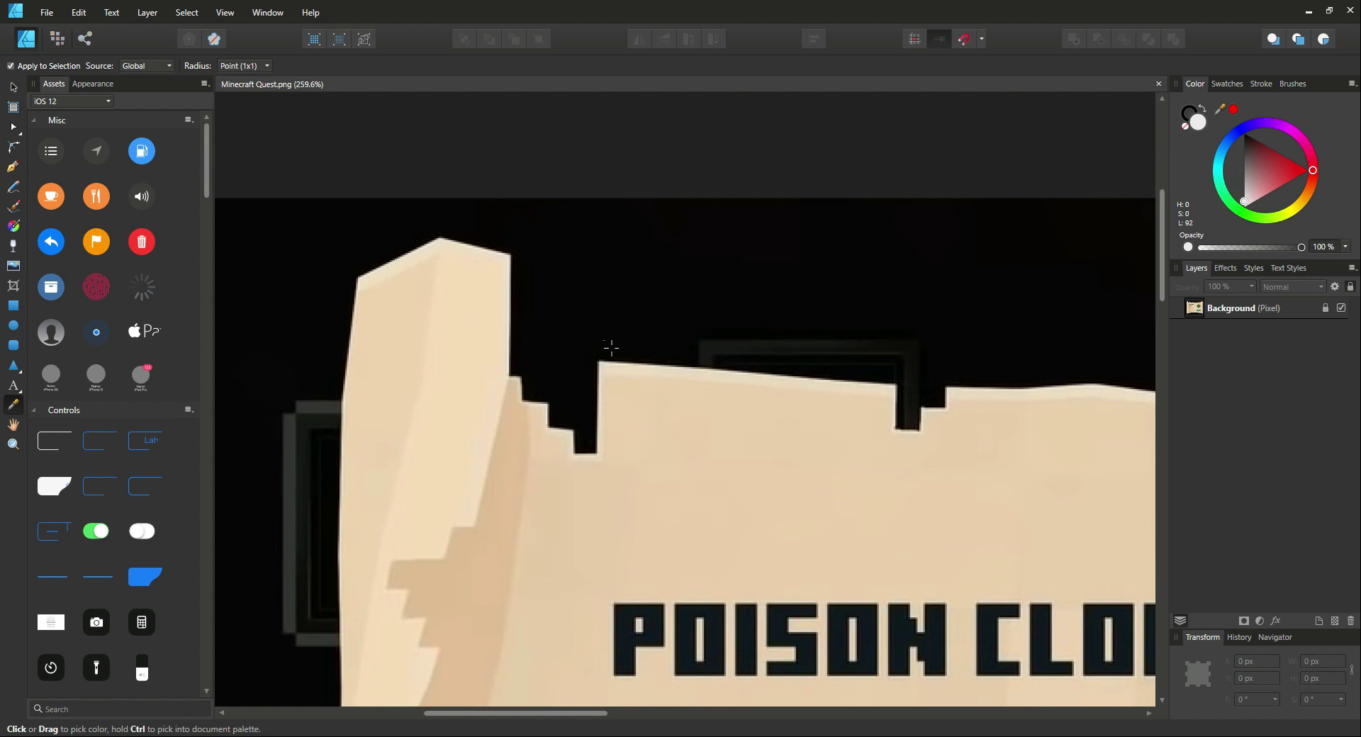
{"action": "mouse_move", "coordinate": [261, 276]}
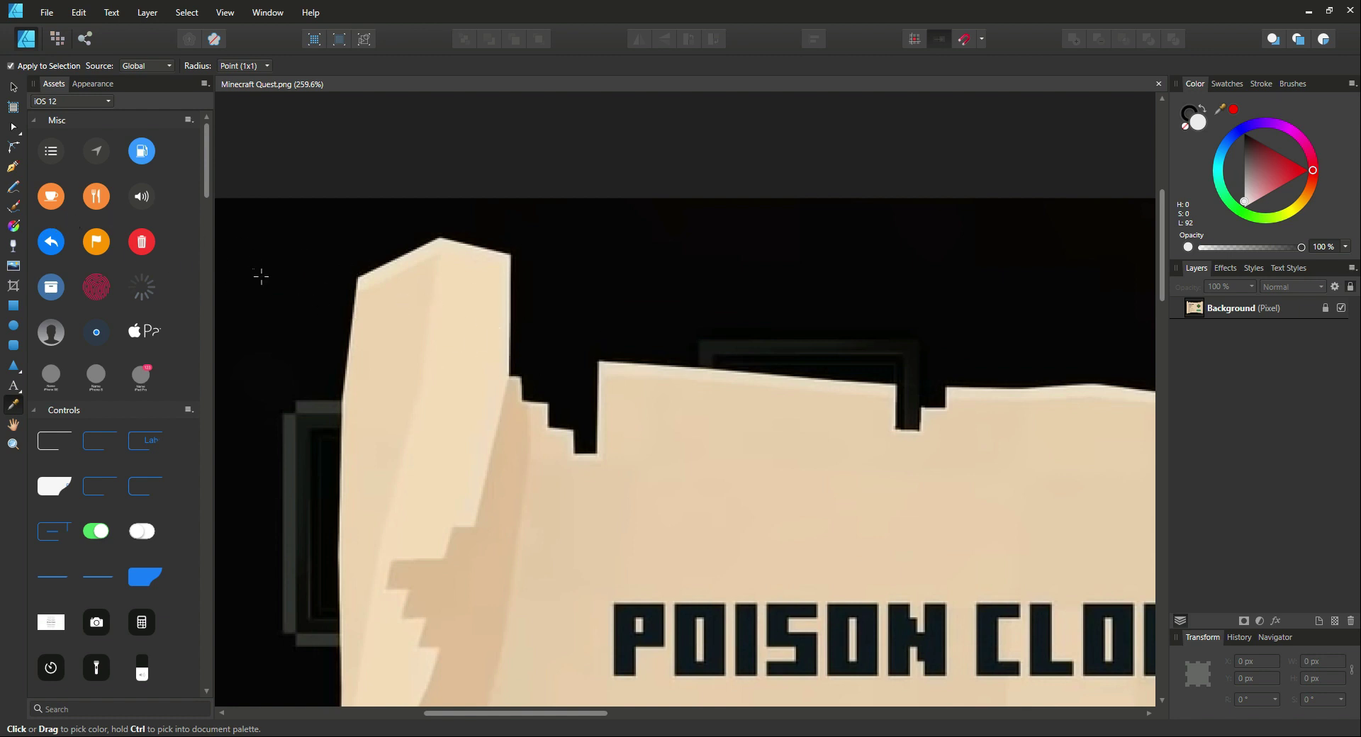
Select the Pen Tool for tracing the scroll's torn top edge.
{"action": "left_click", "coordinate": [12, 167]}
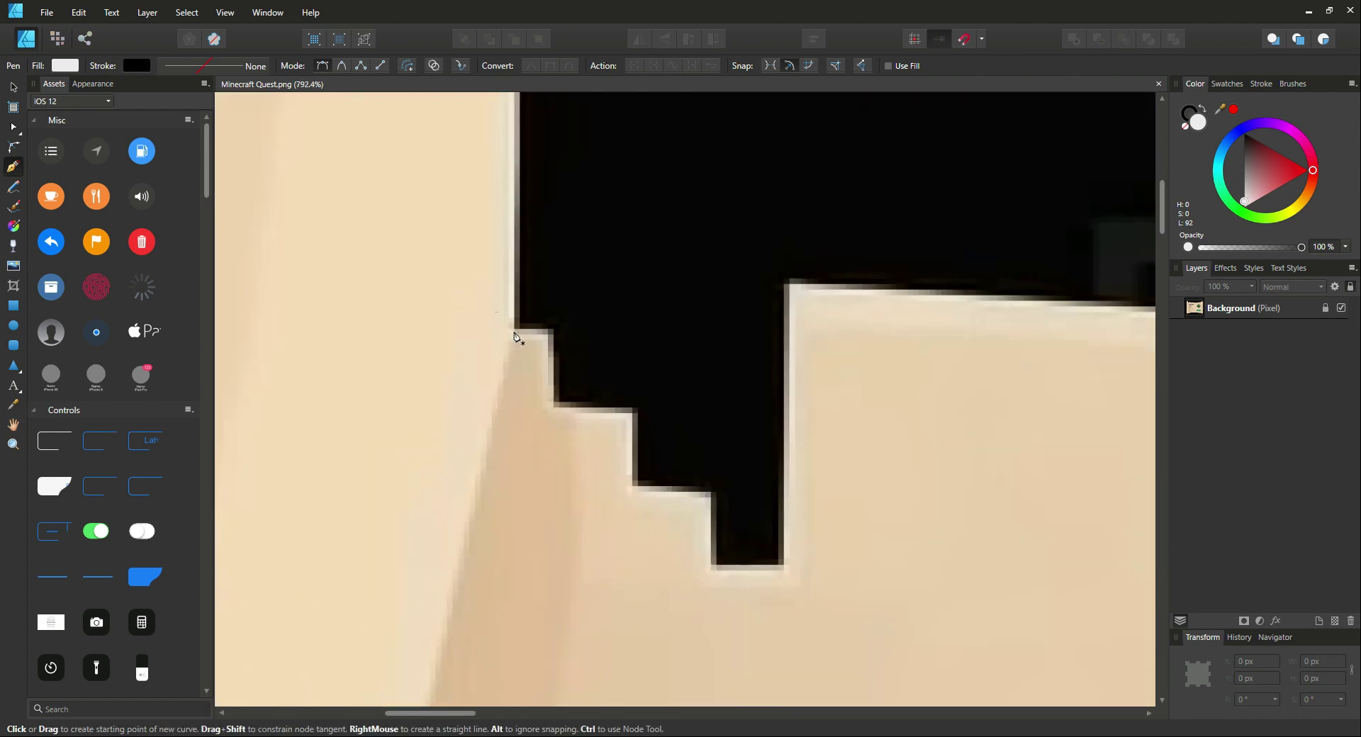
{"action": "mouse_move", "coordinate": [531, 333]}
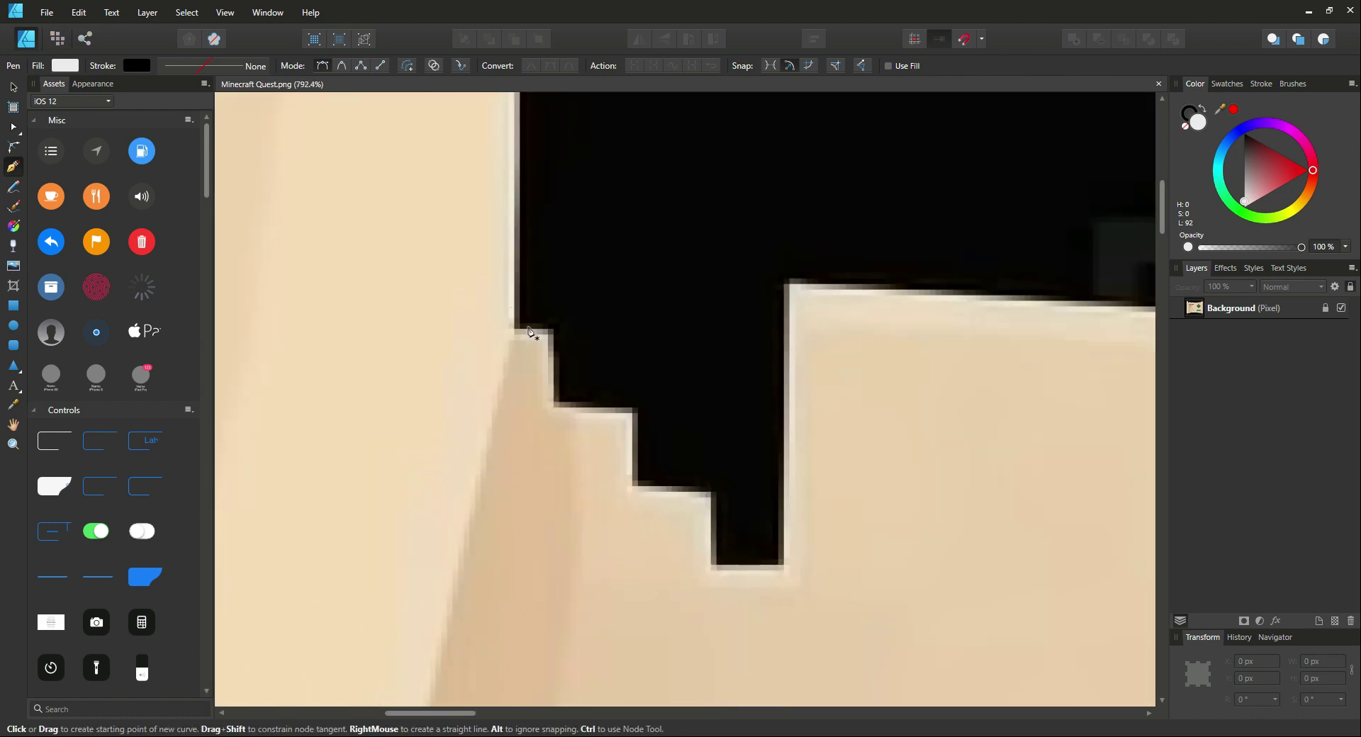
{"action": "mouse_move", "coordinate": [512, 337]}
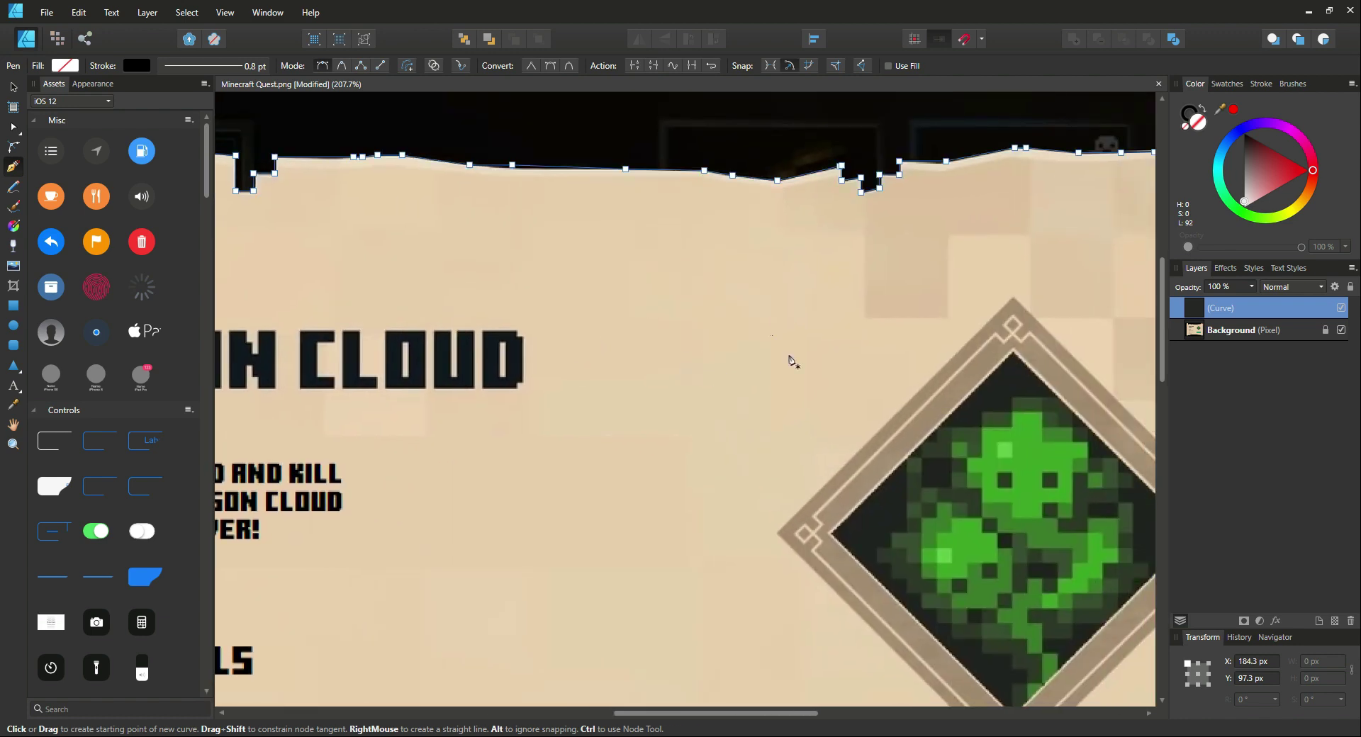
{"action": "mouse_move", "coordinate": [15, 128]}
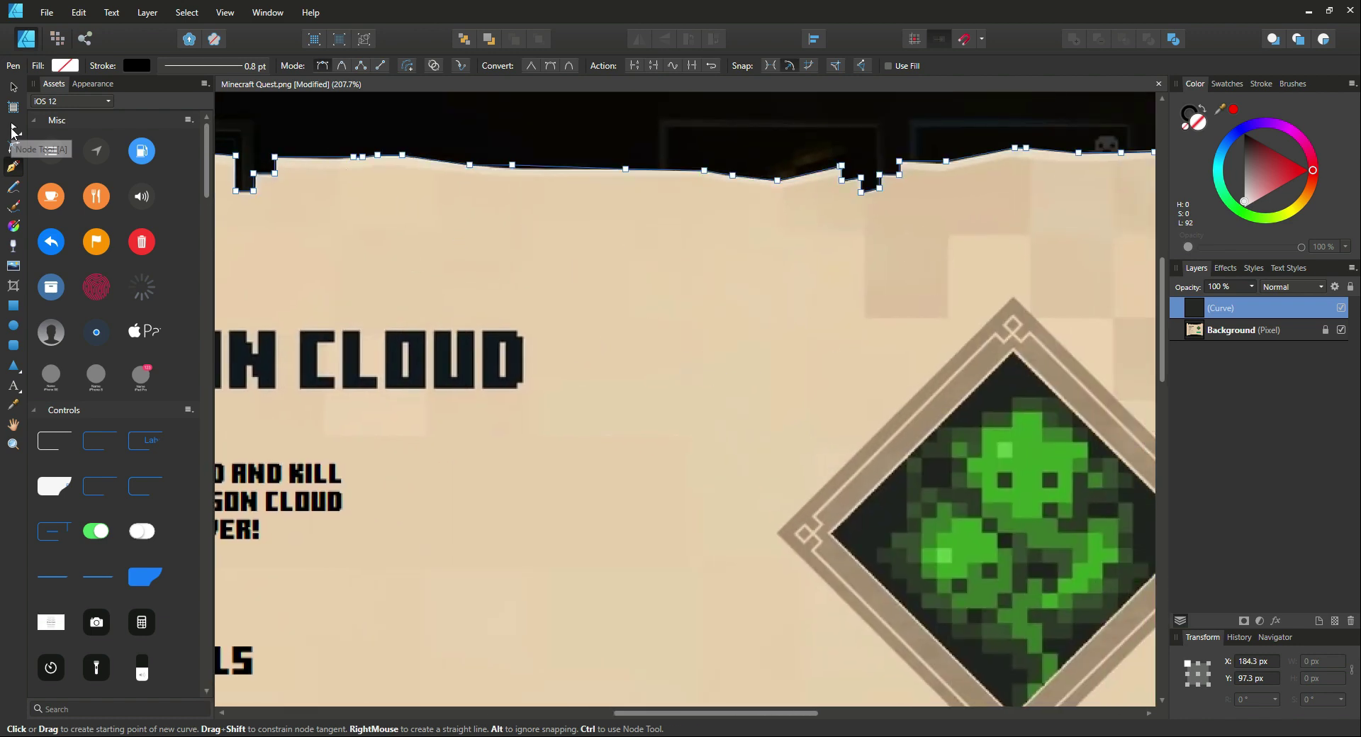
Drag curve nodes onto the scroll's notch corners, top edge and bottom edge.
{"action": "left_click", "coordinate": [13, 126]}
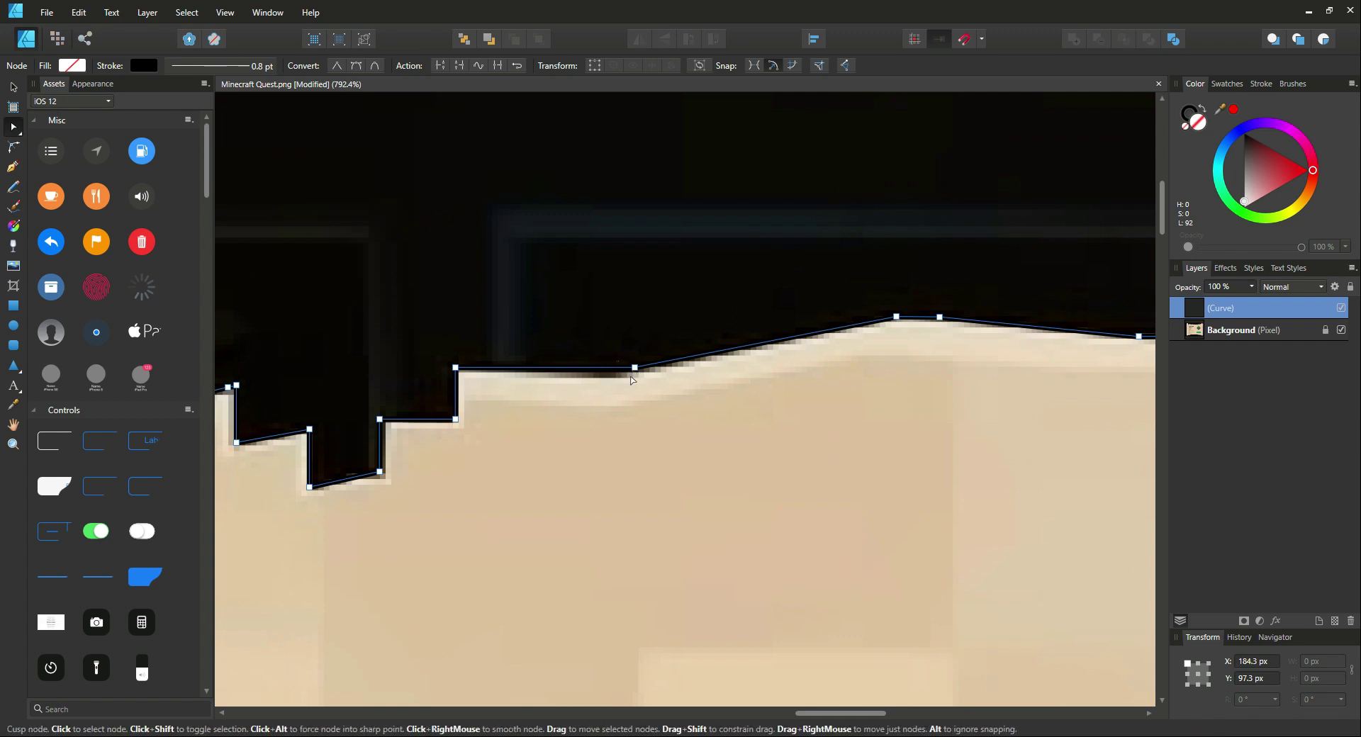
{"action": "left_click_drag", "start_coordinate": [633, 365], "coordinate": [633, 375]}
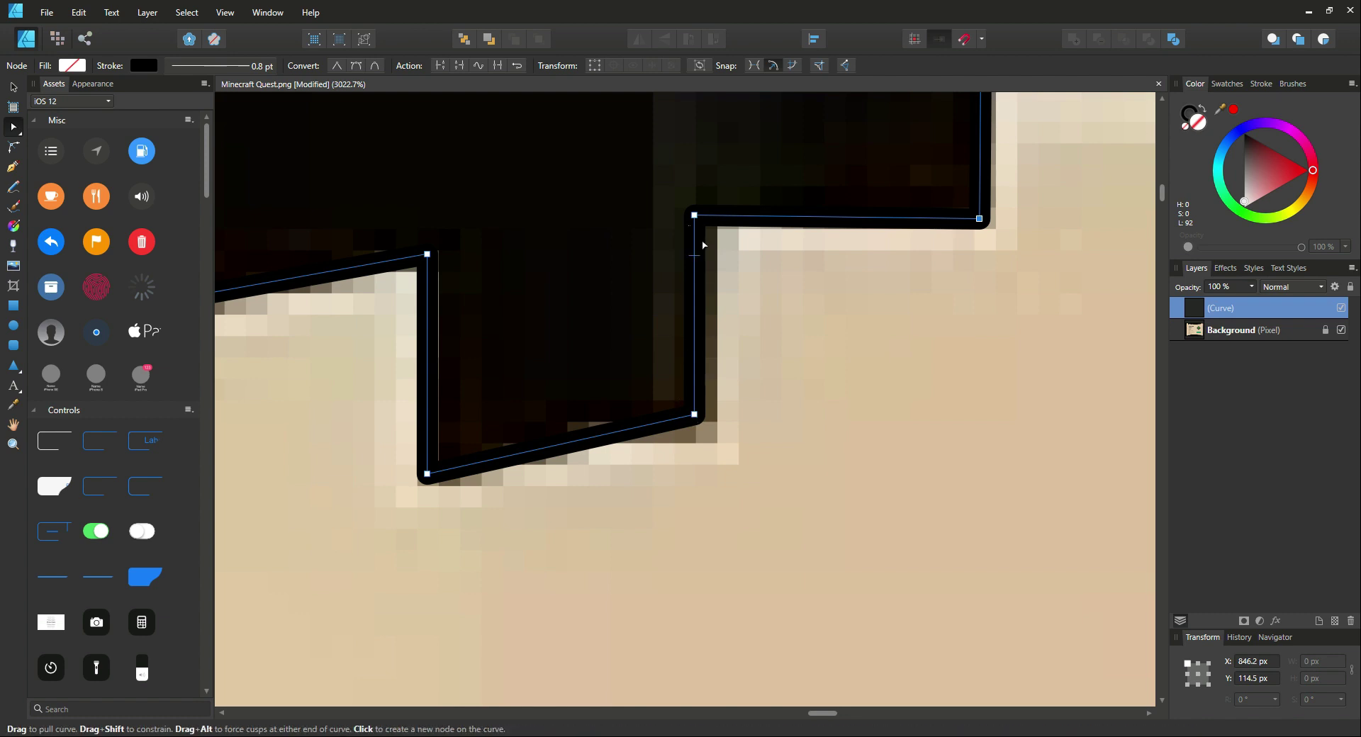
{"action": "left_click_drag", "start_coordinate": [694, 215], "coordinate": [709, 212]}
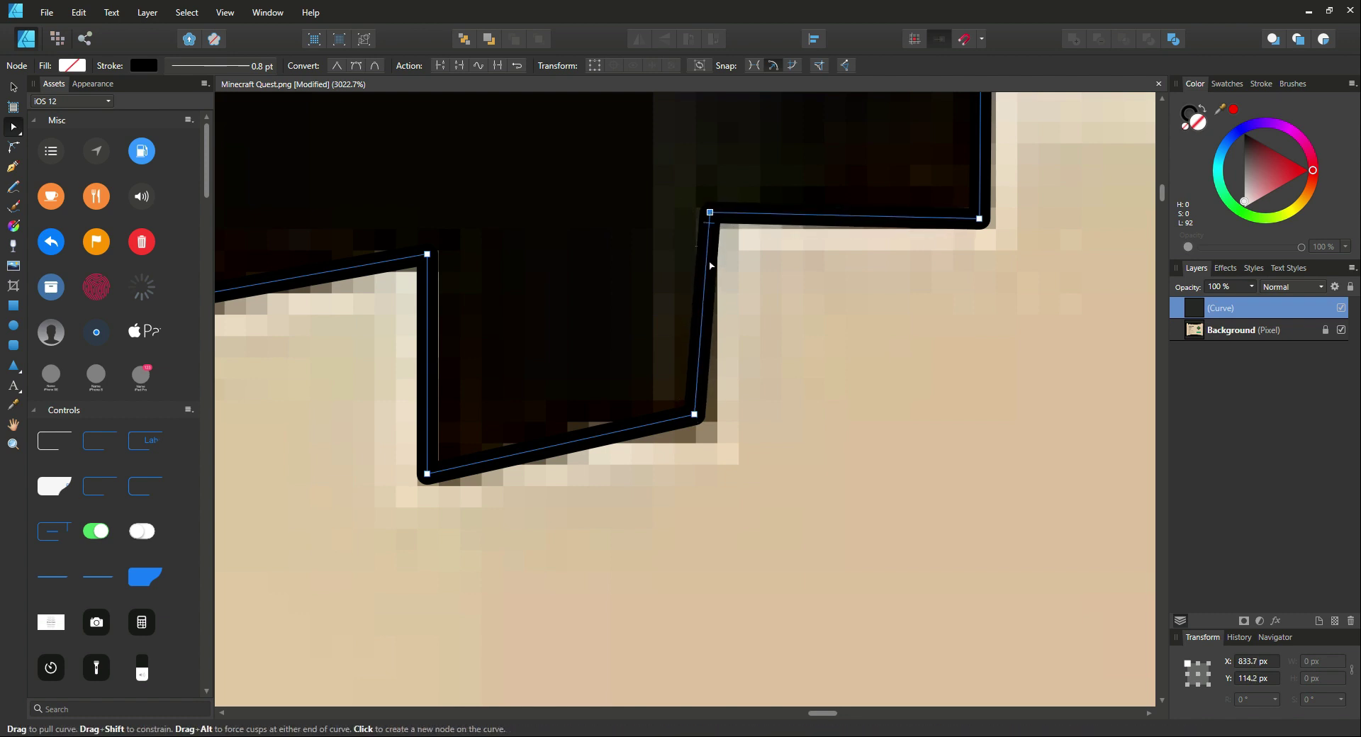
{"action": "left_click_drag", "start_coordinate": [695, 415], "coordinate": [711, 443]}
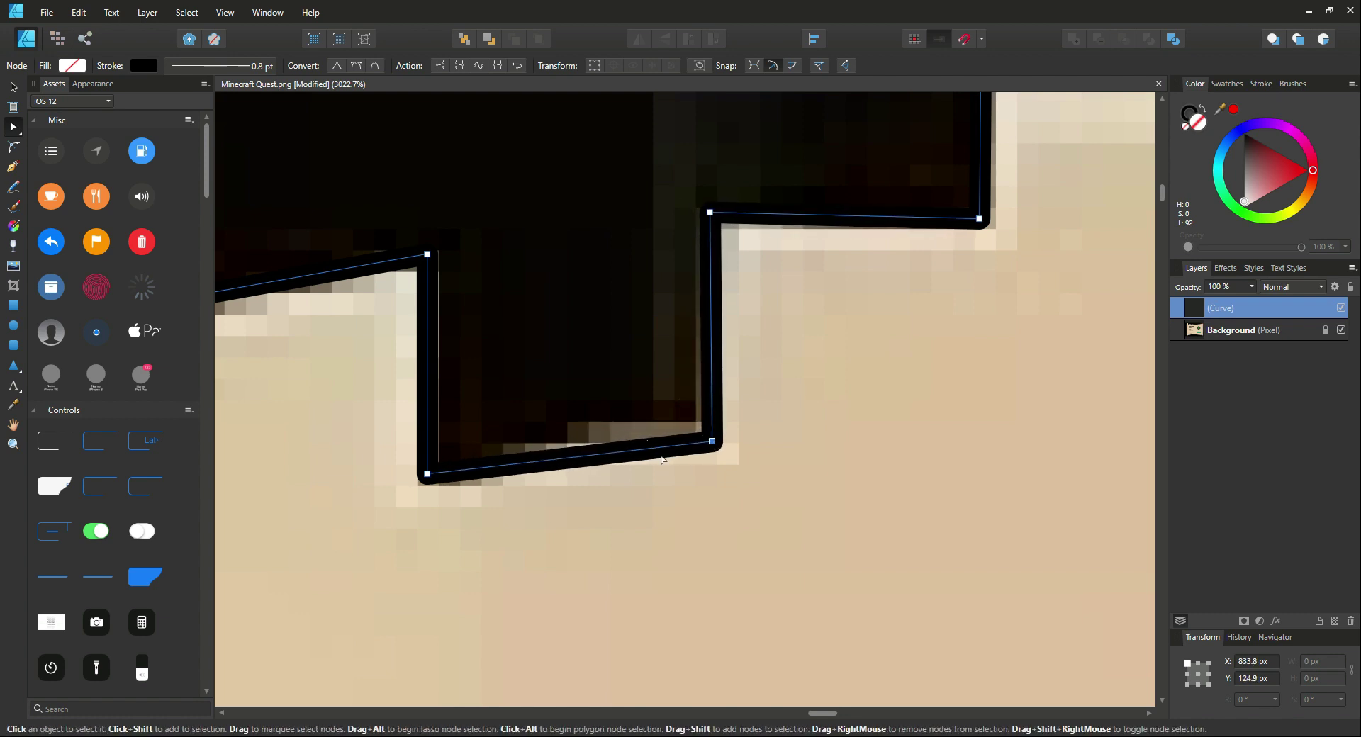
{"action": "left_click_drag", "start_coordinate": [426, 474], "coordinate": [437, 458]}
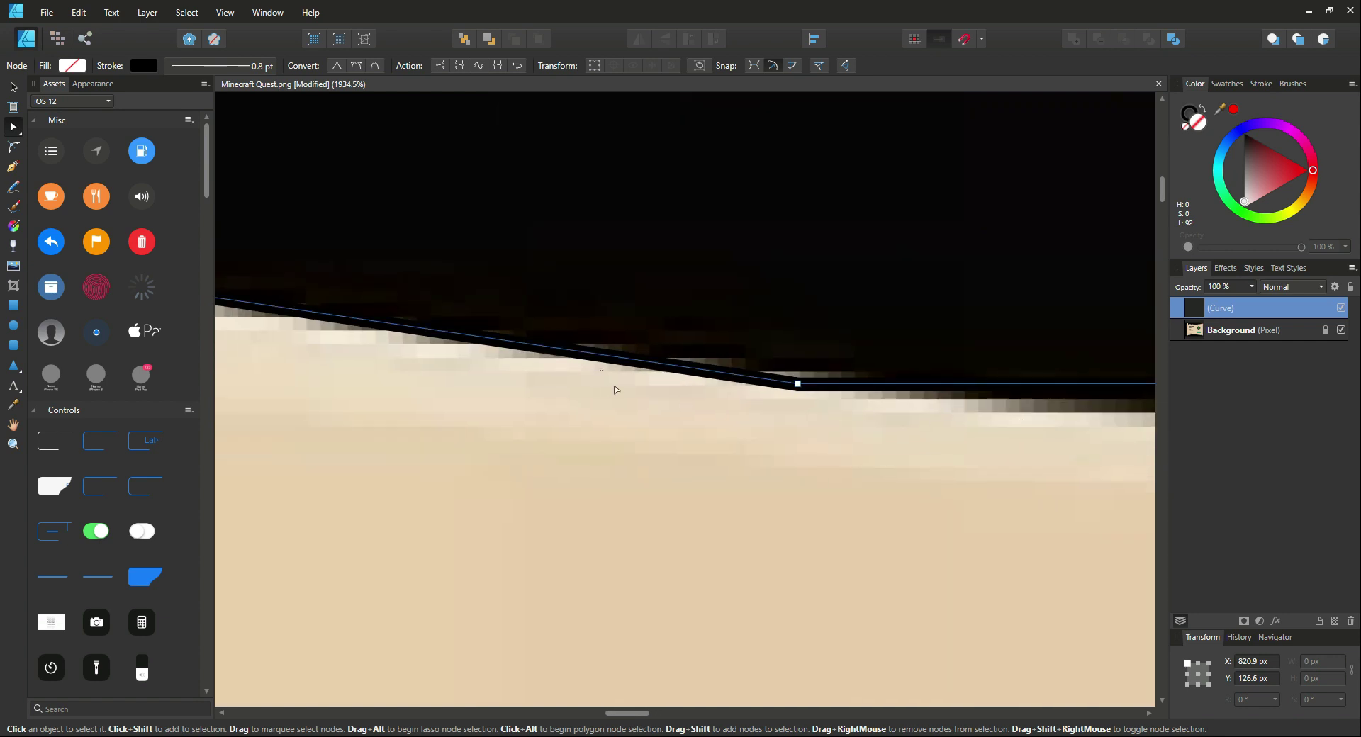
{"action": "left_click_drag", "start_coordinate": [797, 384], "coordinate": [801, 363]}
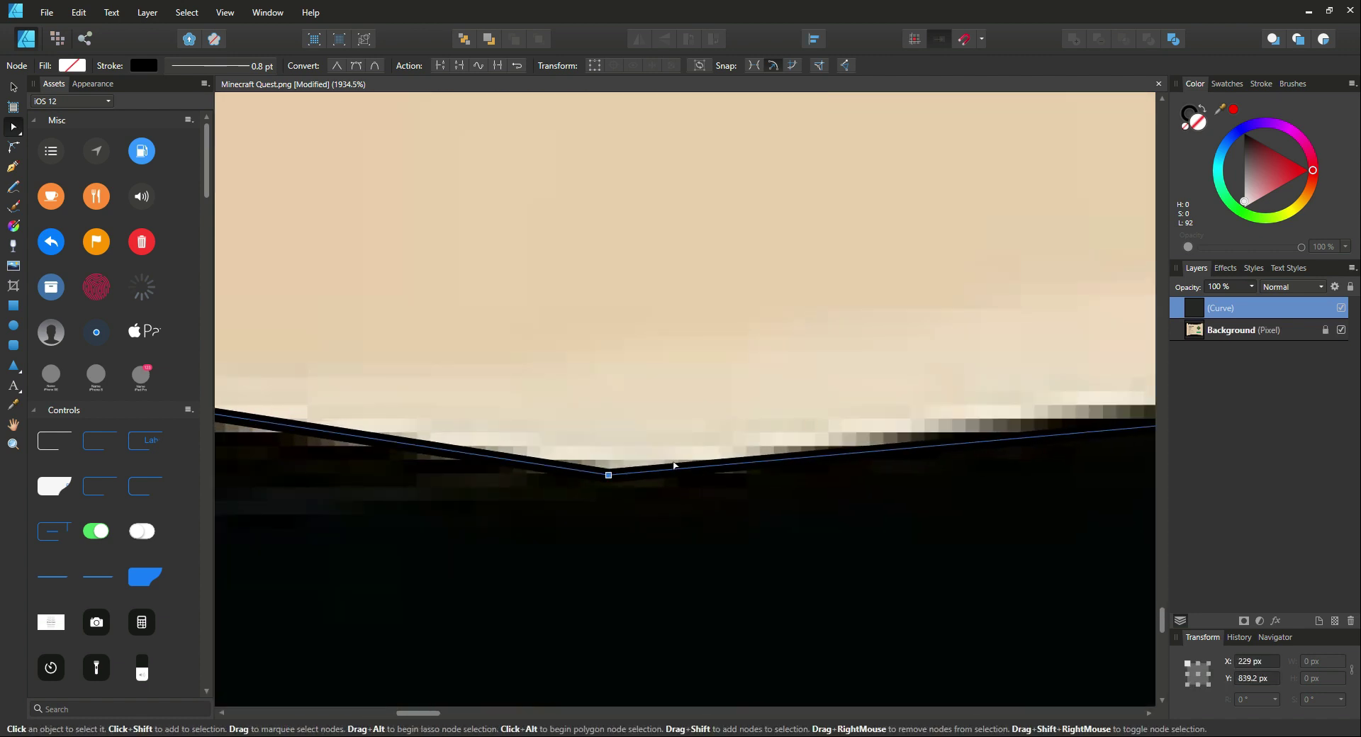
{"action": "left_click_drag", "start_coordinate": [607, 475], "coordinate": [1016, 441]}
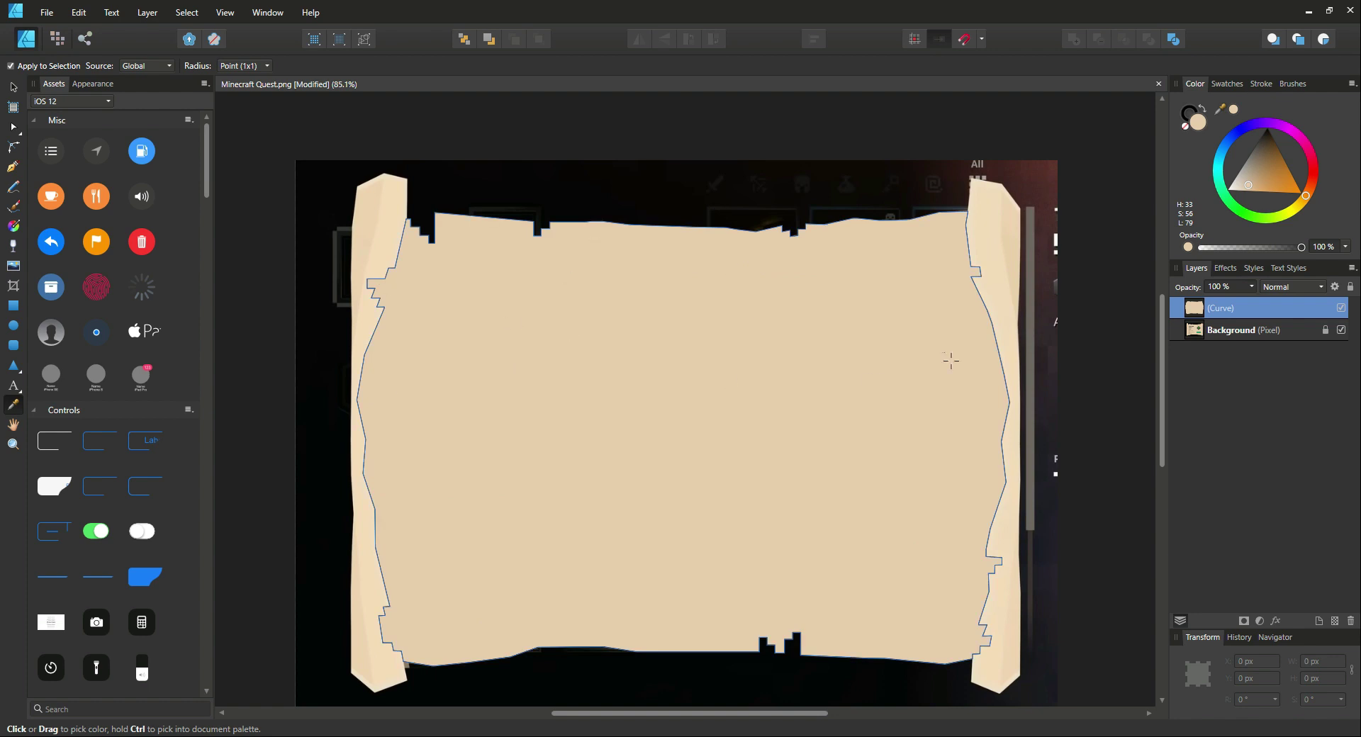
{"action": "mouse_move", "coordinate": [1339, 330]}
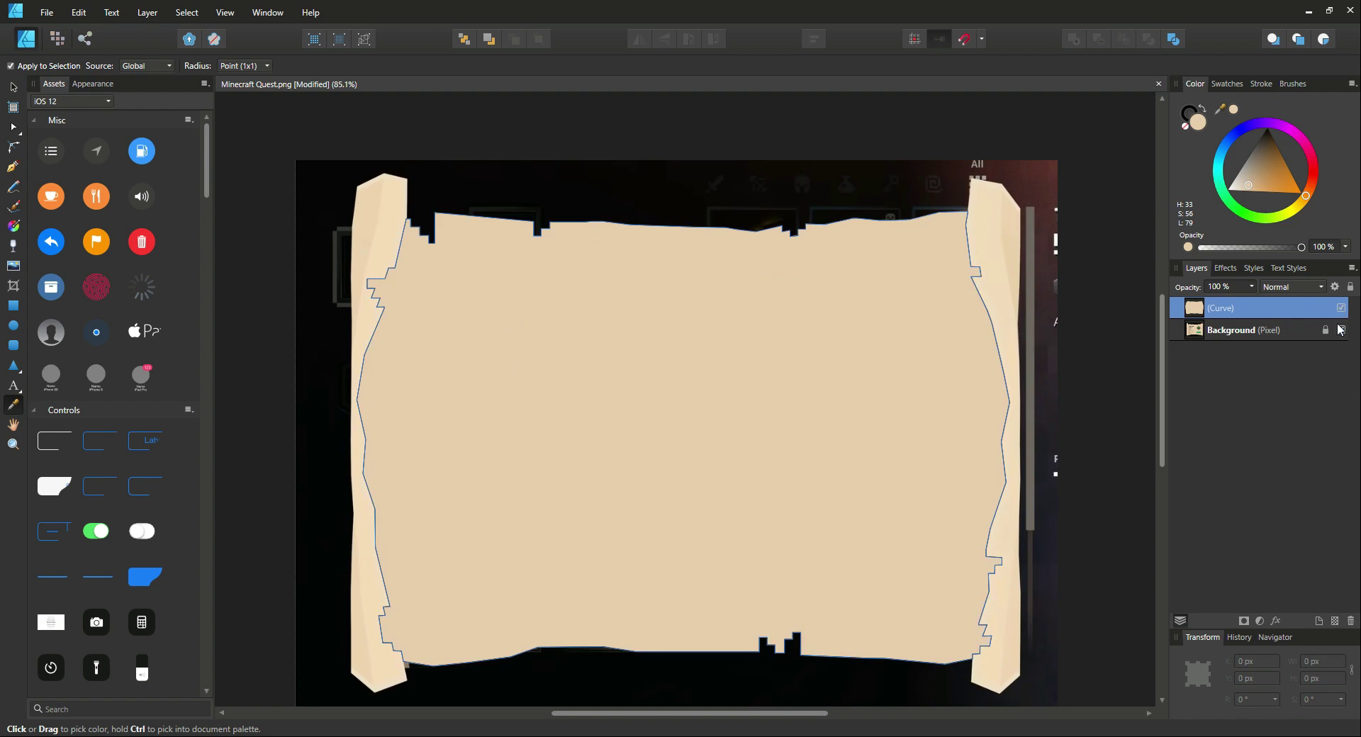
Untick the filled Curve layer's visibility to compare against the reference.
{"action": "left_click", "coordinate": [1341, 330]}
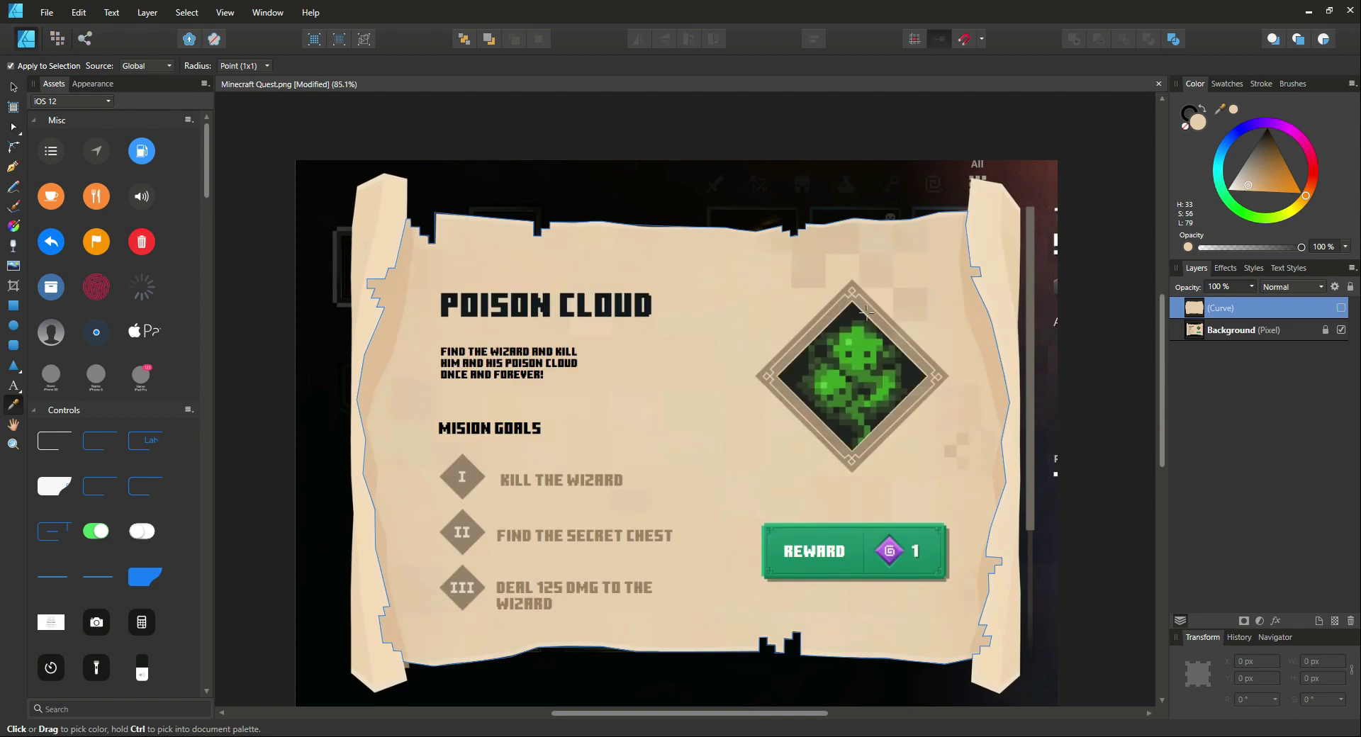
{"action": "mouse_move", "coordinate": [560, 275]}
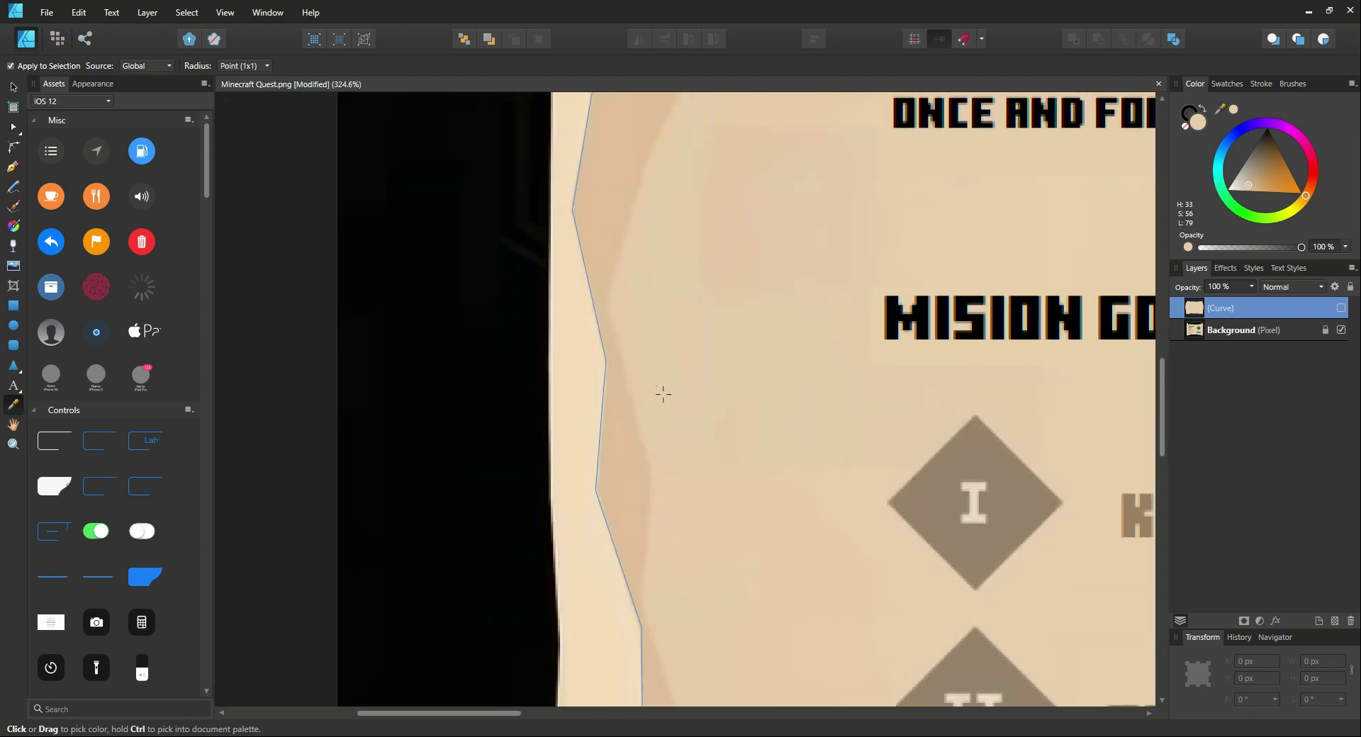
Scroll the view along the scroll's left edge and stepped top-left corner.
{"action": "scroll", "scroll_direction": "down", "scroll_amount": 3}
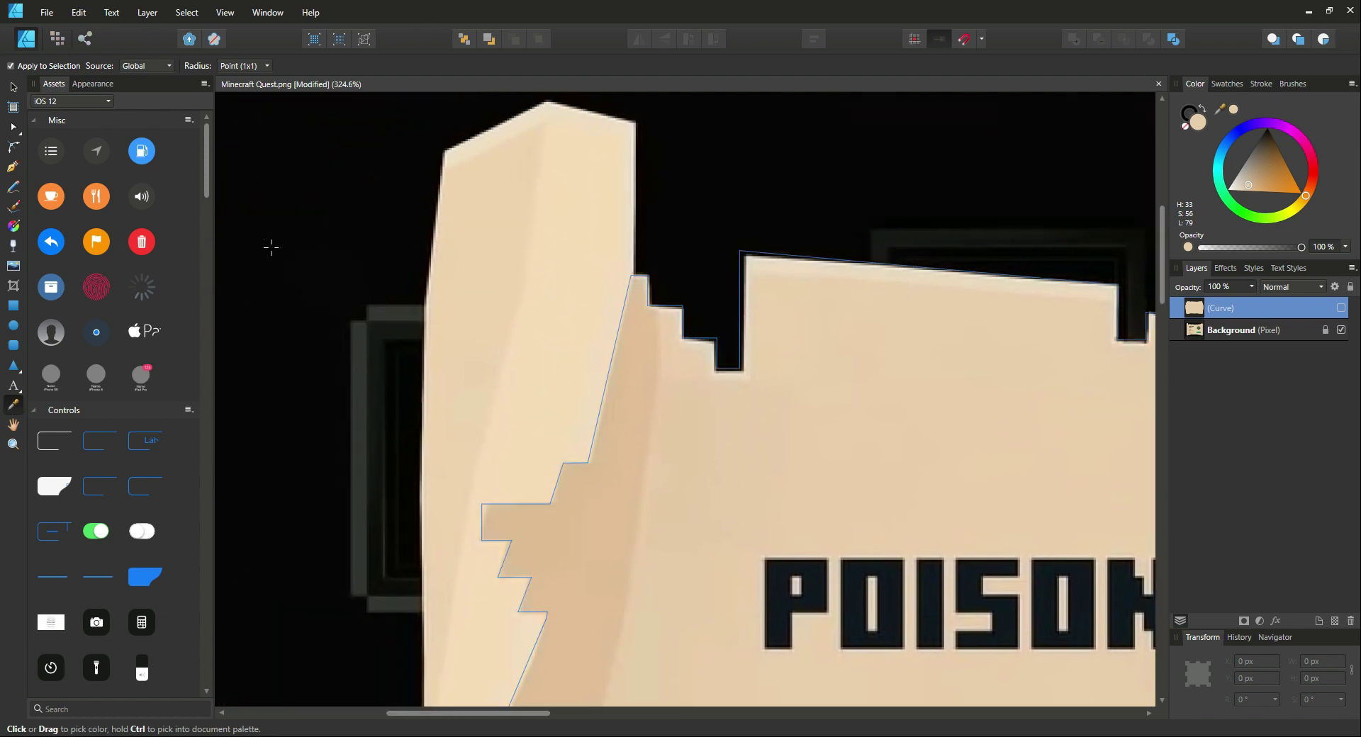
{"action": "mouse_move", "coordinate": [12, 170]}
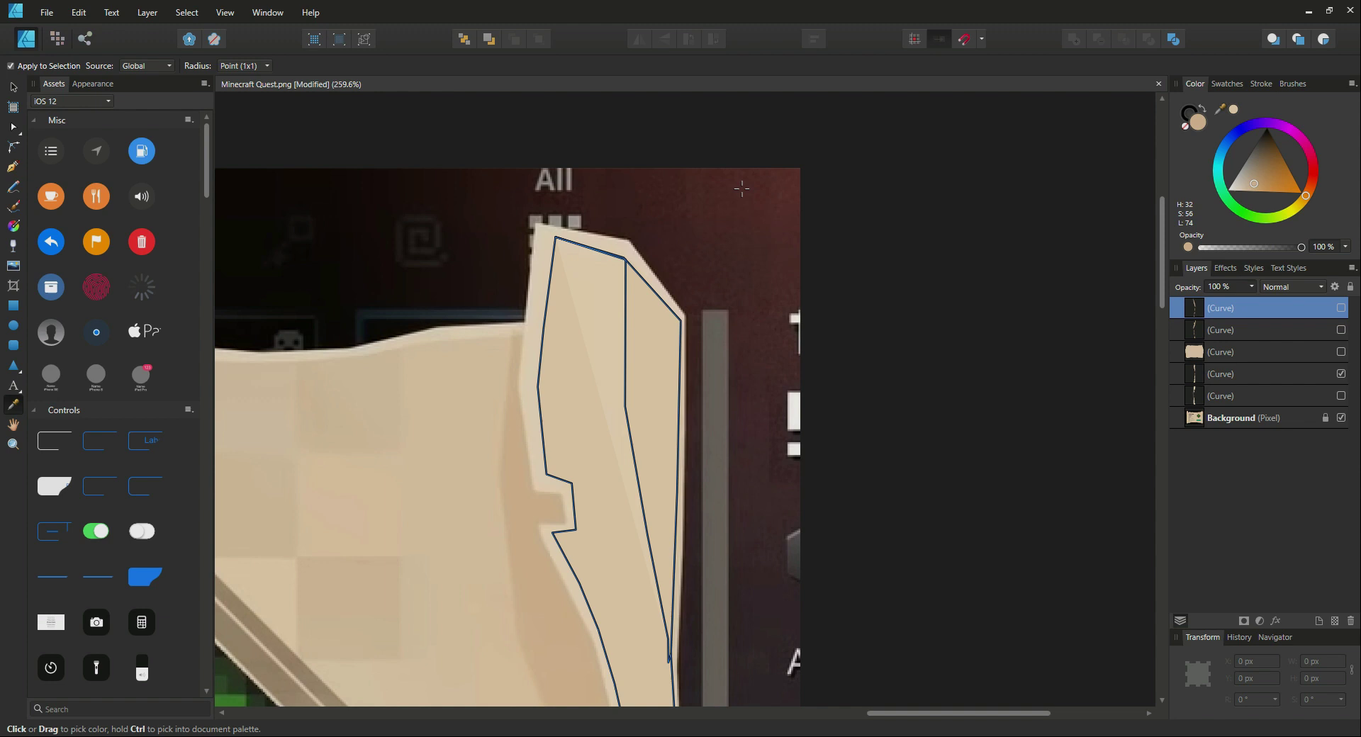
Set the scroll body curve's stroke to None.
{"action": "left_click", "coordinate": [1241, 330]}
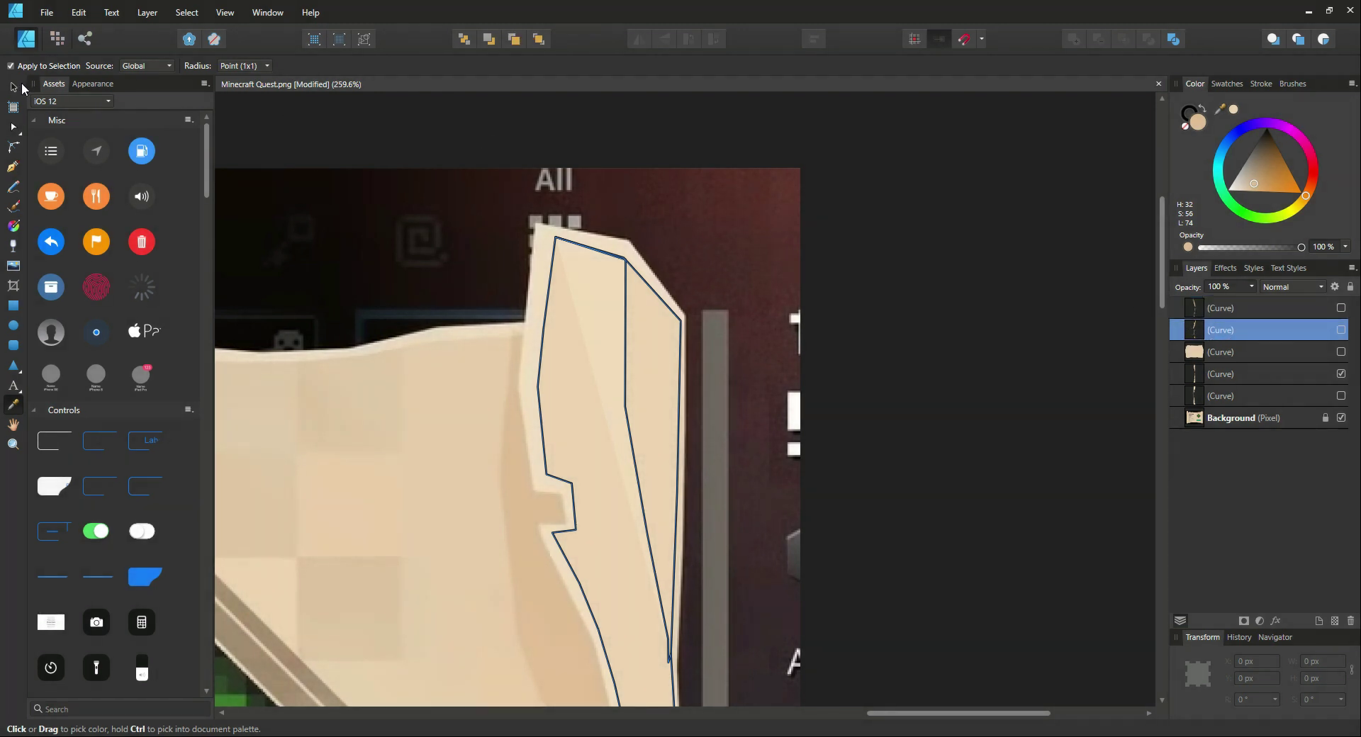
{"action": "left_click", "coordinate": [1221, 351]}
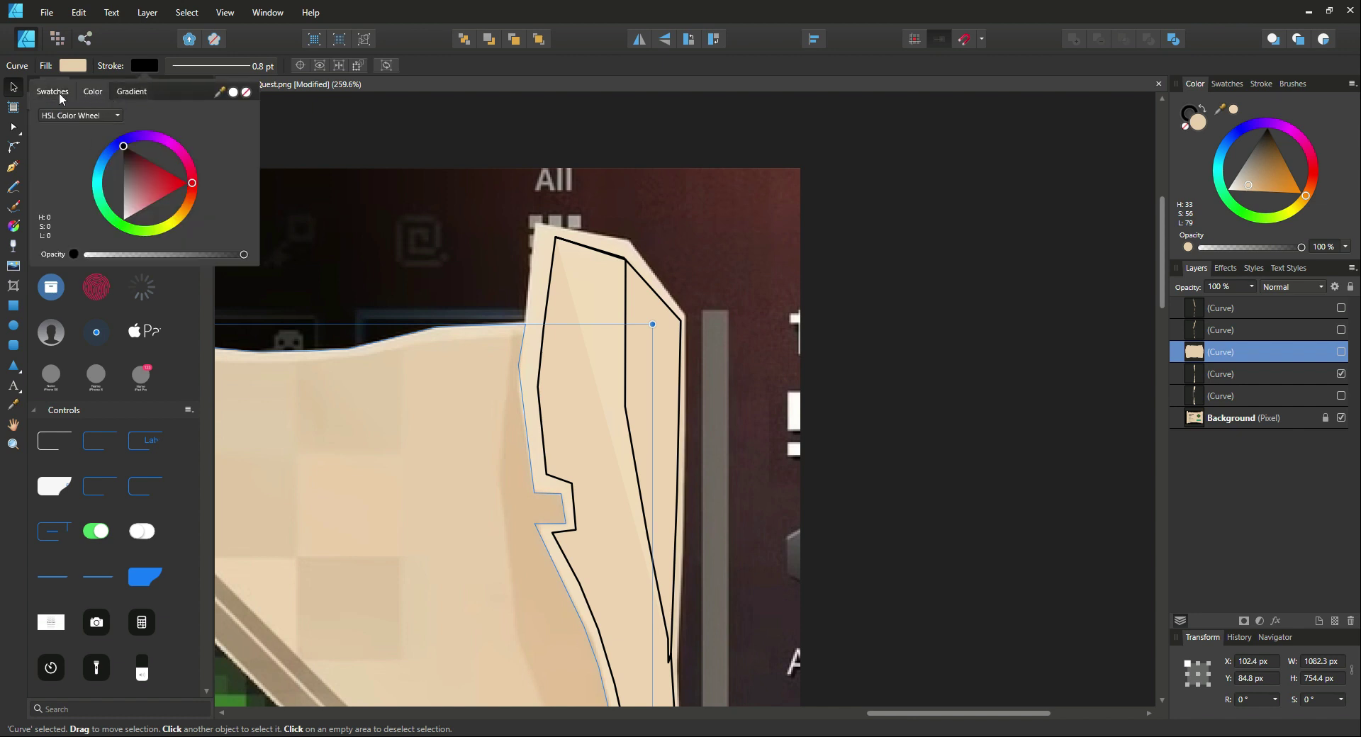
{"action": "left_click", "coordinate": [52, 91]}
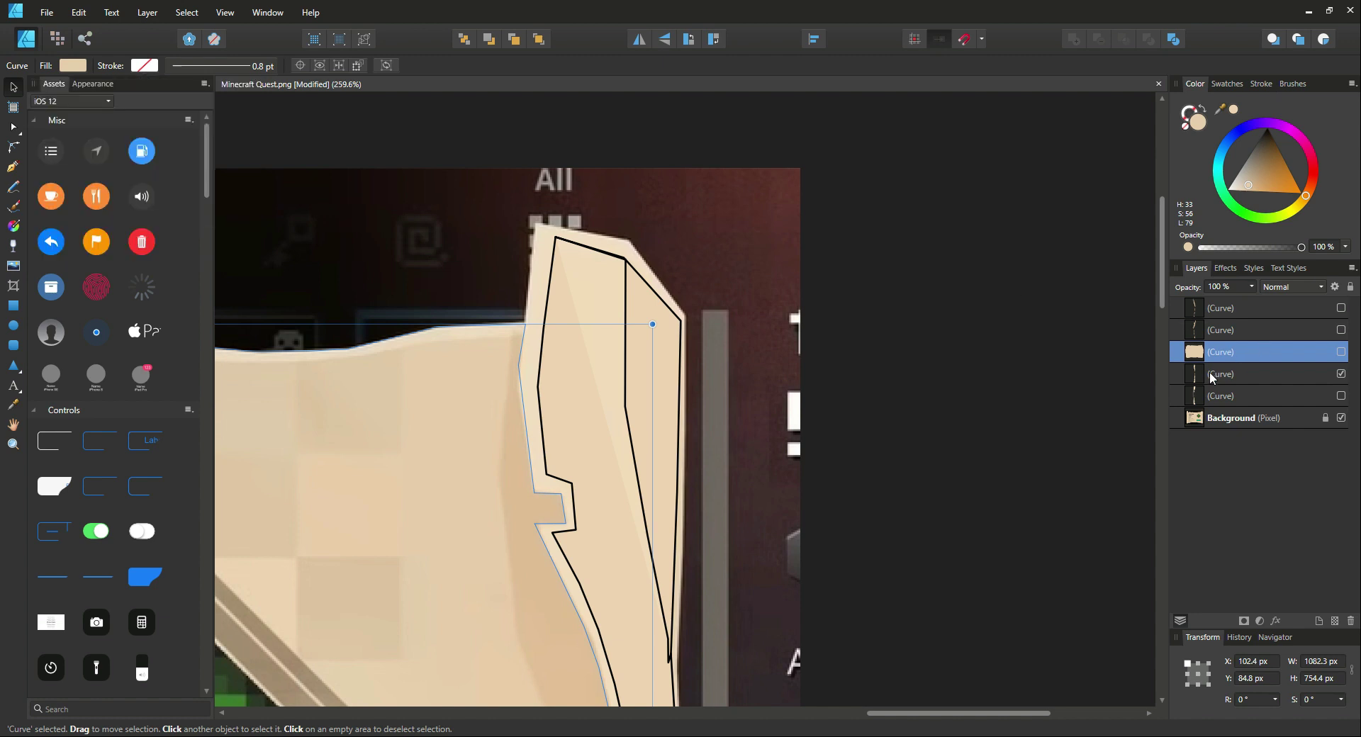
Select the roll shapes and set their outlines to None.
{"action": "left_click", "coordinate": [144, 66]}
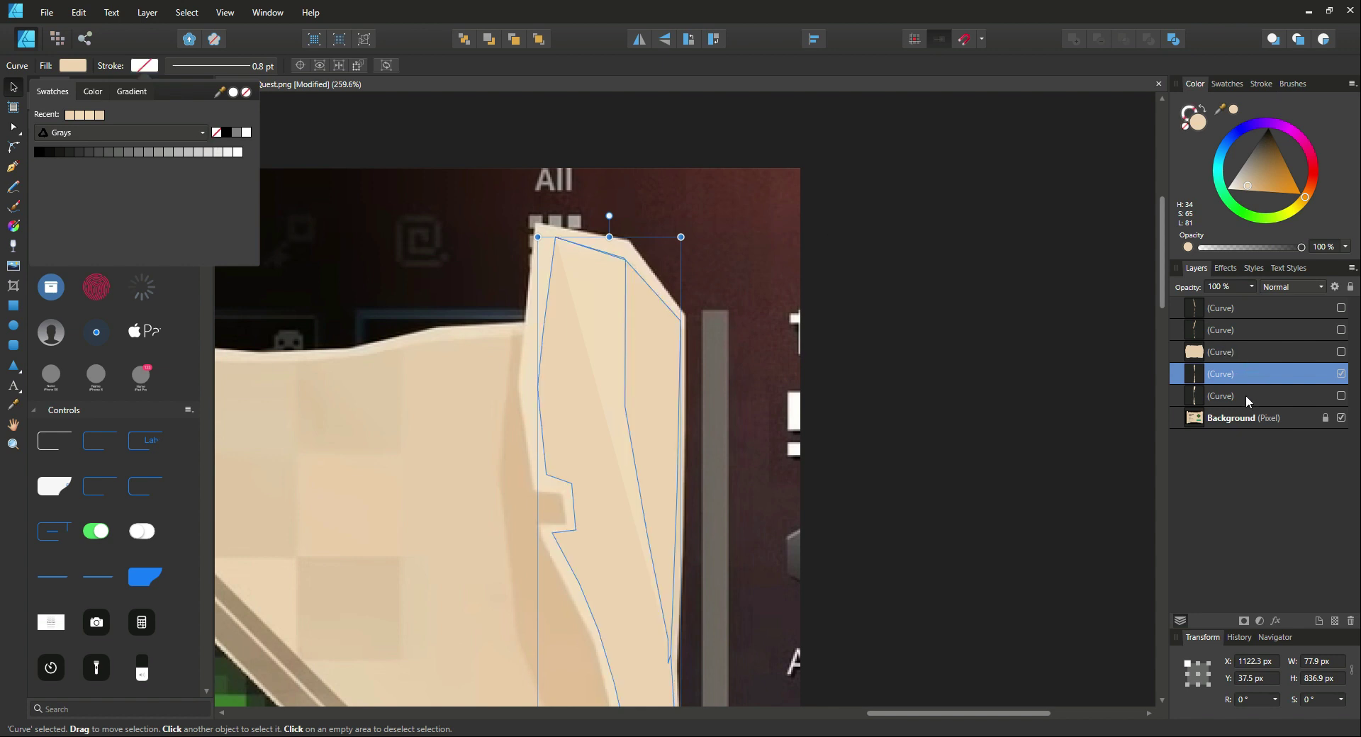
{"action": "left_click", "coordinate": [1222, 396]}
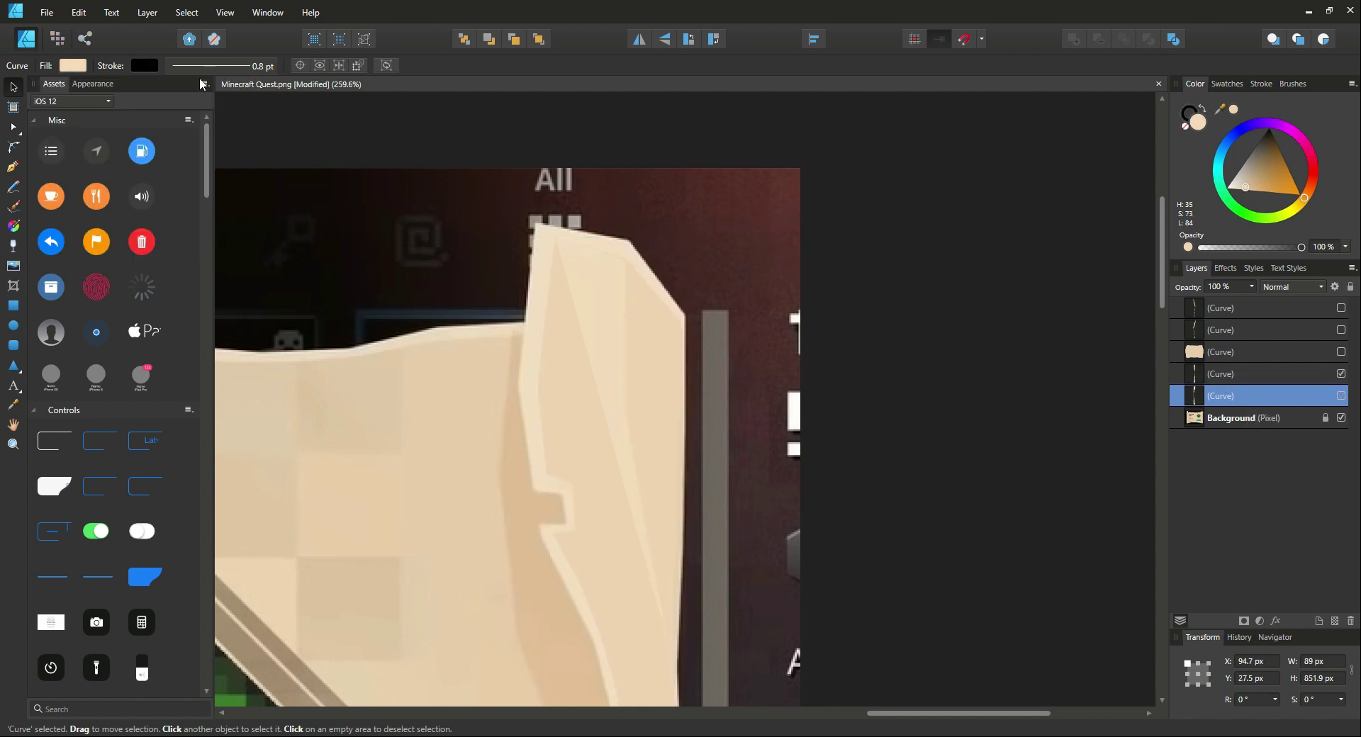
{"action": "left_click", "coordinate": [74, 65]}
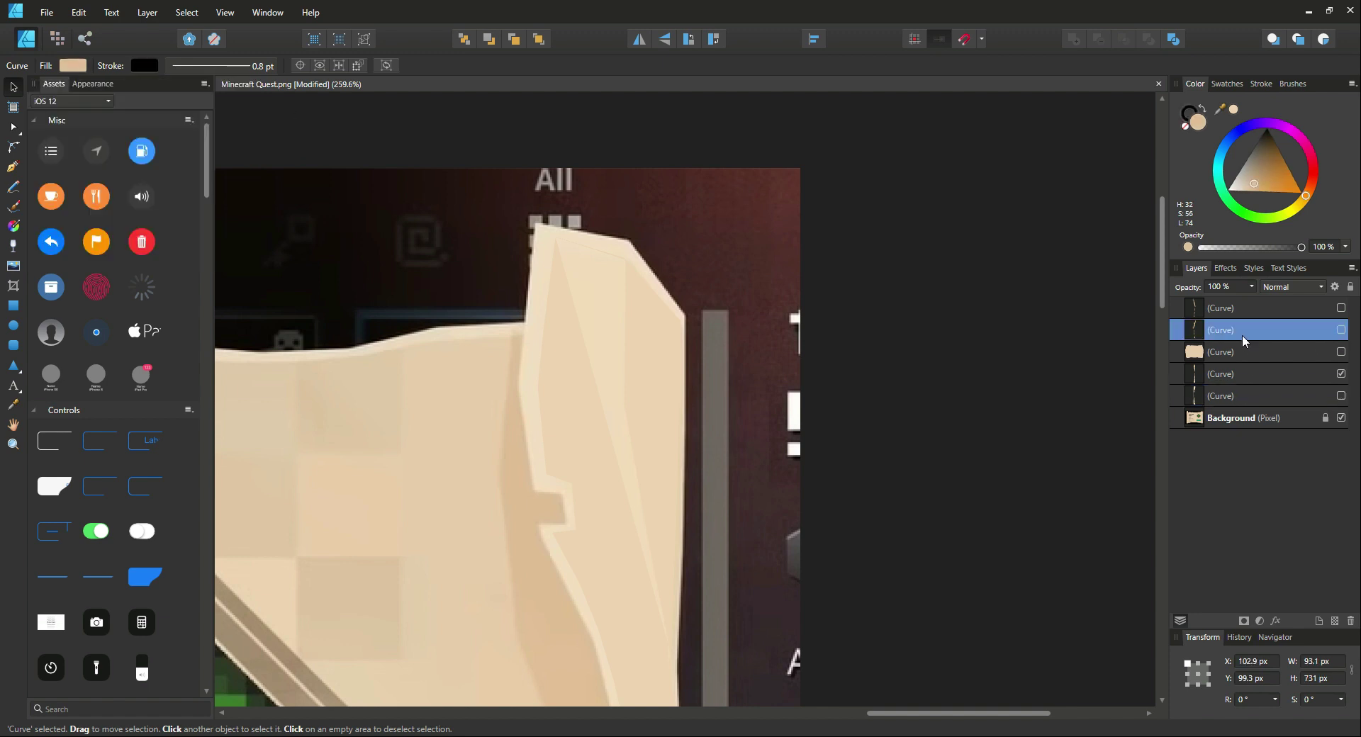
{"action": "left_click", "coordinate": [73, 66]}
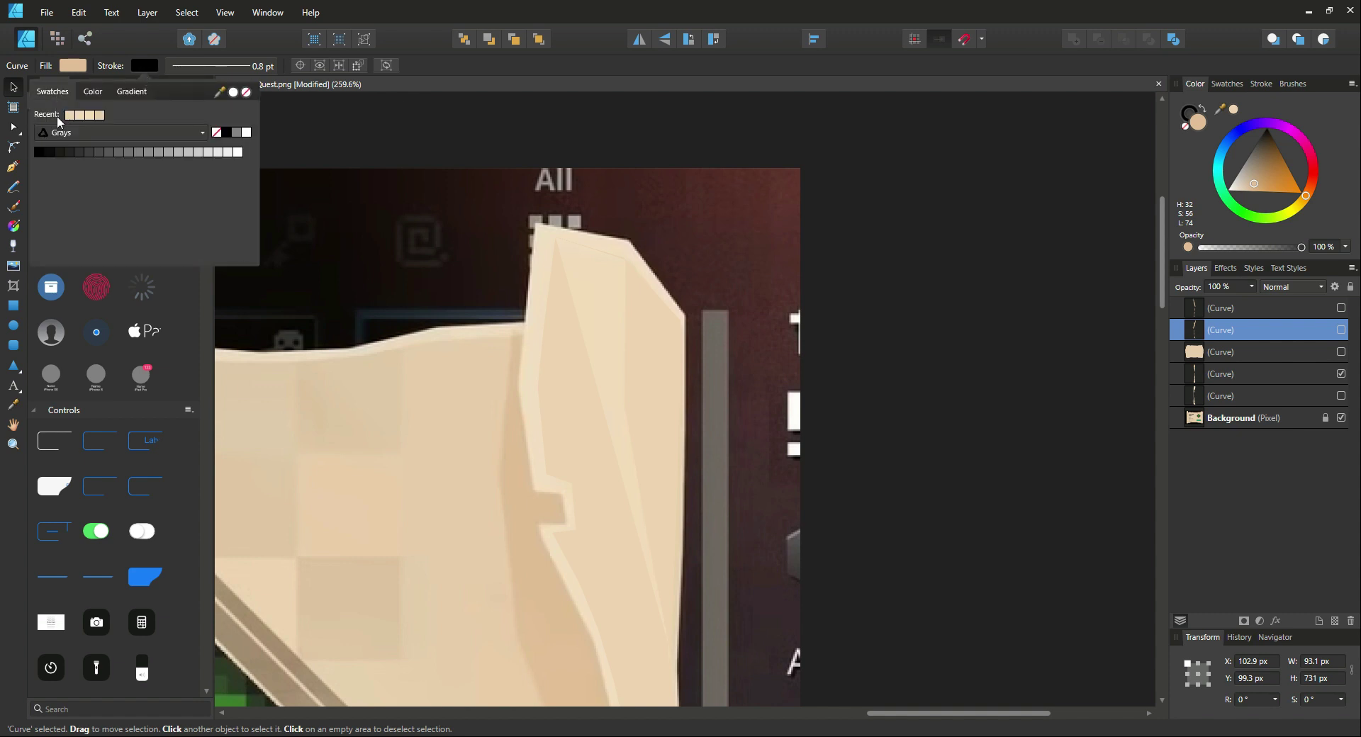
{"action": "left_click", "coordinate": [217, 131]}
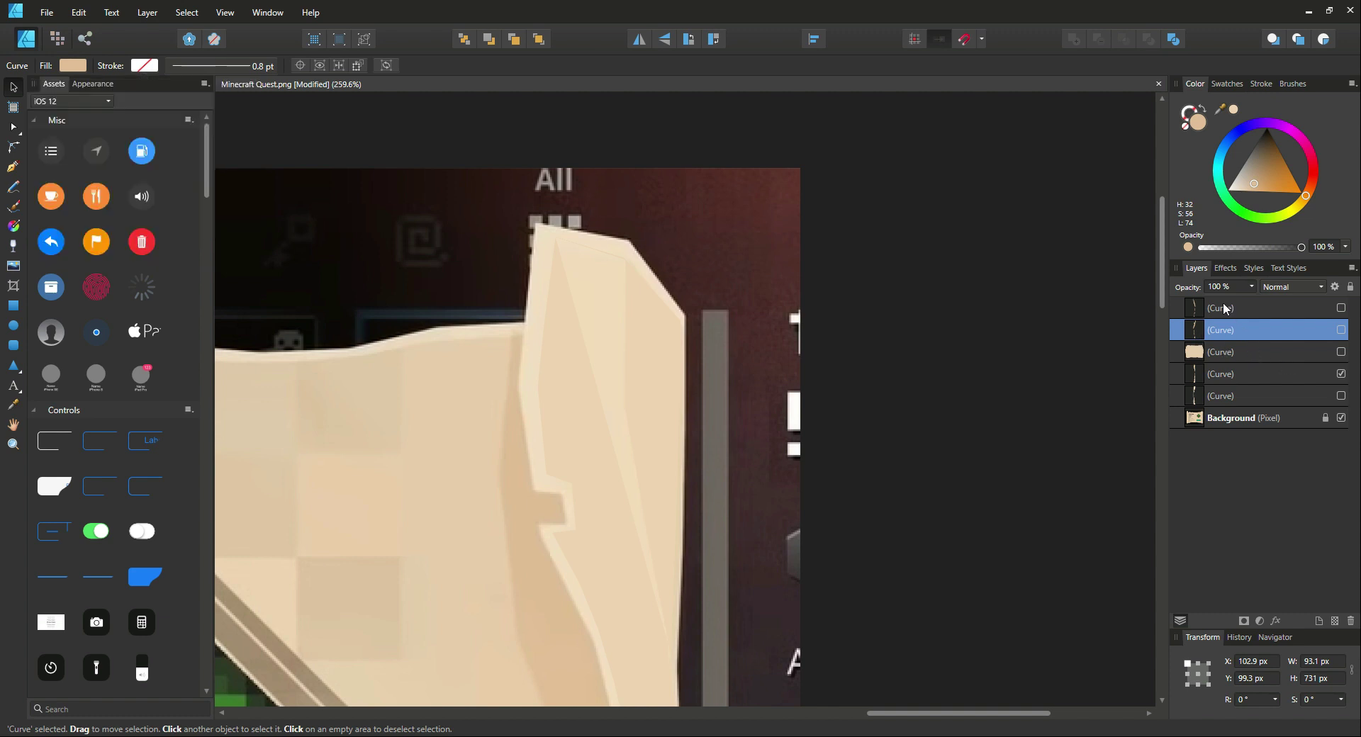
{"action": "left_click", "coordinate": [144, 65]}
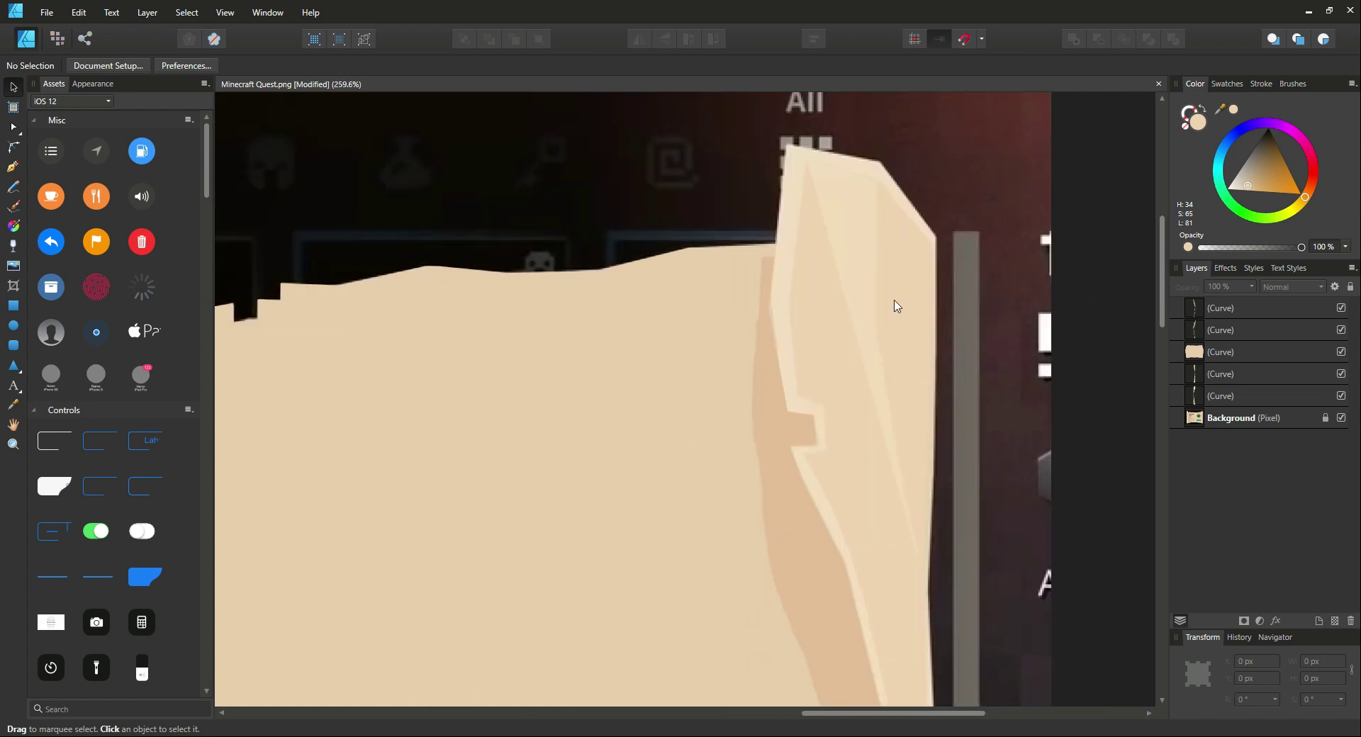
{"action": "mouse_move", "coordinate": [1343, 425]}
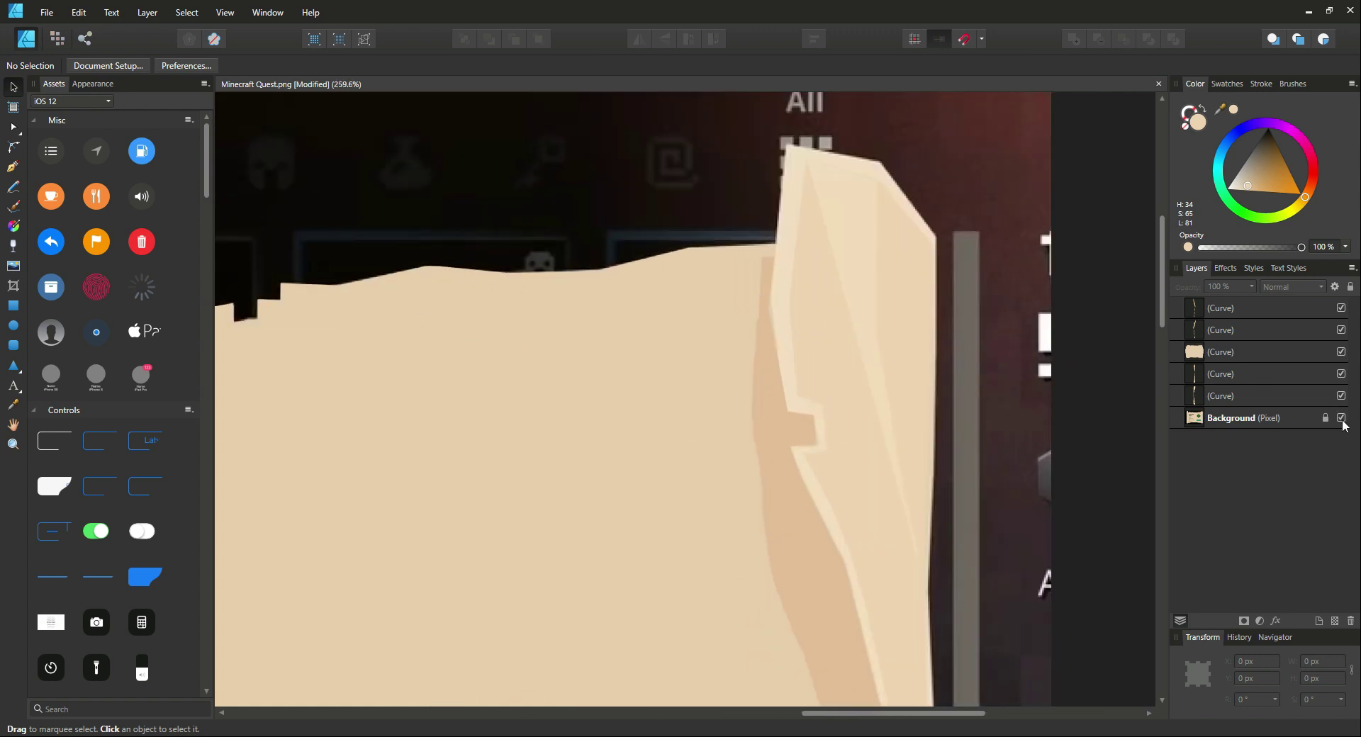
Hide the Background (Pixel) layer and zoom to inspect the traced shapes.
{"action": "left_click", "coordinate": [1340, 417]}
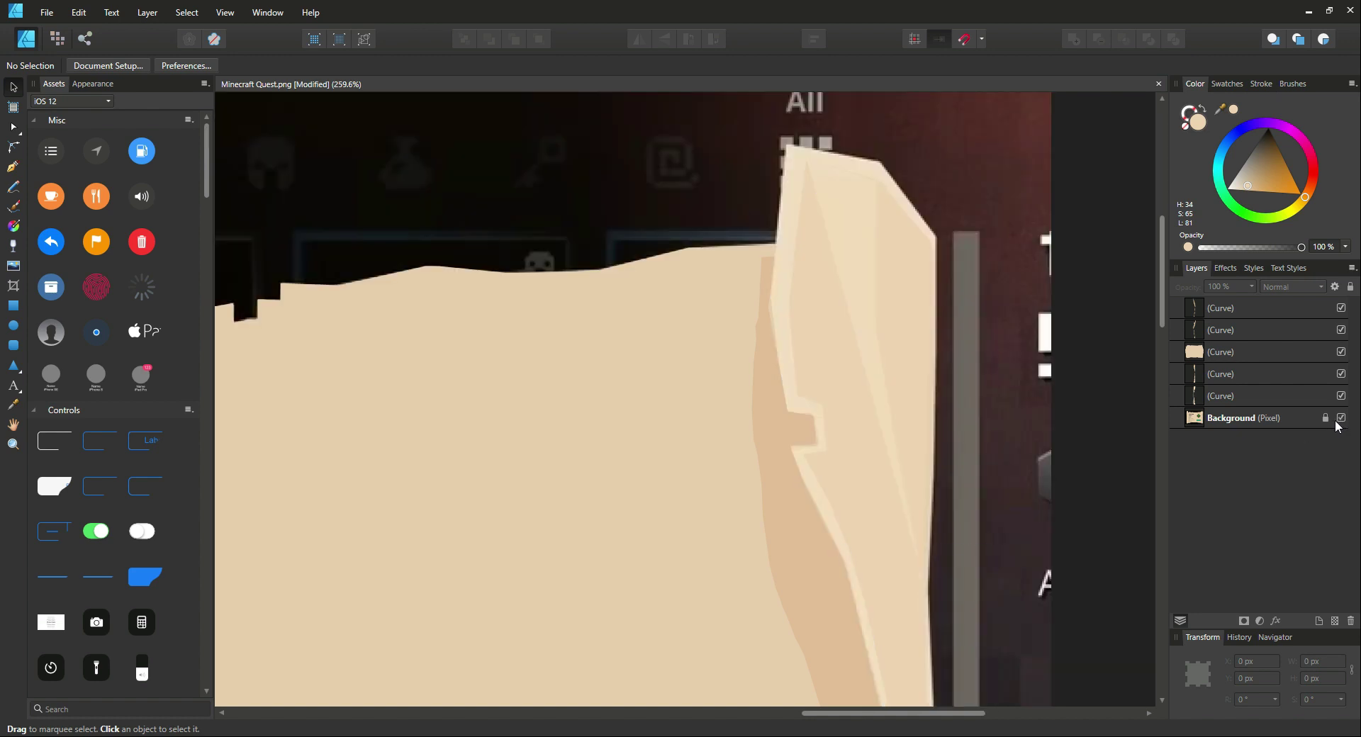
{"action": "scroll", "scroll_direction": "down", "scroll_amount": 3}
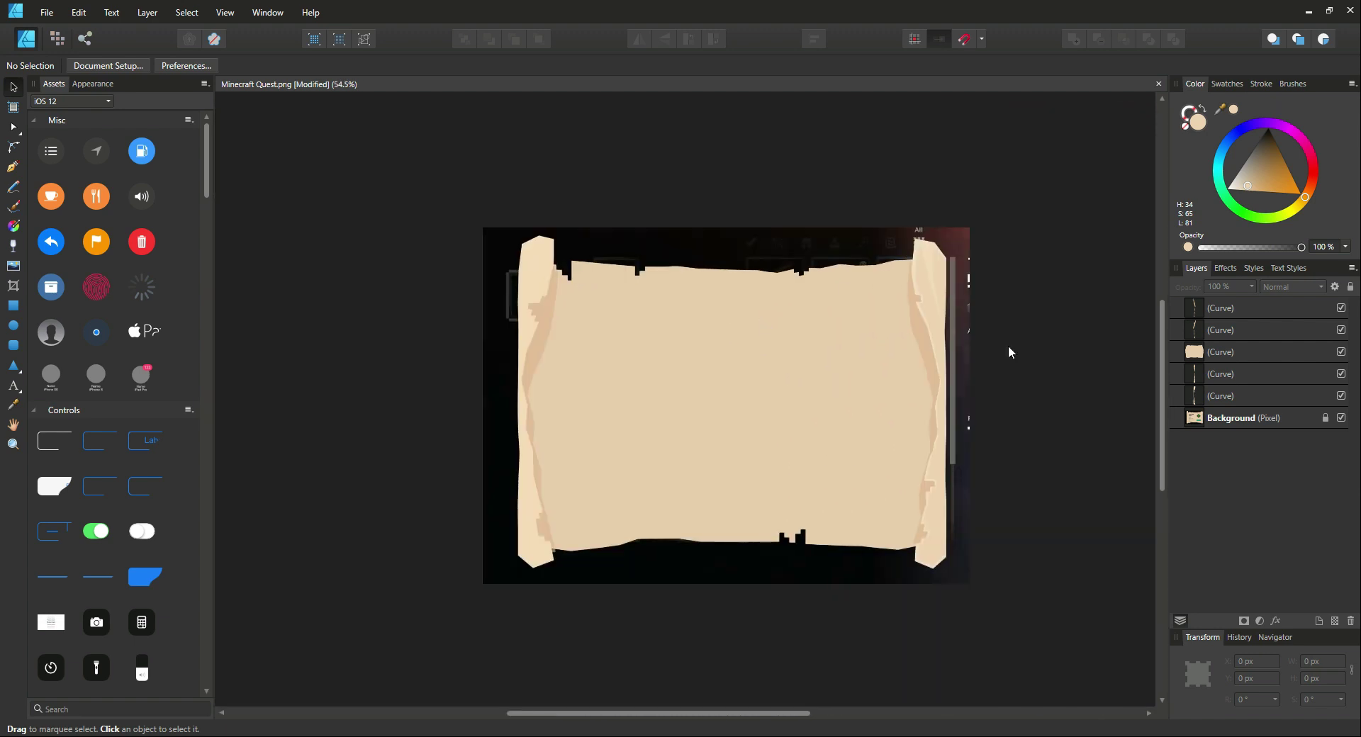
{"action": "mouse_move", "coordinate": [890, 344]}
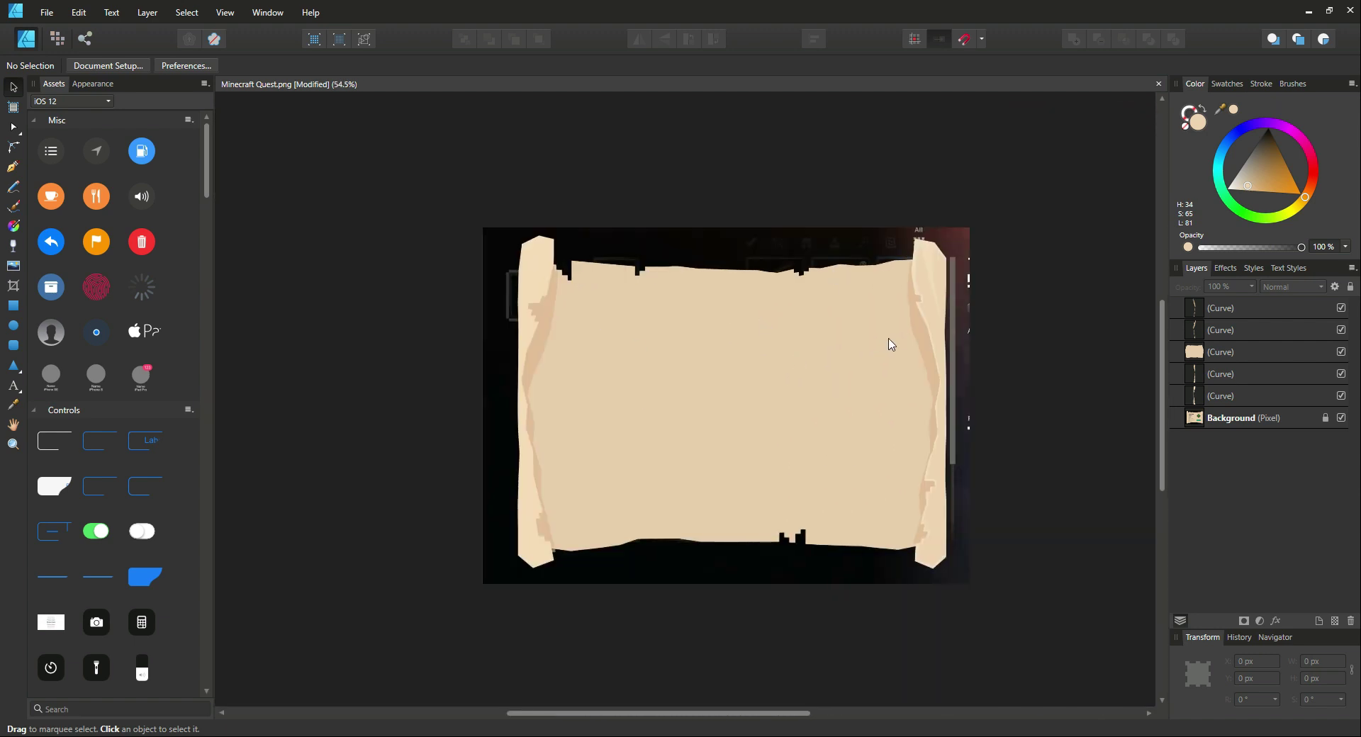
{"action": "mouse_move", "coordinate": [687, 180]}
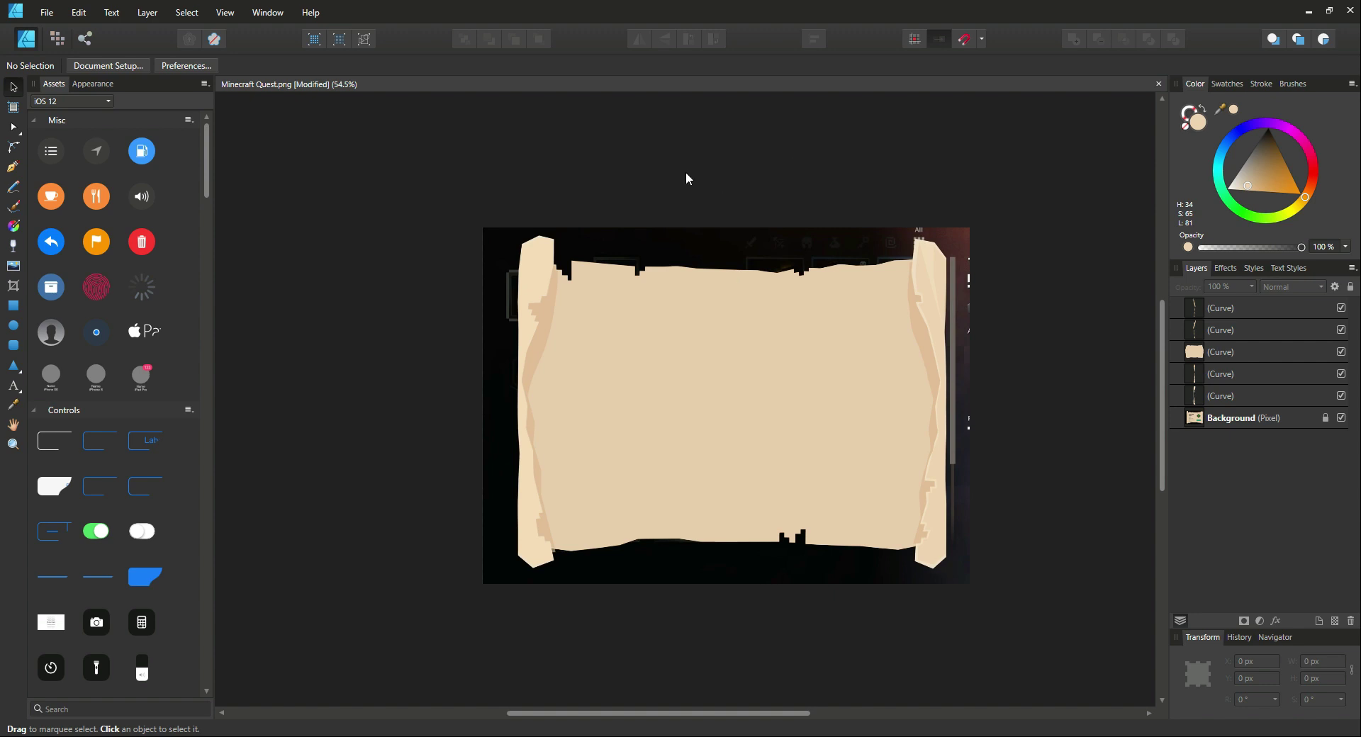
{"action": "mouse_move", "coordinate": [589, 127]}
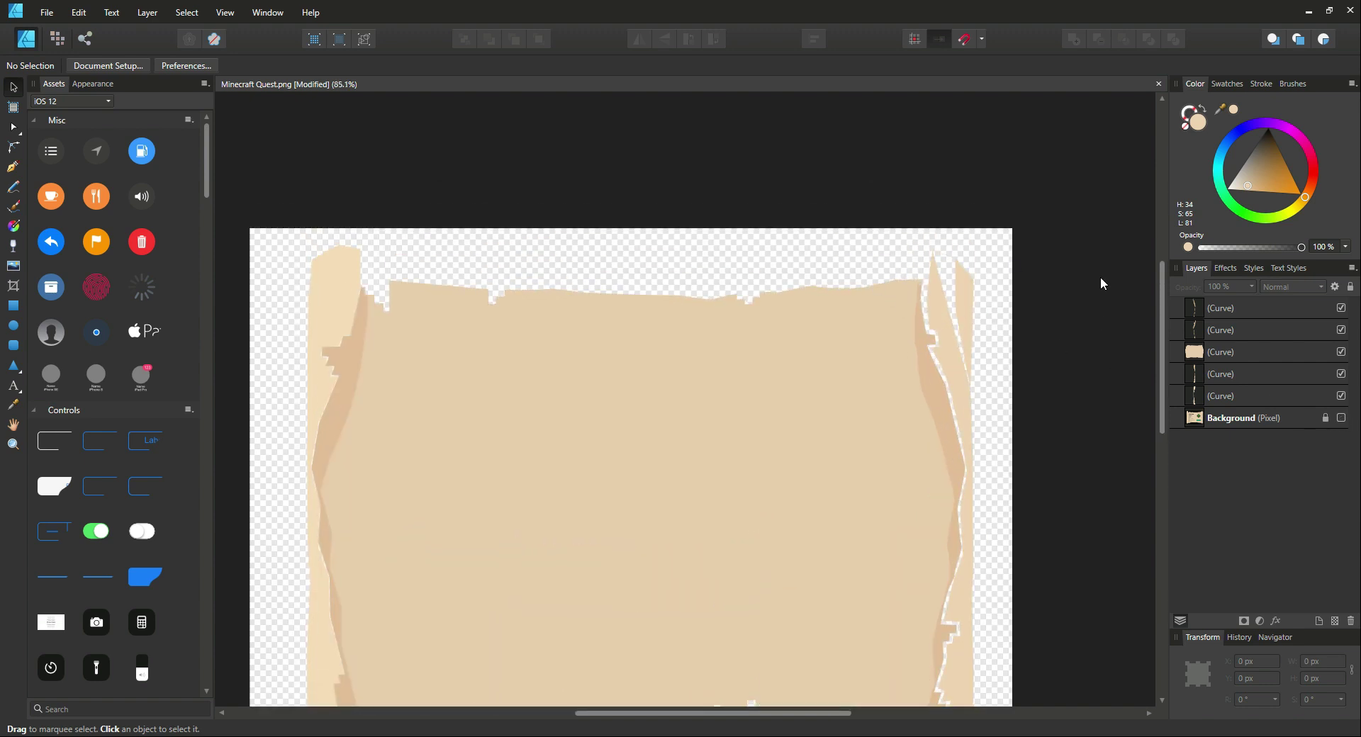
{"action": "mouse_move", "coordinate": [944, 298]}
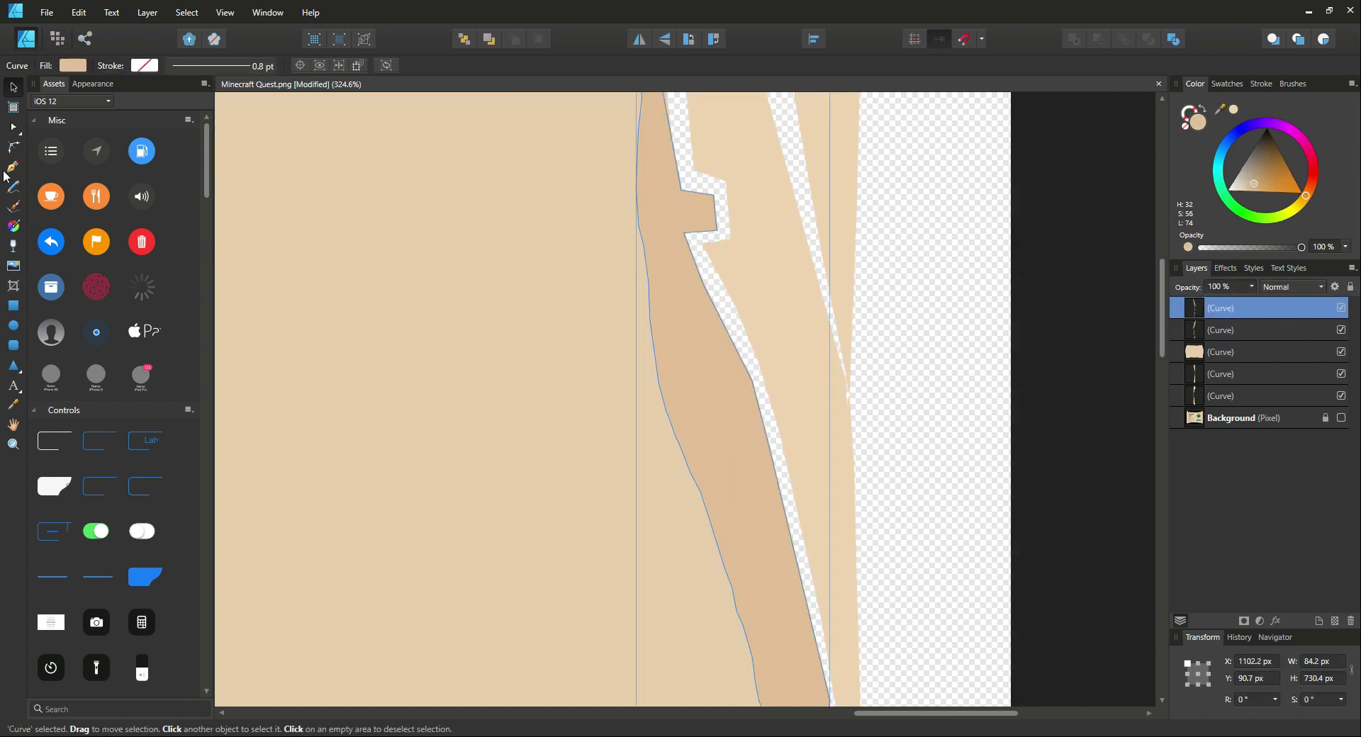
{"action": "mouse_move", "coordinate": [13, 127]}
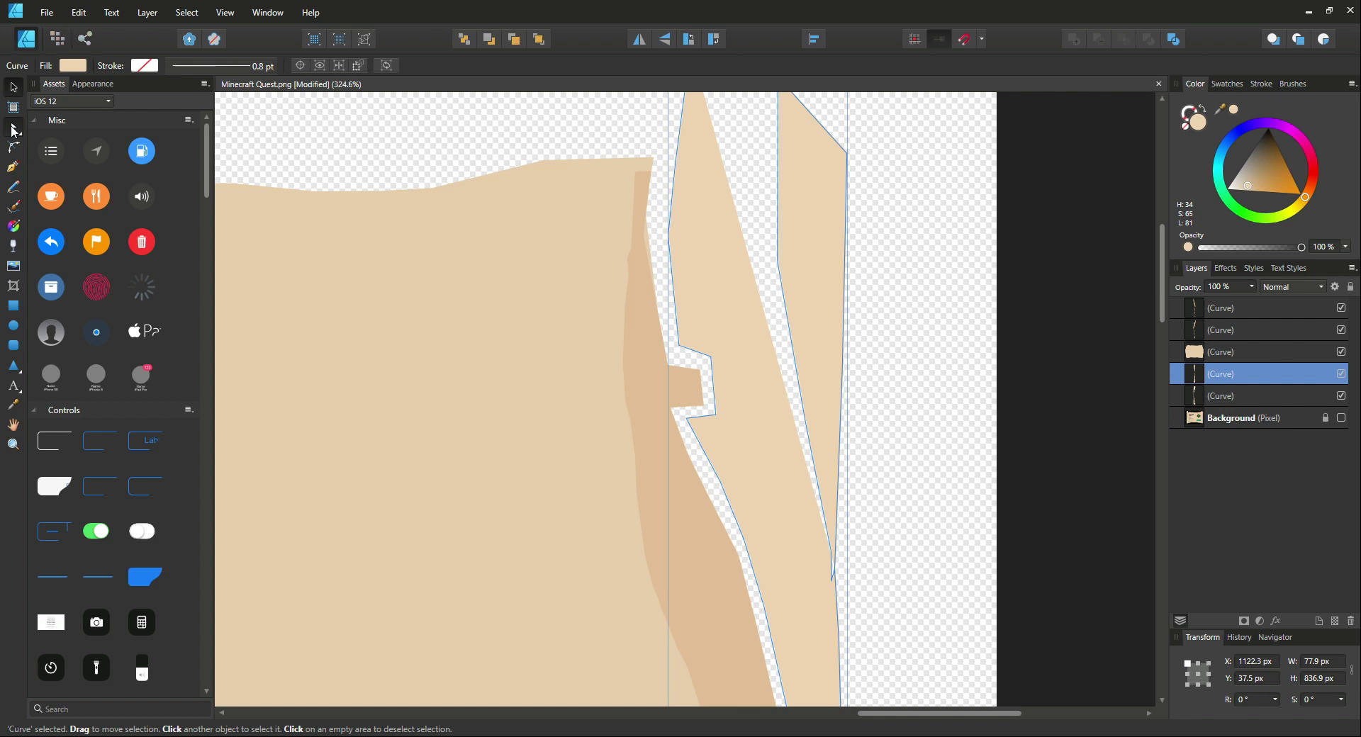
With the Node Tool, pull the right roll's corner node up against the scroll body.
{"action": "left_click", "coordinate": [13, 113]}
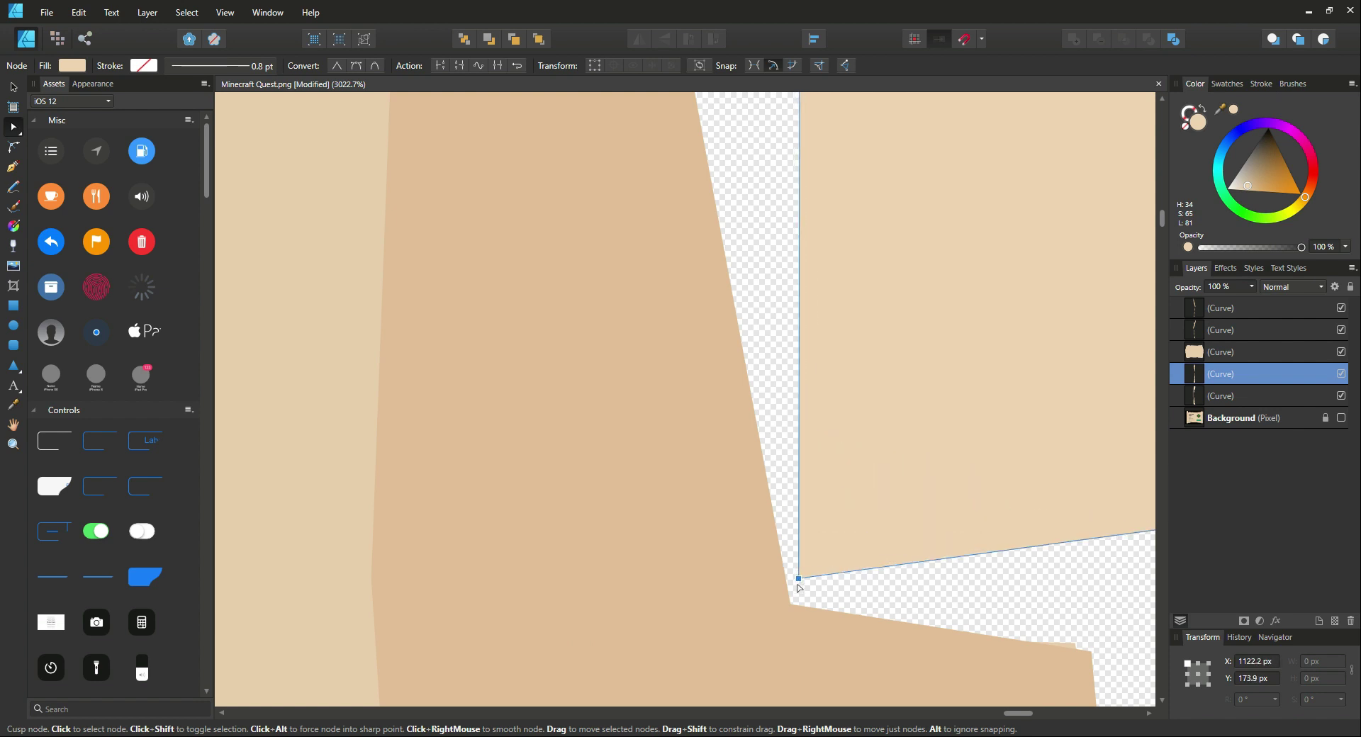
{"action": "left_click_drag", "start_coordinate": [799, 578], "coordinate": [815, 432]}
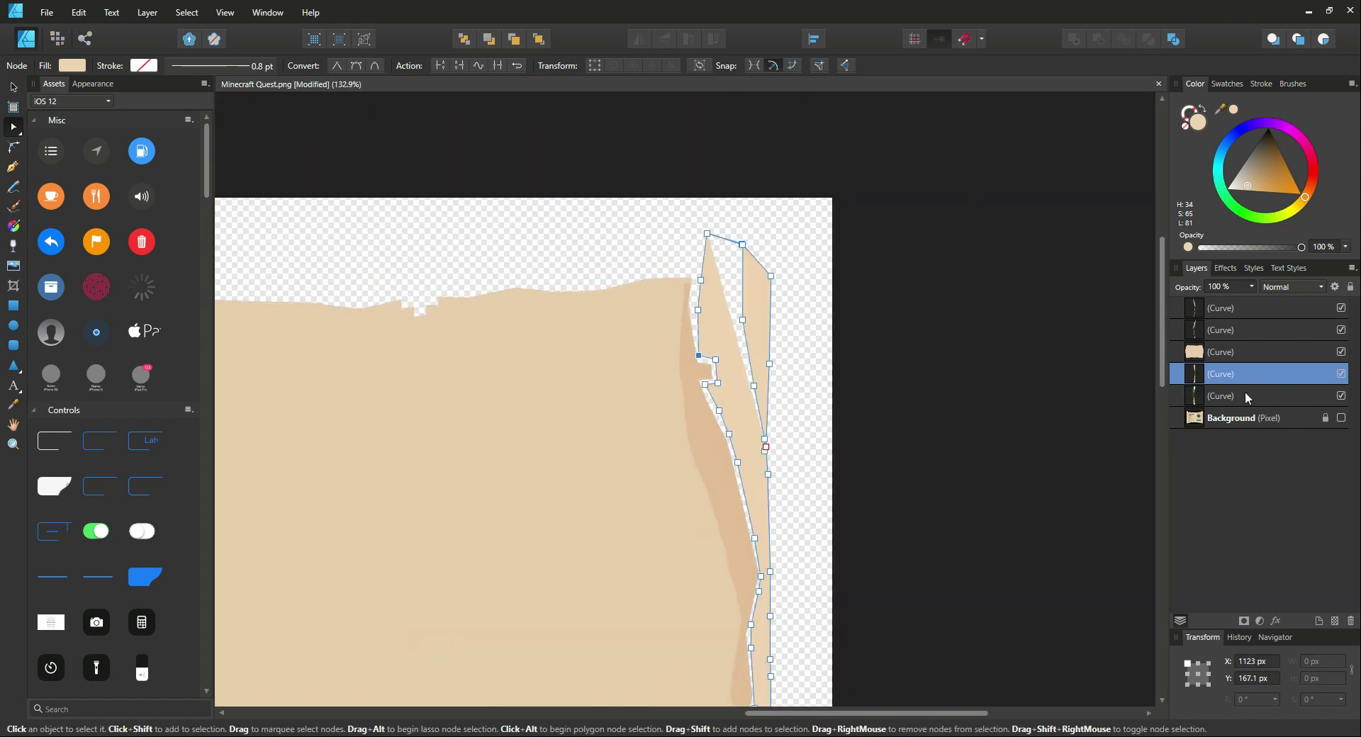
{"action": "scroll", "scroll_direction": "down", "scroll_amount": 3}
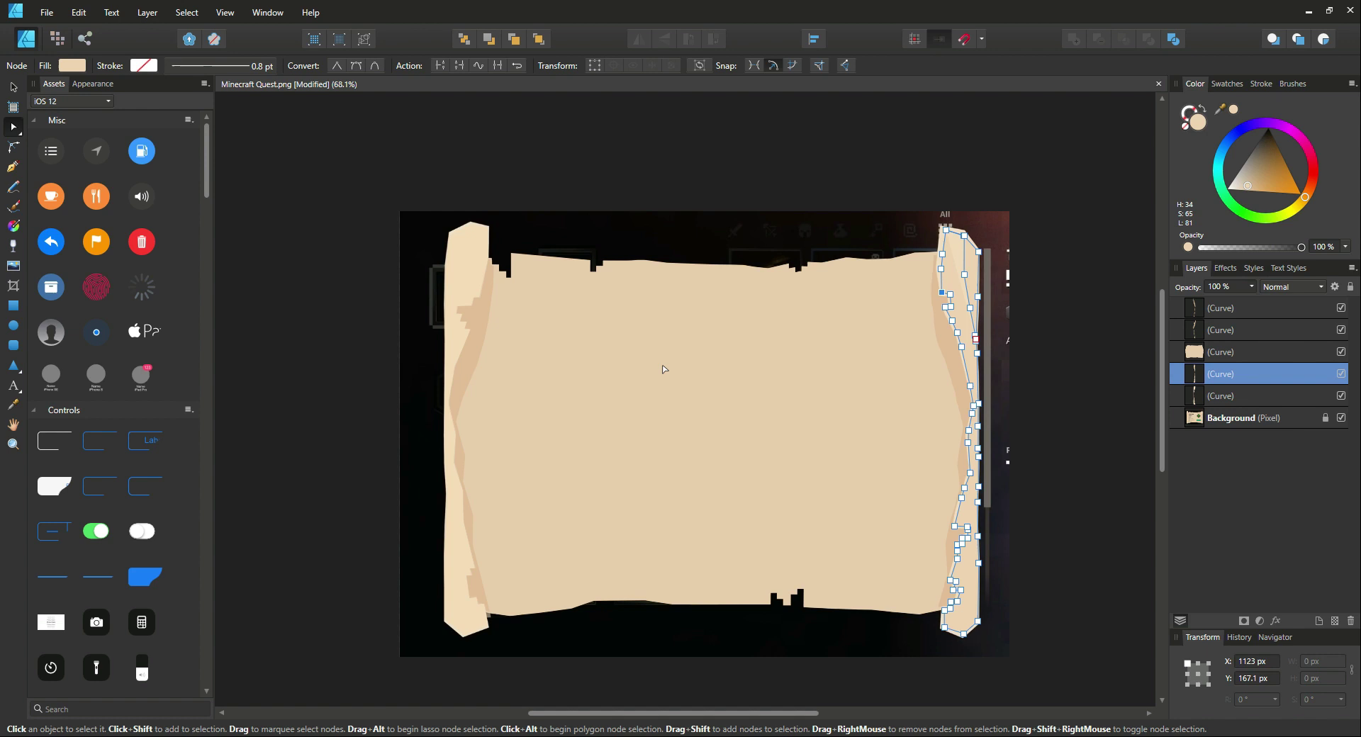
{"action": "mouse_move", "coordinate": [707, 349]}
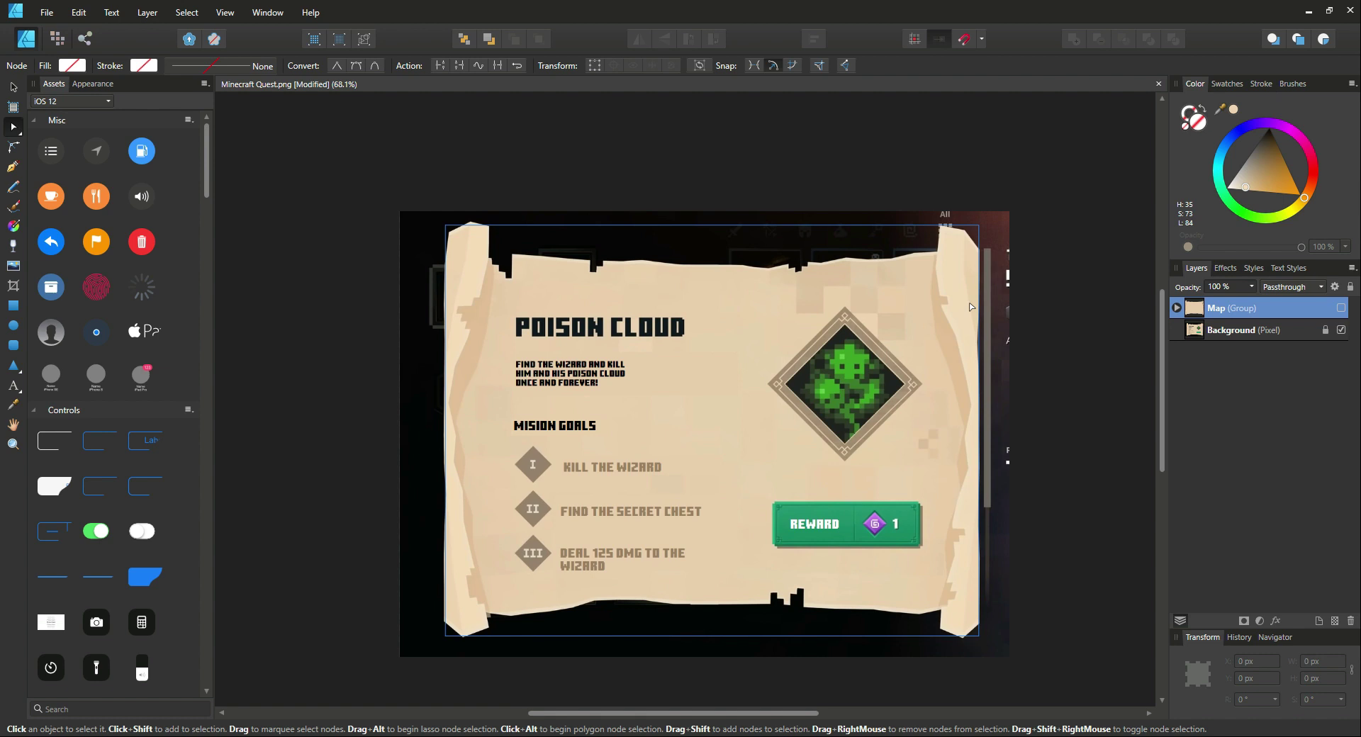
{"action": "mouse_move", "coordinate": [536, 344]}
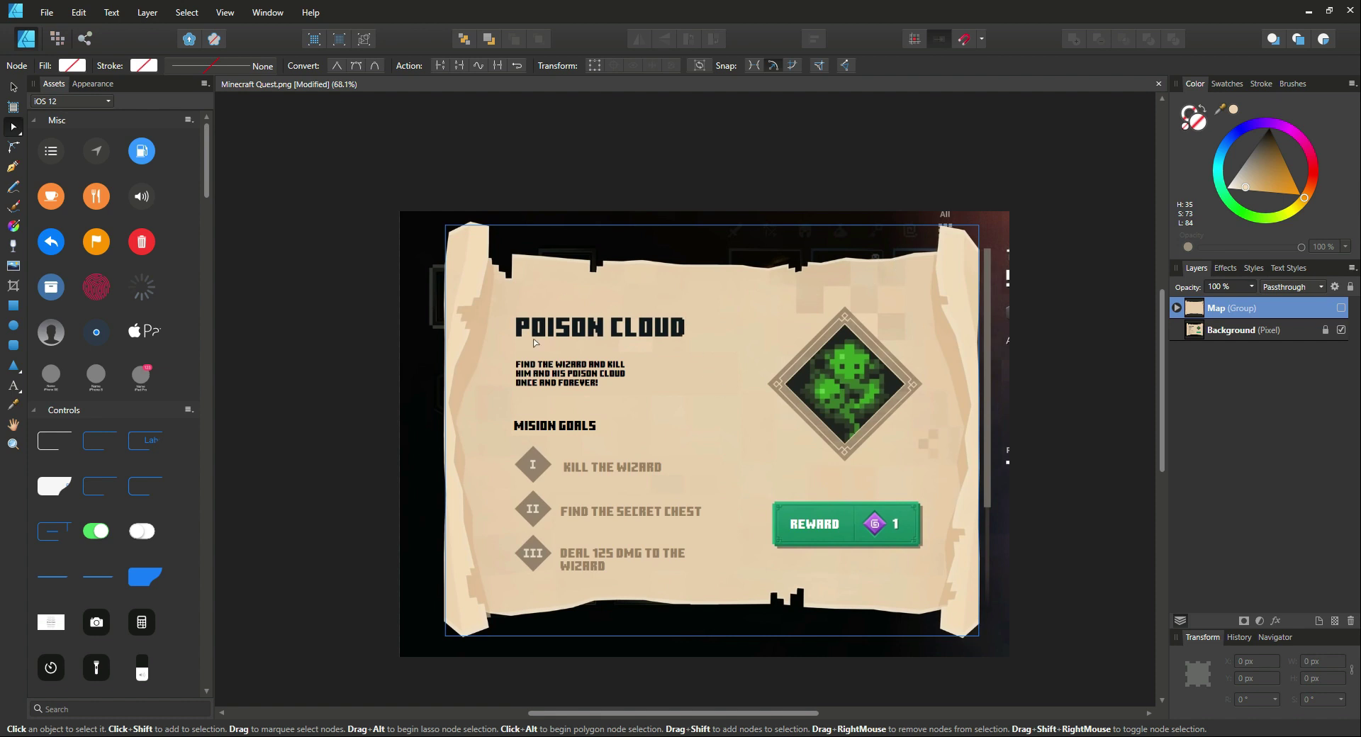
{"action": "mouse_move", "coordinate": [46, 217]}
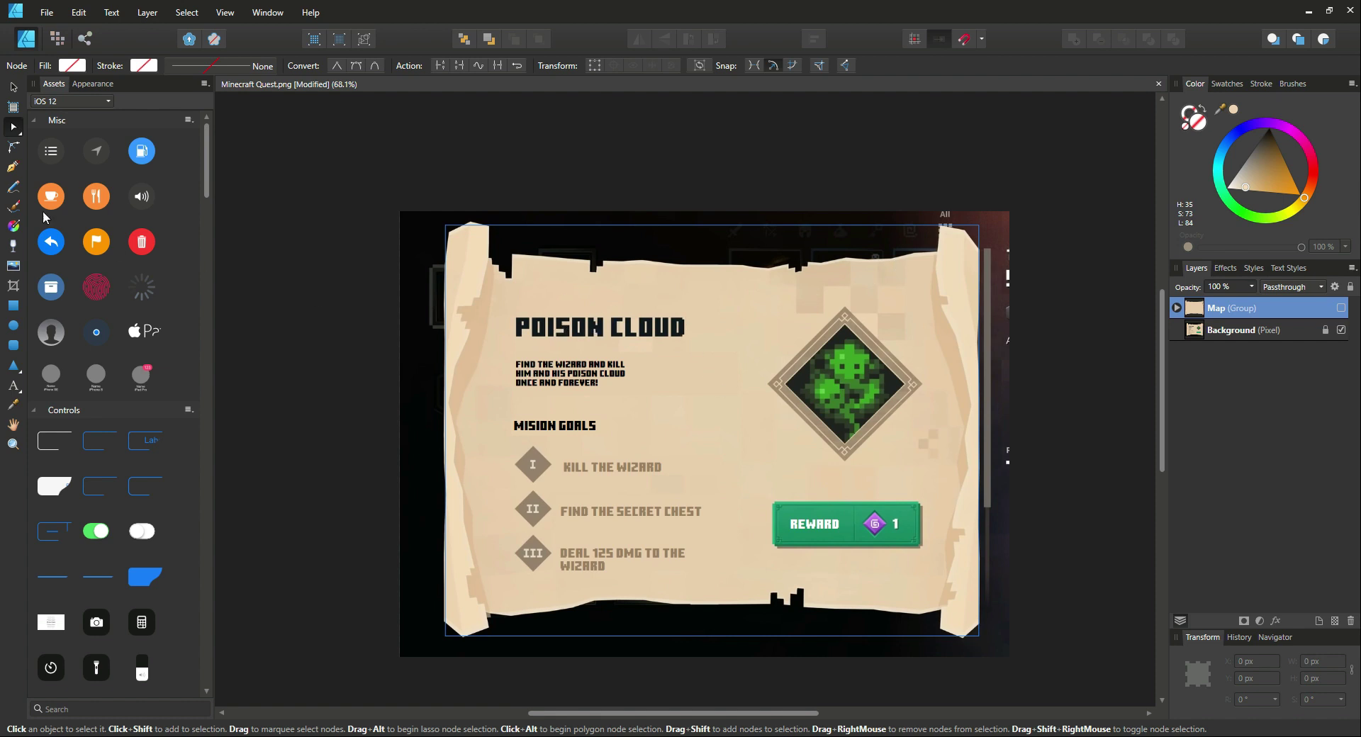
{"action": "mouse_move", "coordinate": [99, 34]}
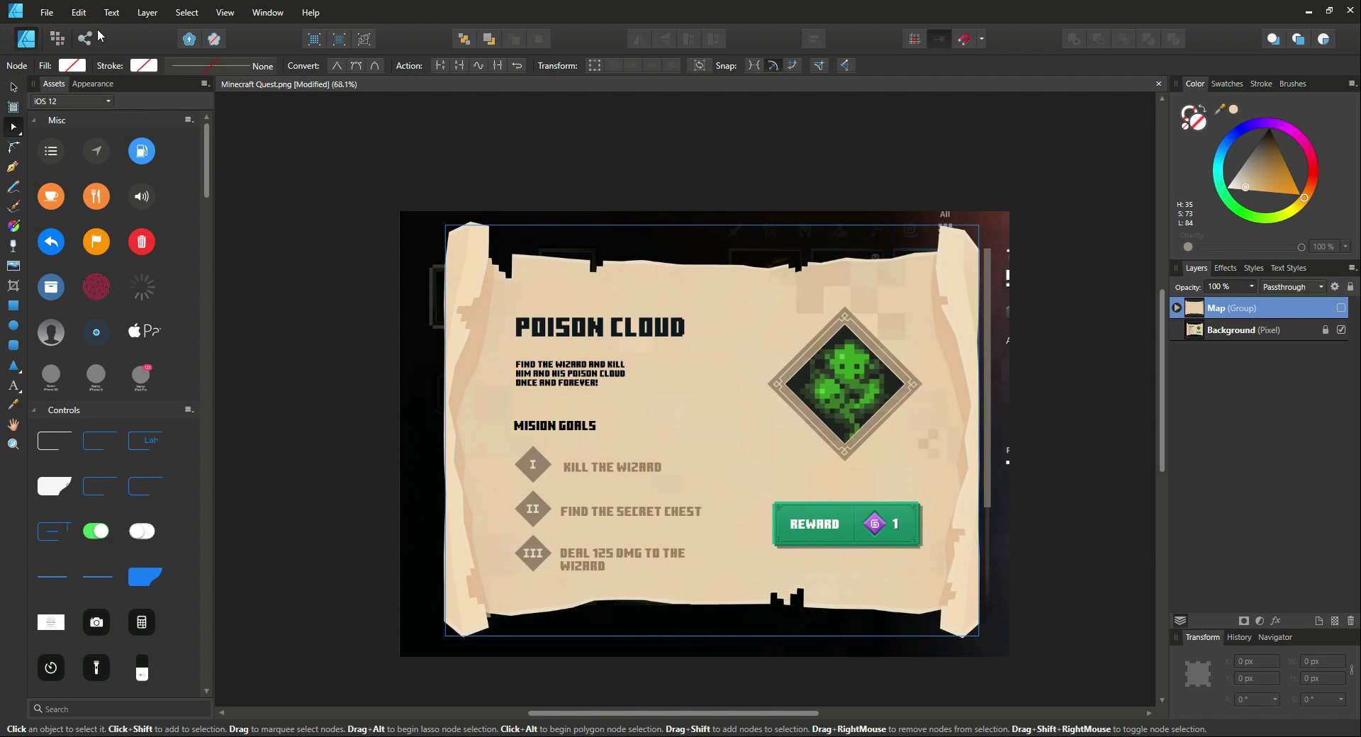
{"action": "mouse_move", "coordinate": [84, 38]}
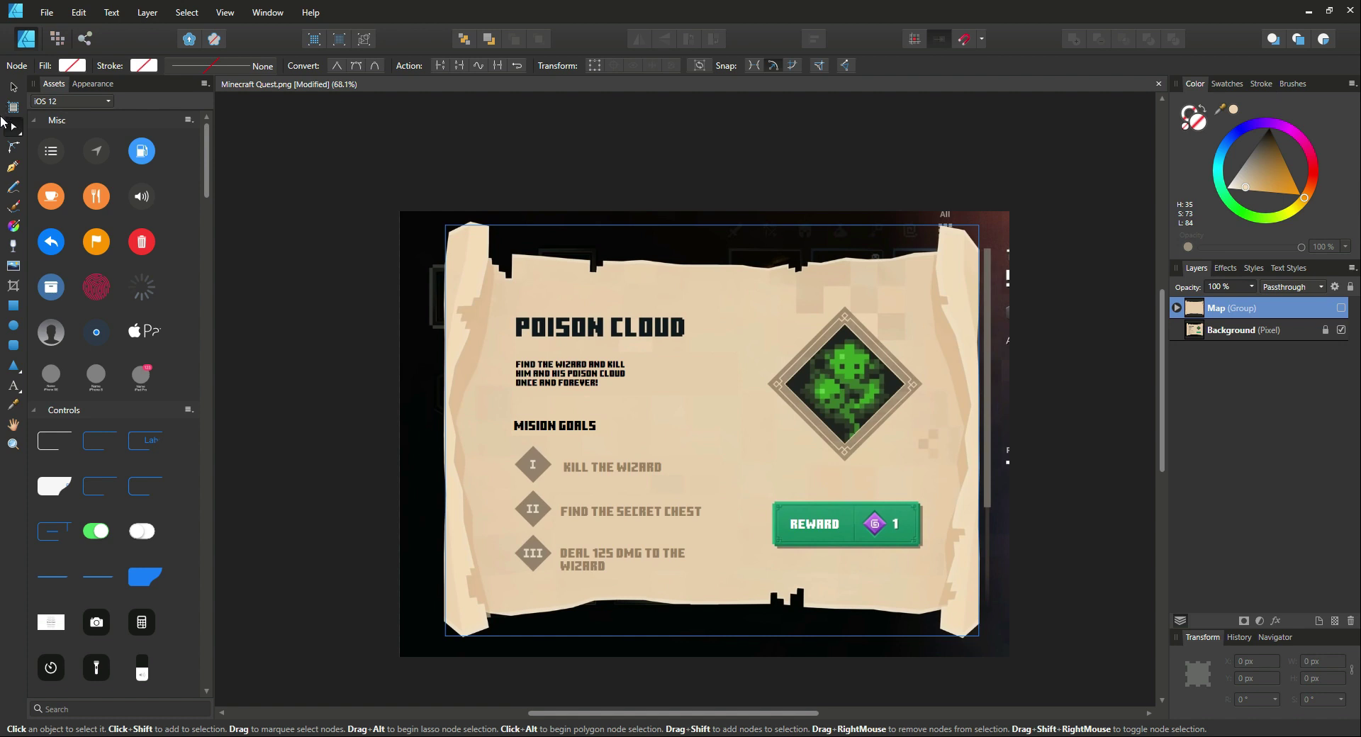
{"action": "mouse_move", "coordinate": [12, 118]}
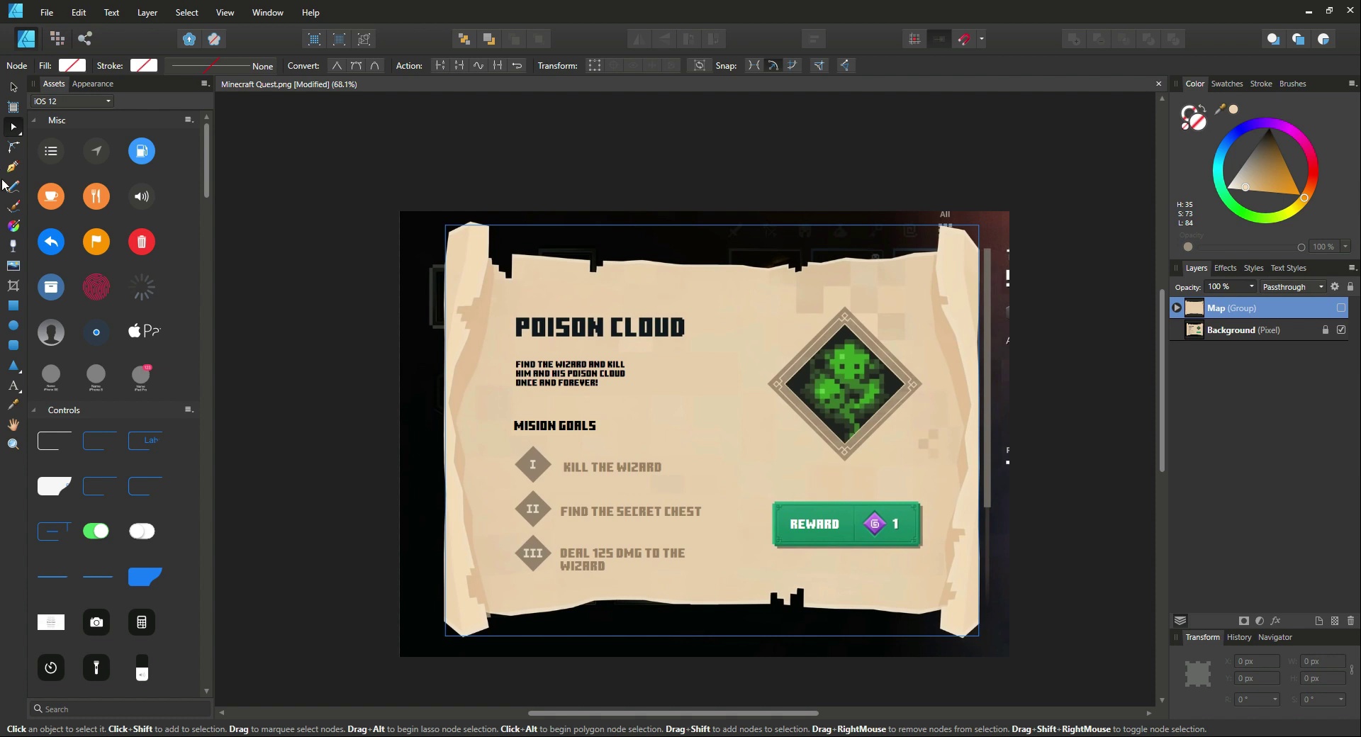
{"action": "mouse_move", "coordinate": [229, 243]}
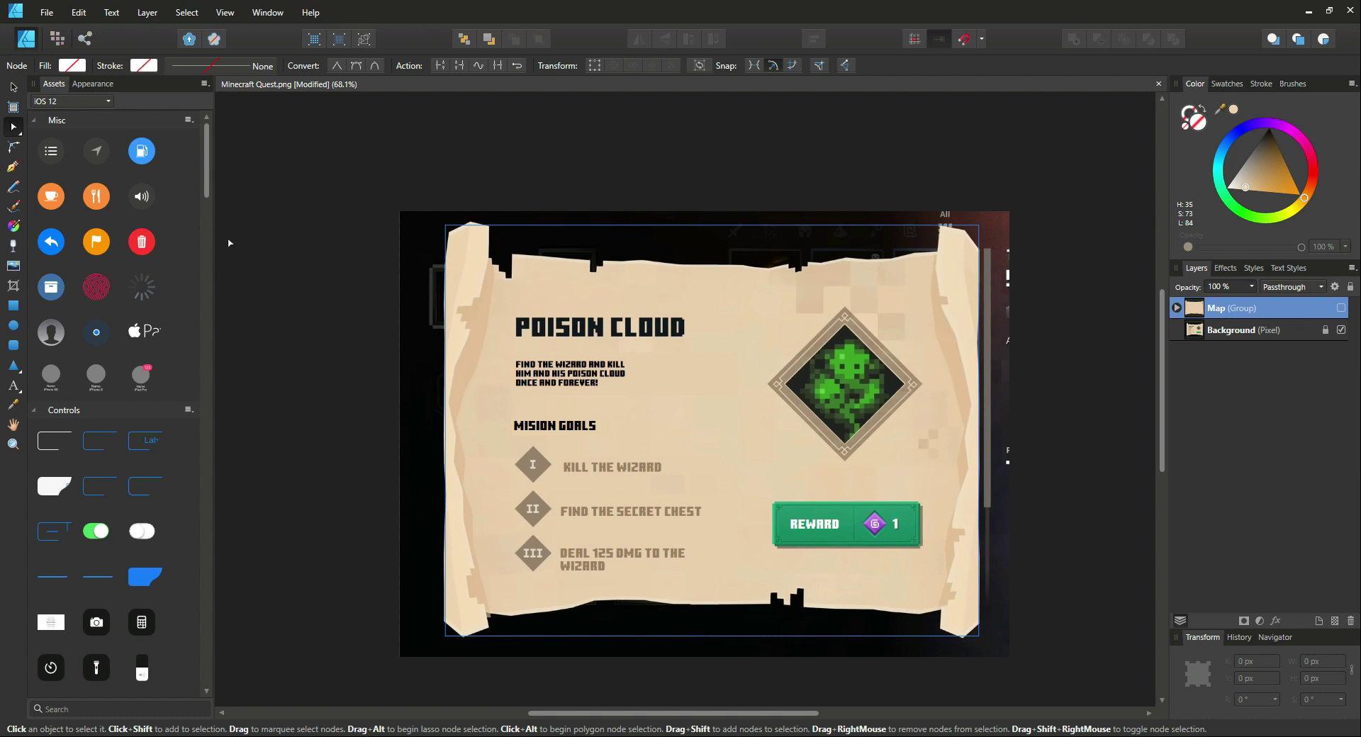
{"action": "mouse_move", "coordinate": [166, 129]}
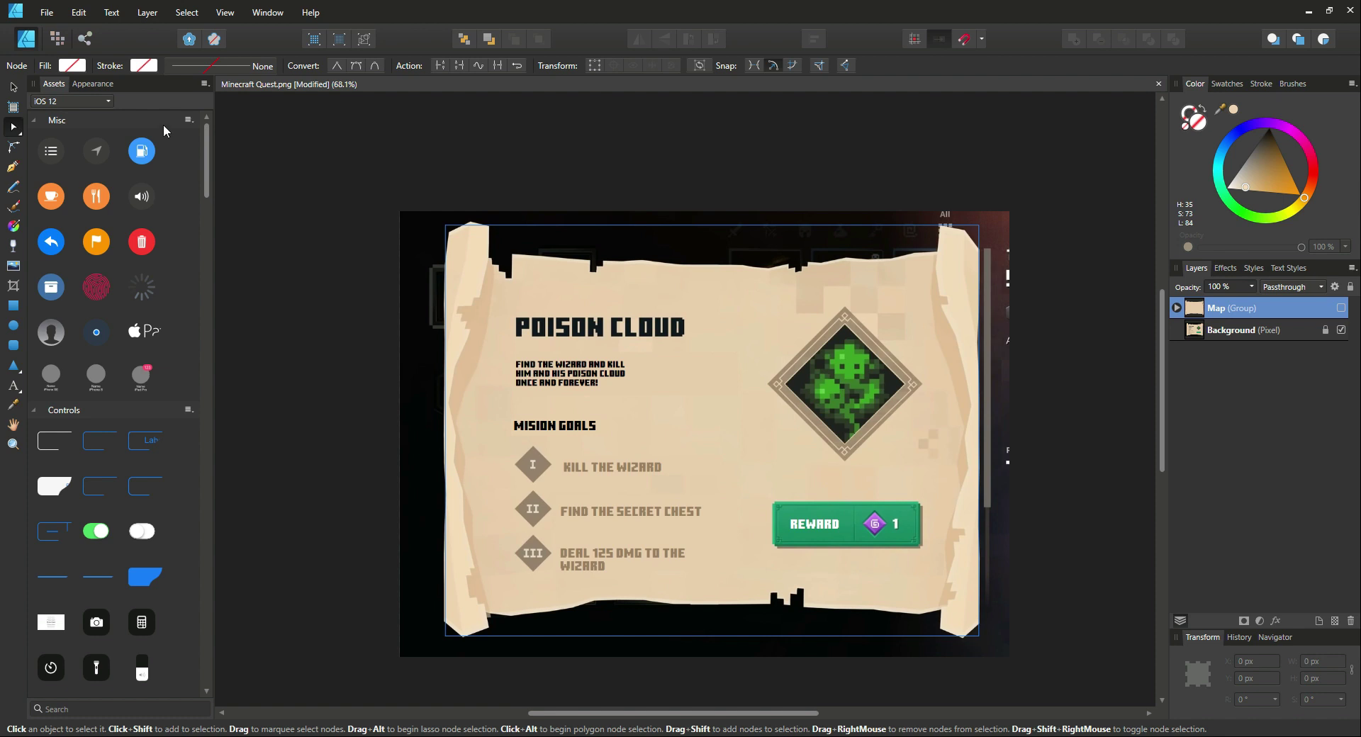
{"action": "mouse_move", "coordinate": [35, 263]}
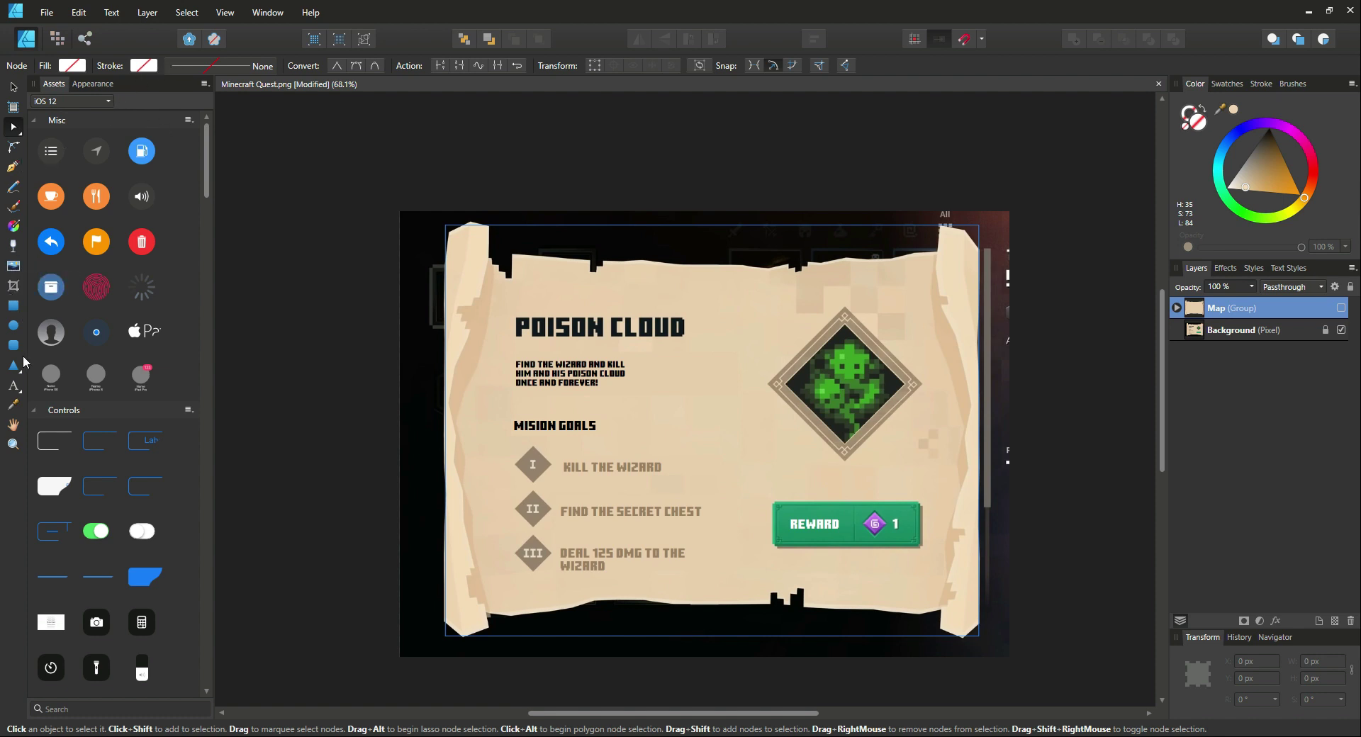
Place an artistic text object at the title spot in 30 pt Minecraft font.
{"action": "left_click", "coordinate": [13, 386]}
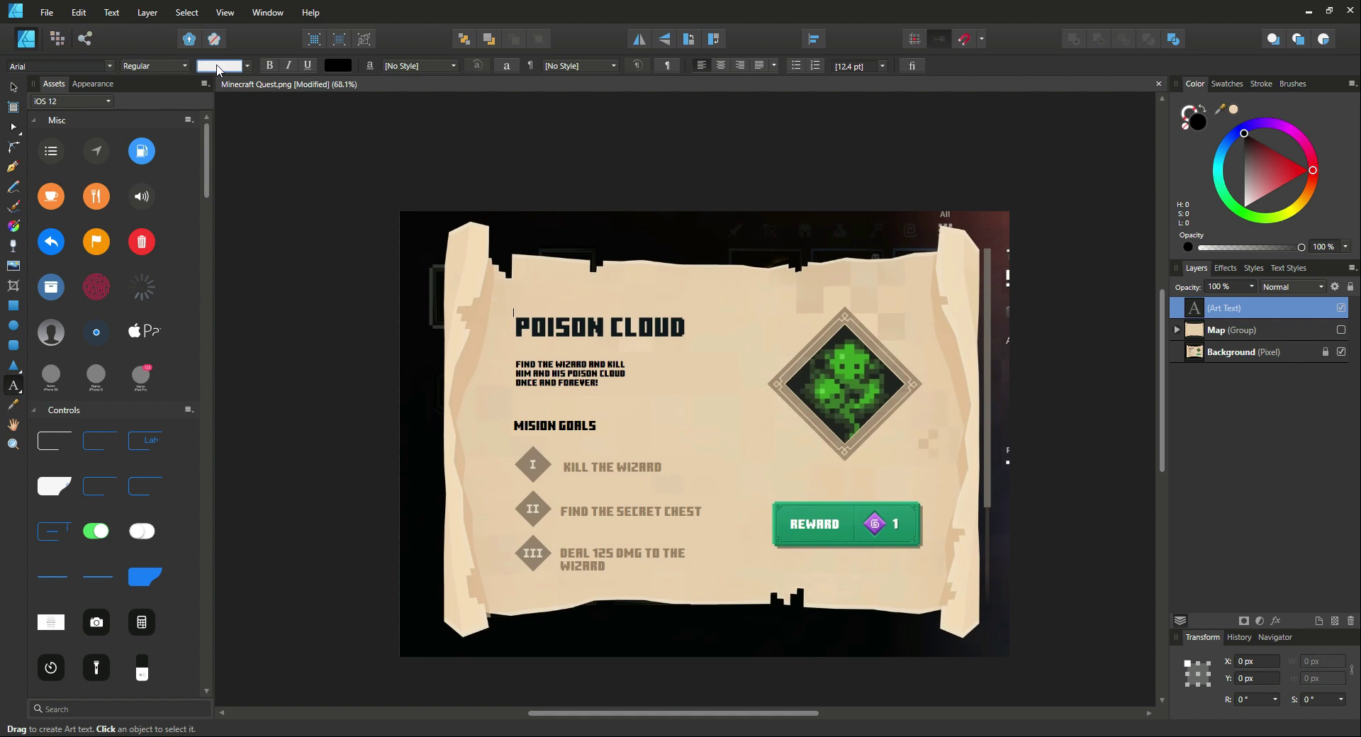
{"action": "type", "text": "30 pt"}
{"action": "left_click", "coordinate": [61, 65]}
{"action": "type", "text": "m"}
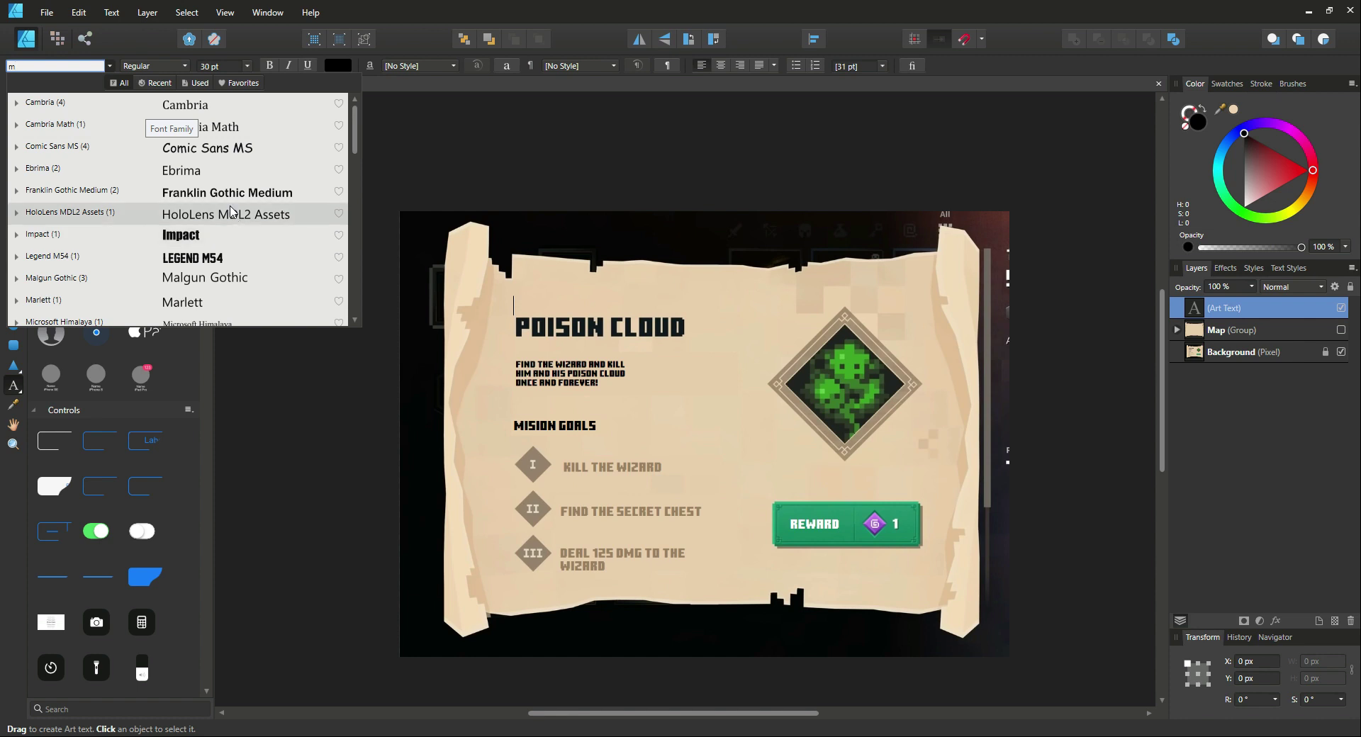
{"action": "scroll", "scroll_direction": "down", "scroll_amount": 3}
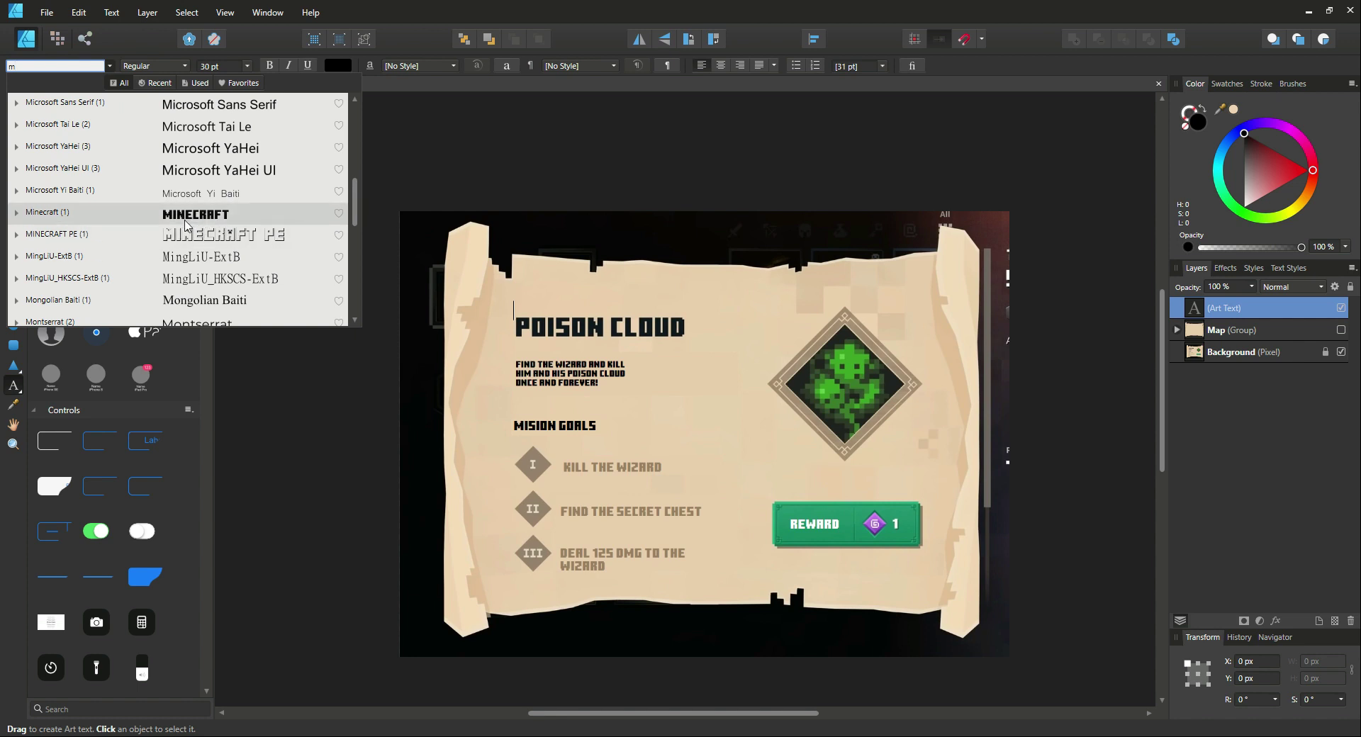
{"action": "left_click", "coordinate": [195, 214]}
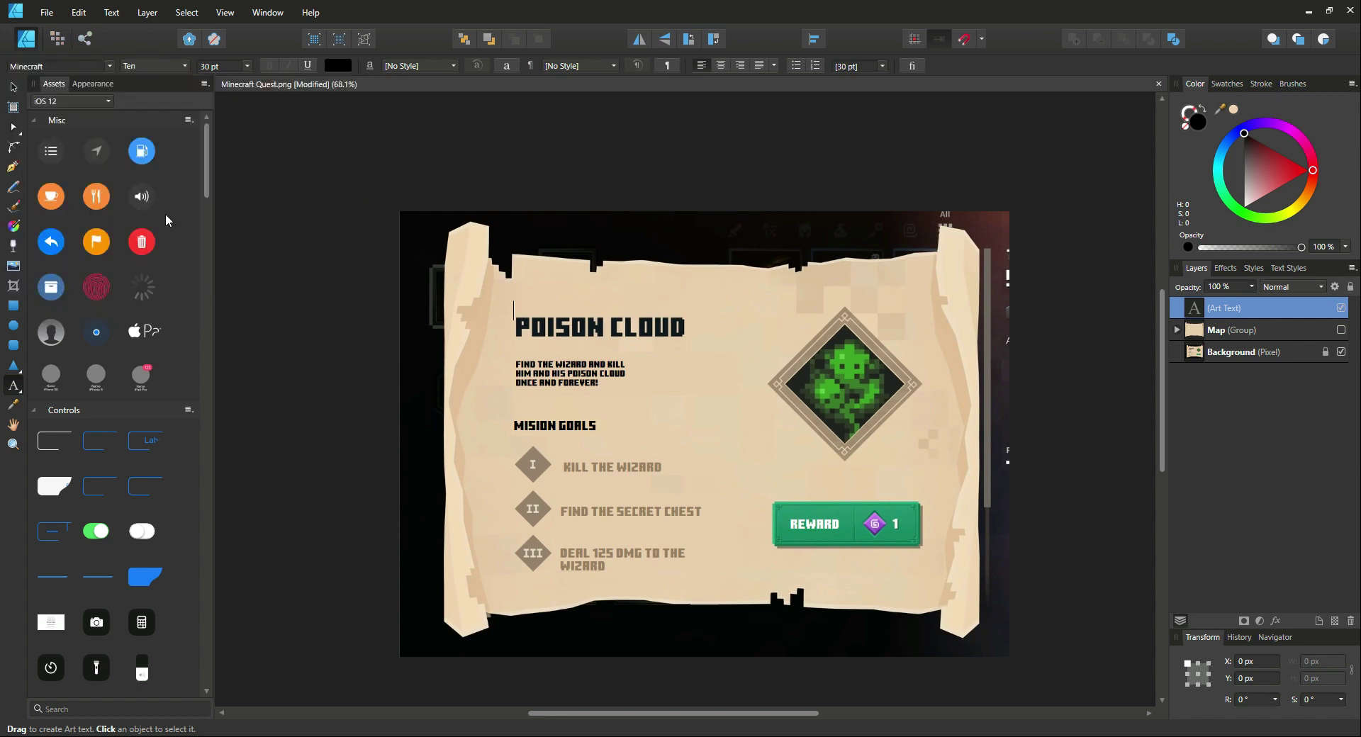
{"action": "mouse_move", "coordinate": [463, 252]}
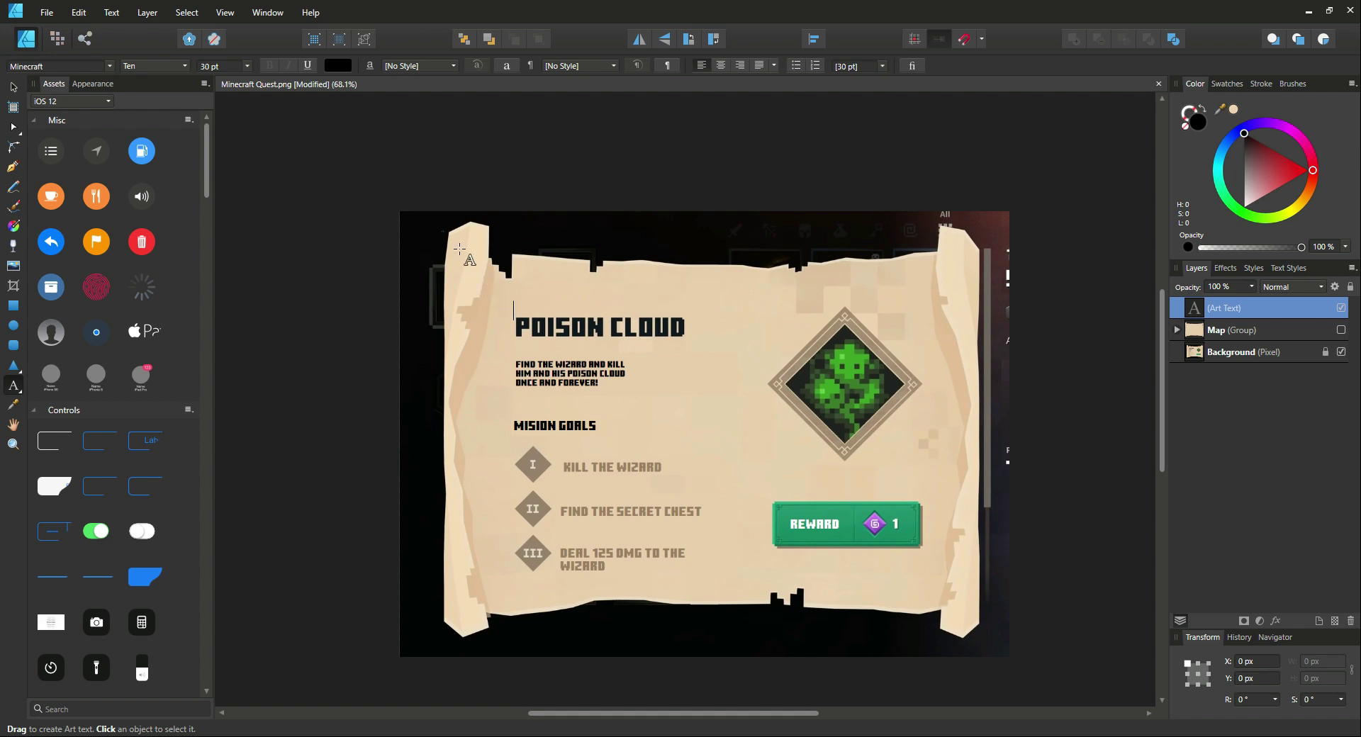
{"action": "mouse_move", "coordinate": [347, 117]}
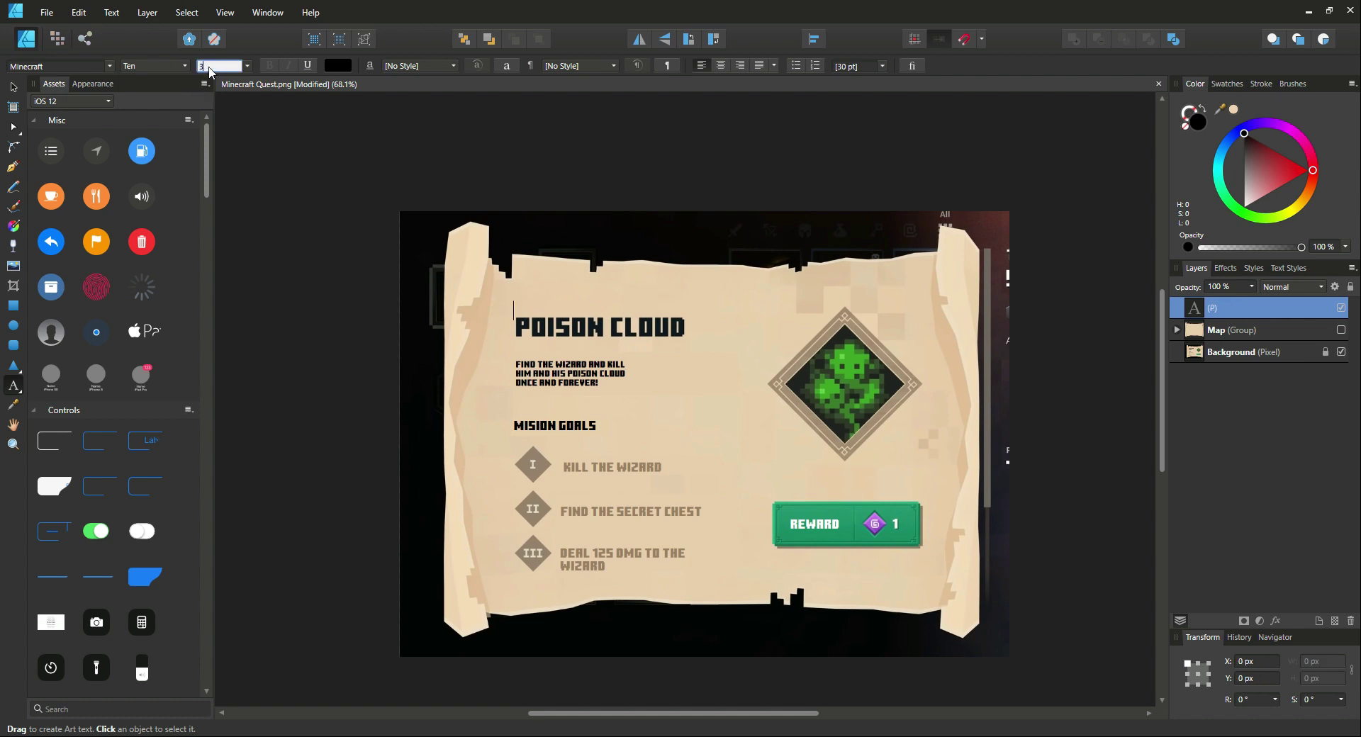
Type 'POISON CLOUD' at 42 pt and drag it over the reference title.
{"action": "type", "text": "35 pt"}
{"action": "left_click", "coordinate": [553, 309]}
{"action": "type", "text": "POISON"}
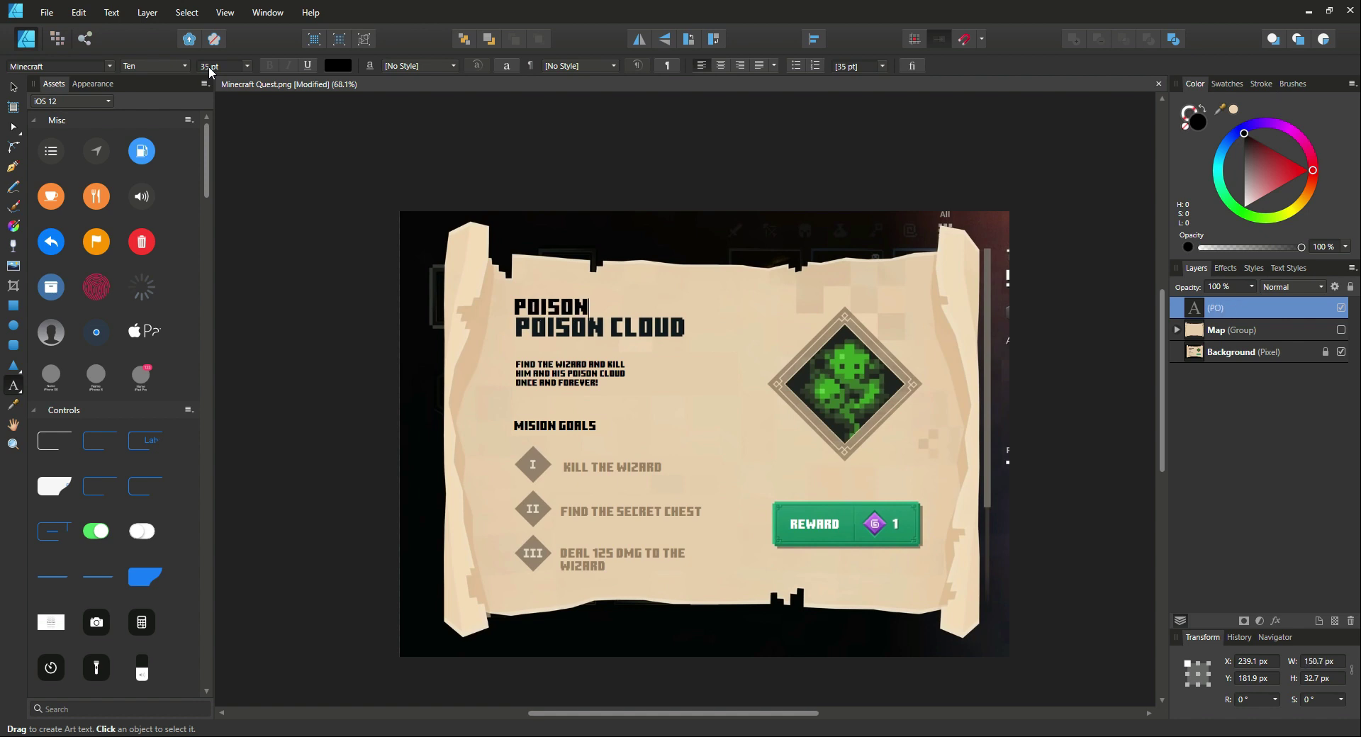
{"action": "type", "text": "CLOUD"}
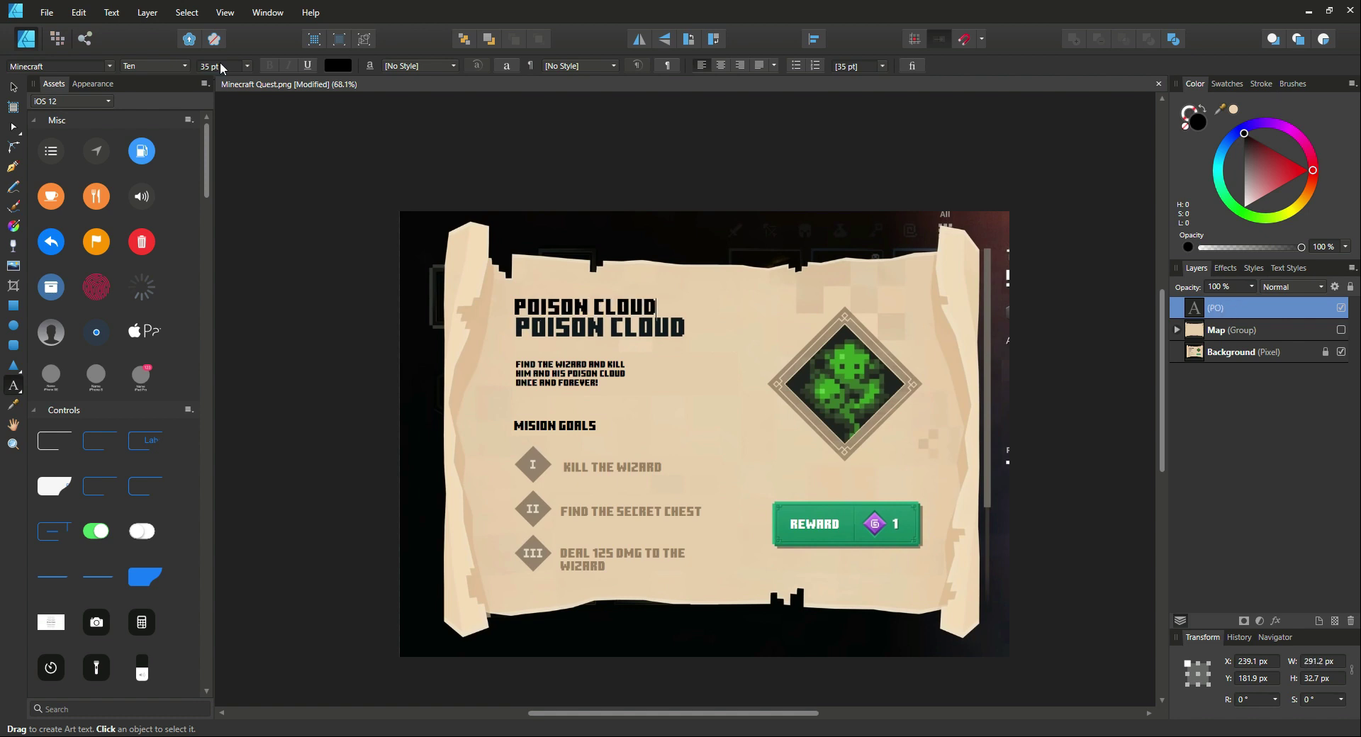
{"action": "mouse_move", "coordinate": [306, 84]}
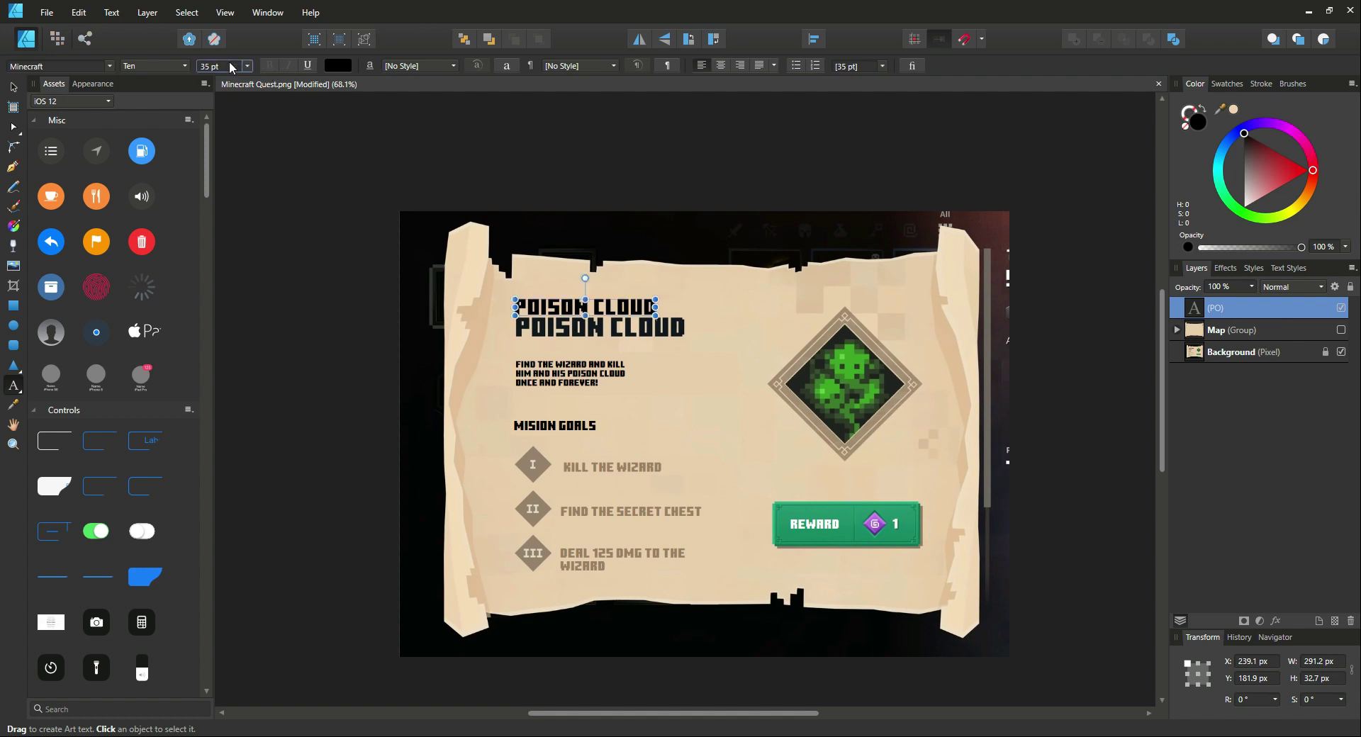
{"action": "type", "text": "40"}
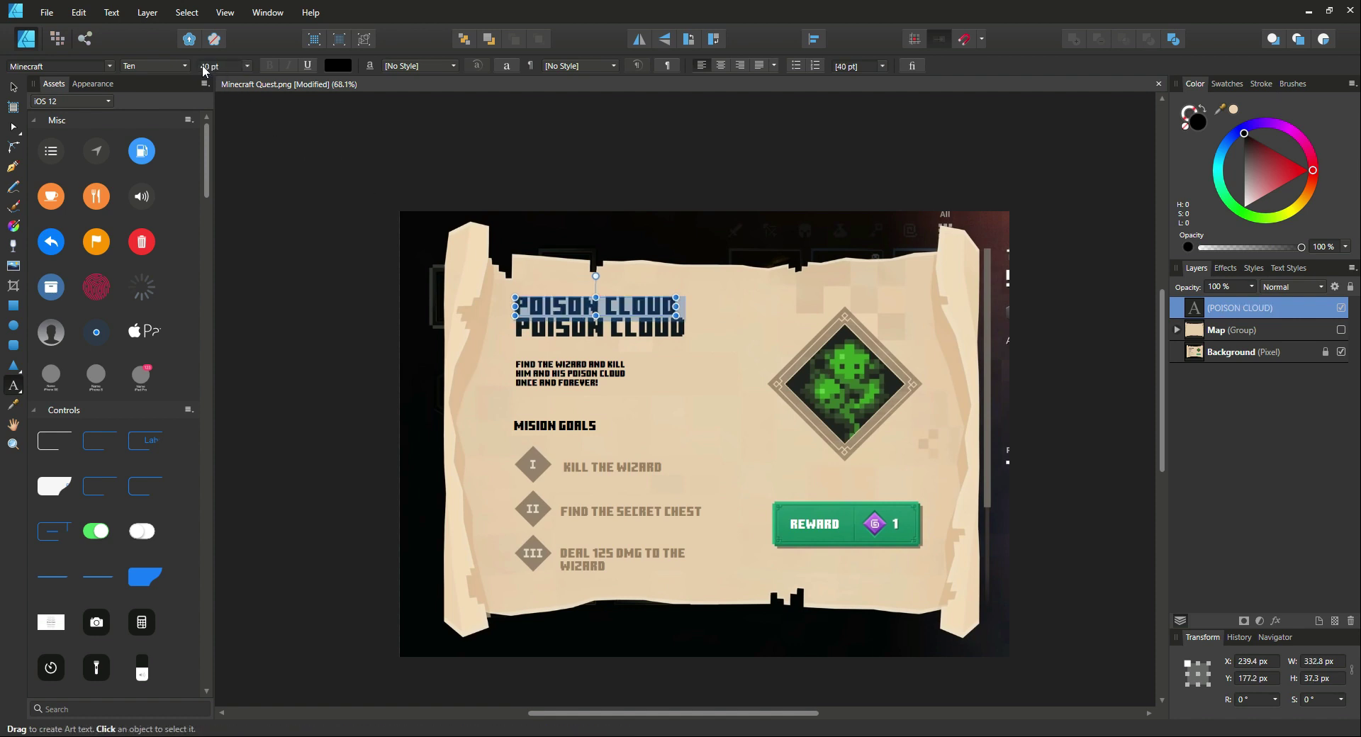
{"action": "type", "text": "45"}
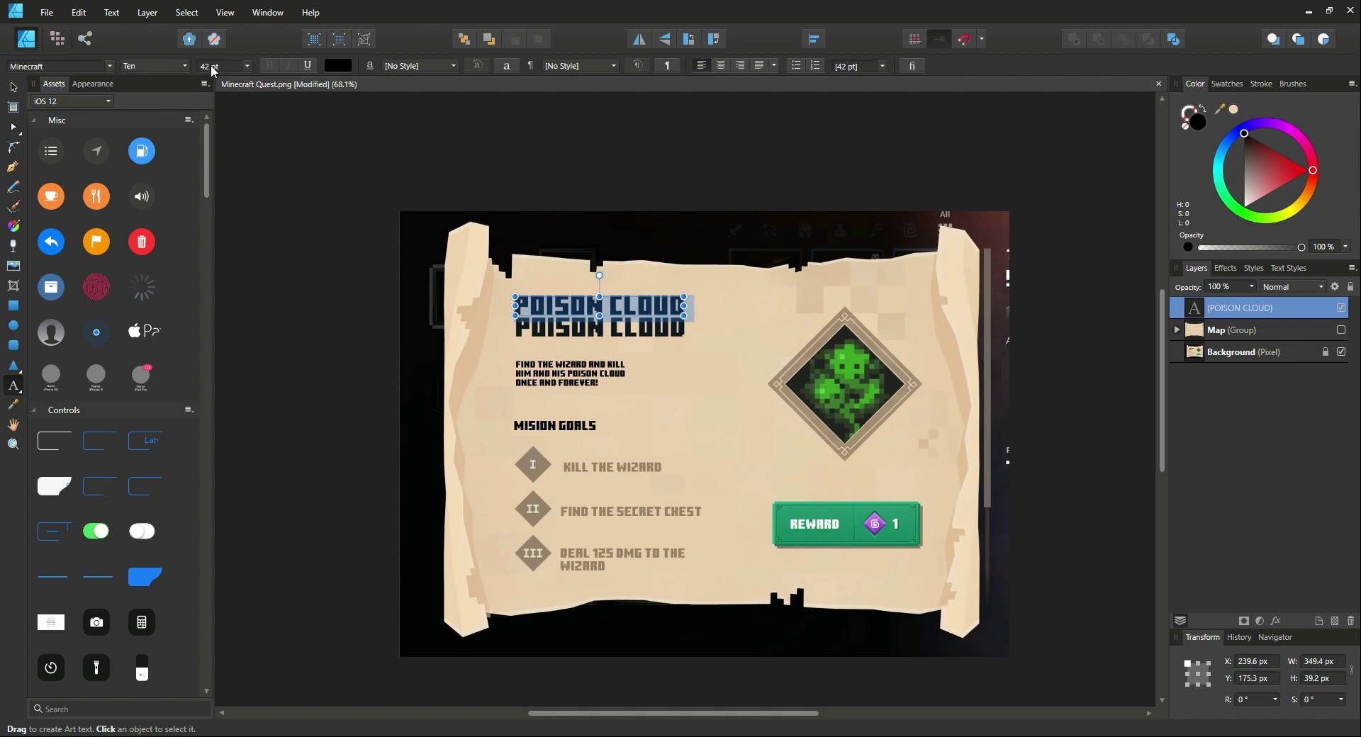
{"action": "mouse_move", "coordinate": [100, 77]}
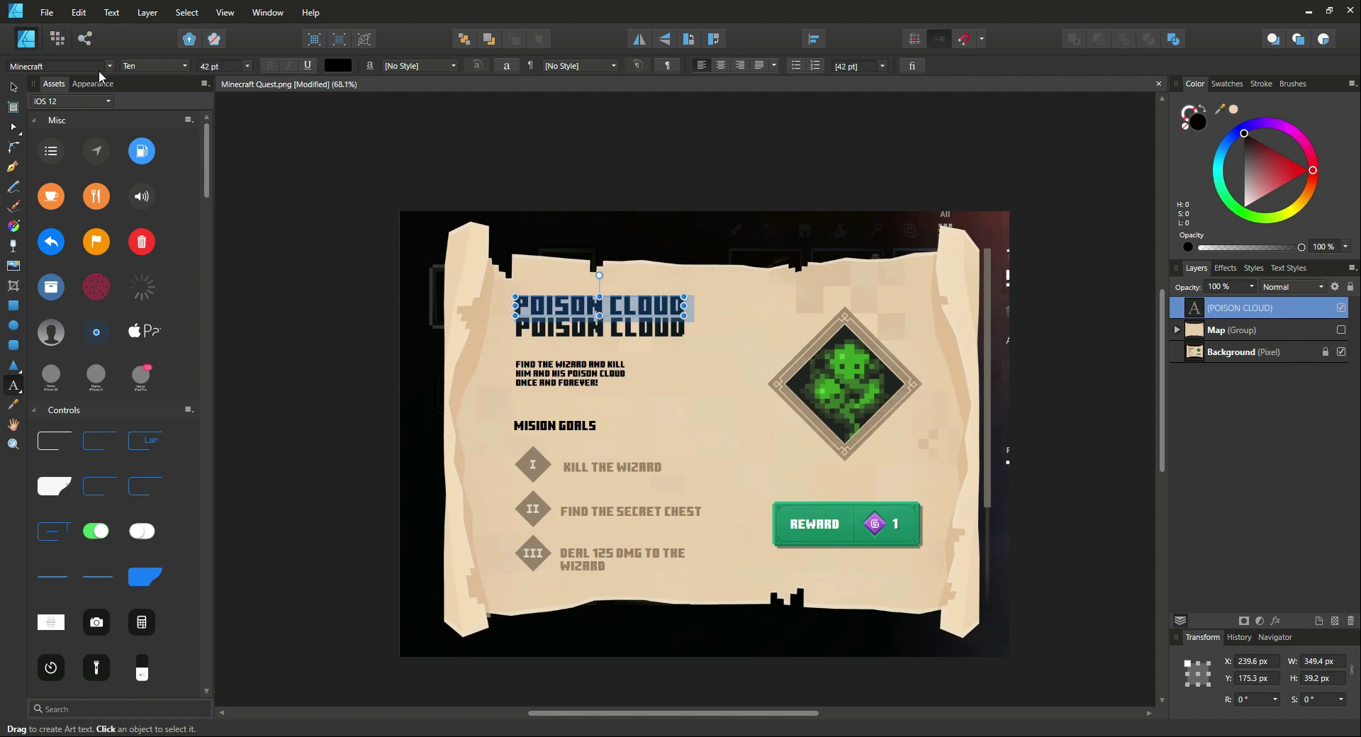
{"action": "mouse_move", "coordinate": [20, 89]}
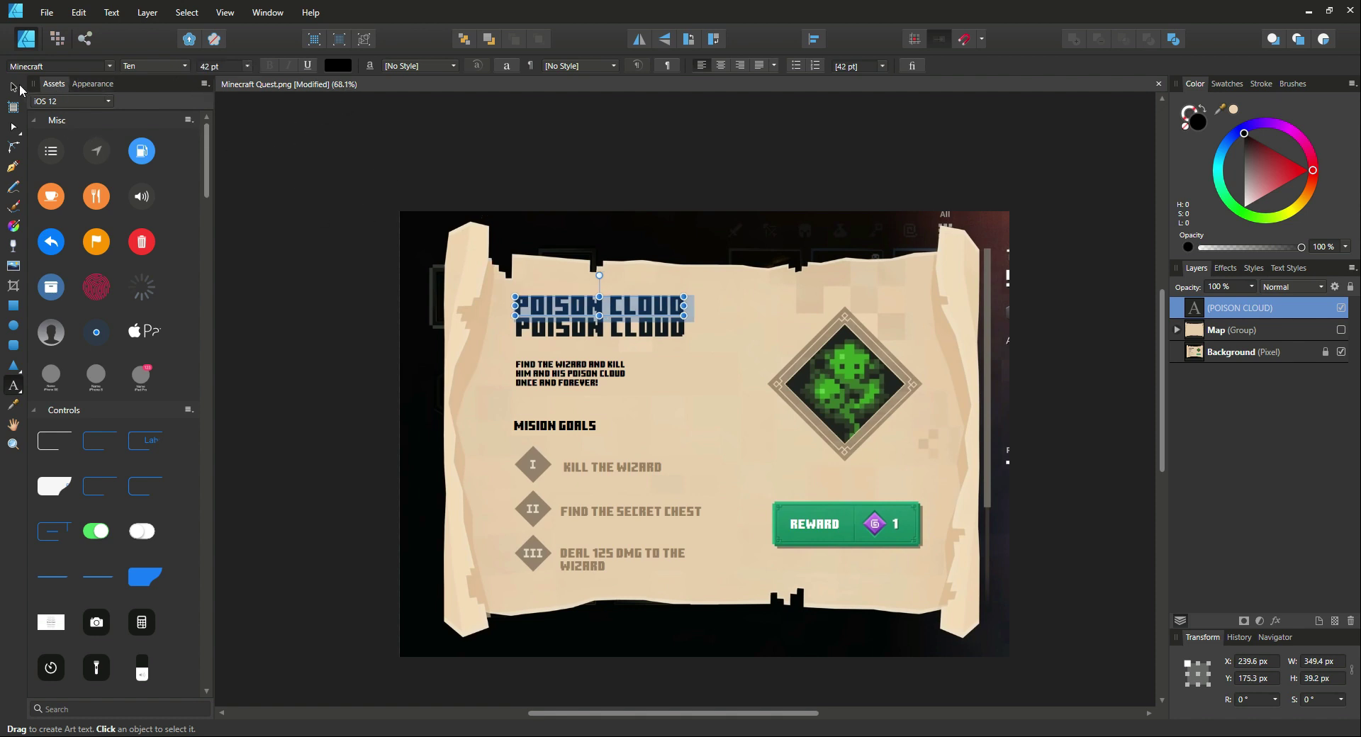
{"action": "left_click", "coordinate": [598, 308]}
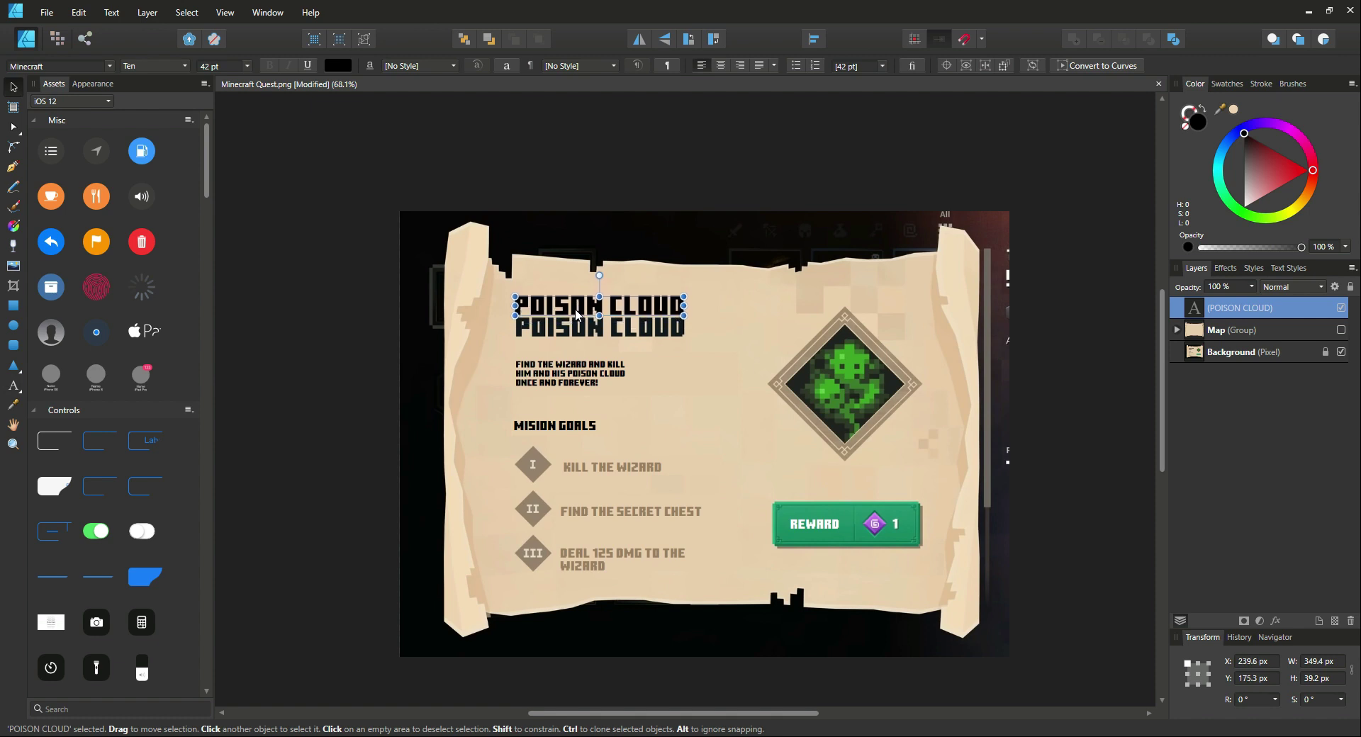
{"action": "left_click_drag", "start_coordinate": [598, 308], "coordinate": [599, 328]}
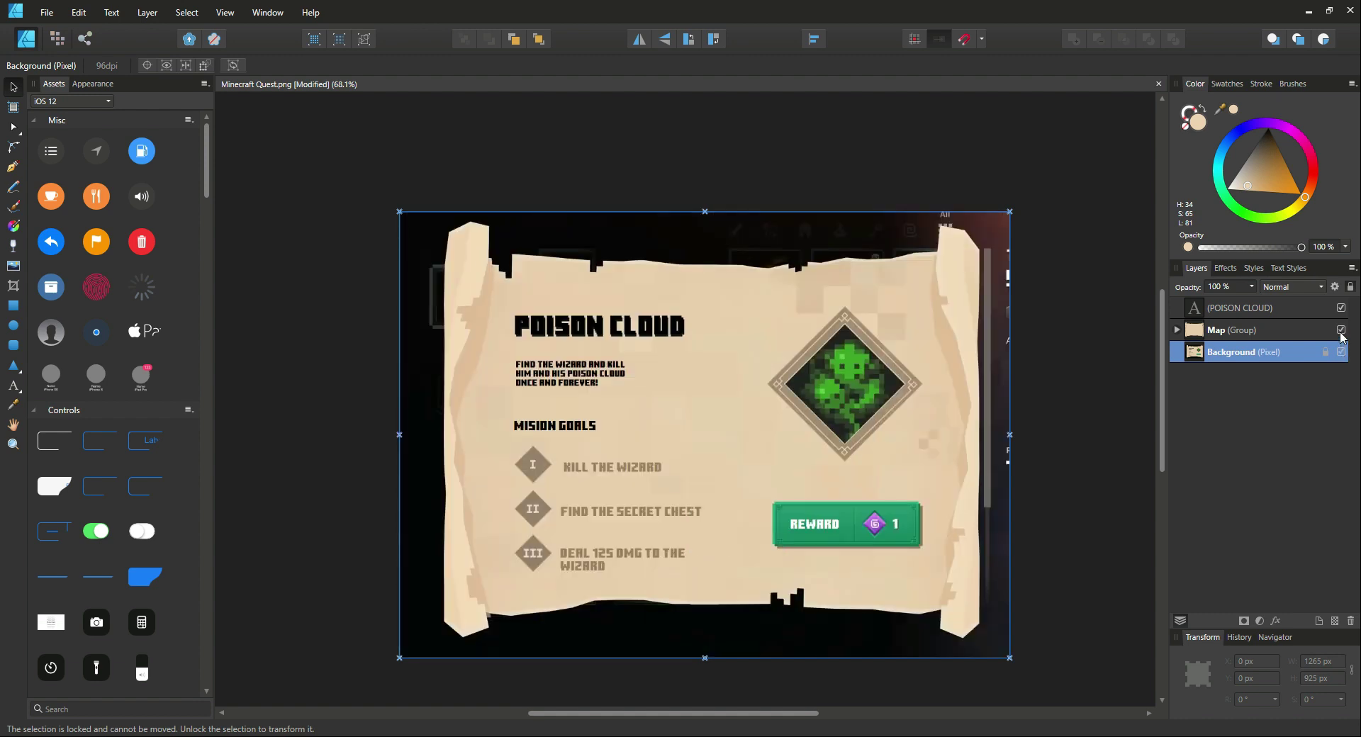
Add a 15 pt Minecraft text layer with the wizard-hunting quest description below the title.
{"action": "left_click", "coordinate": [1341, 330]}
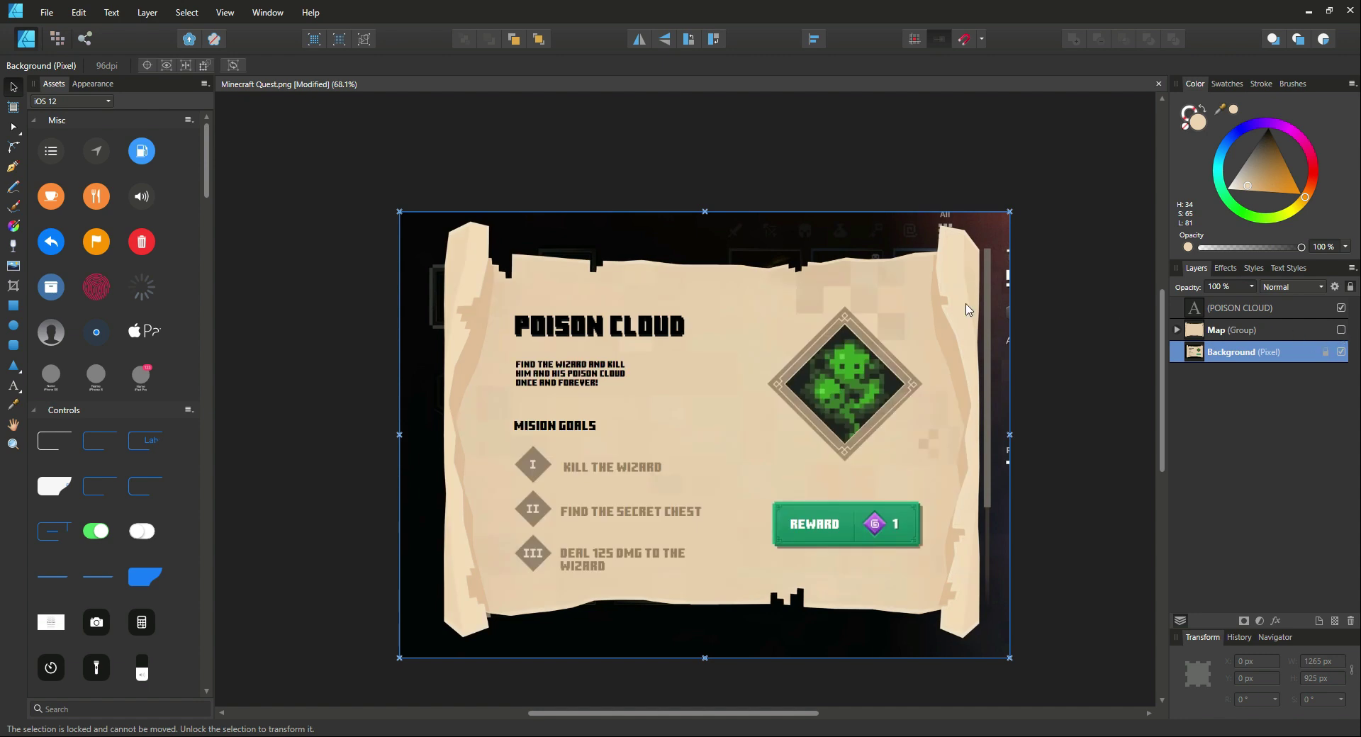
{"action": "mouse_move", "coordinate": [506, 363]}
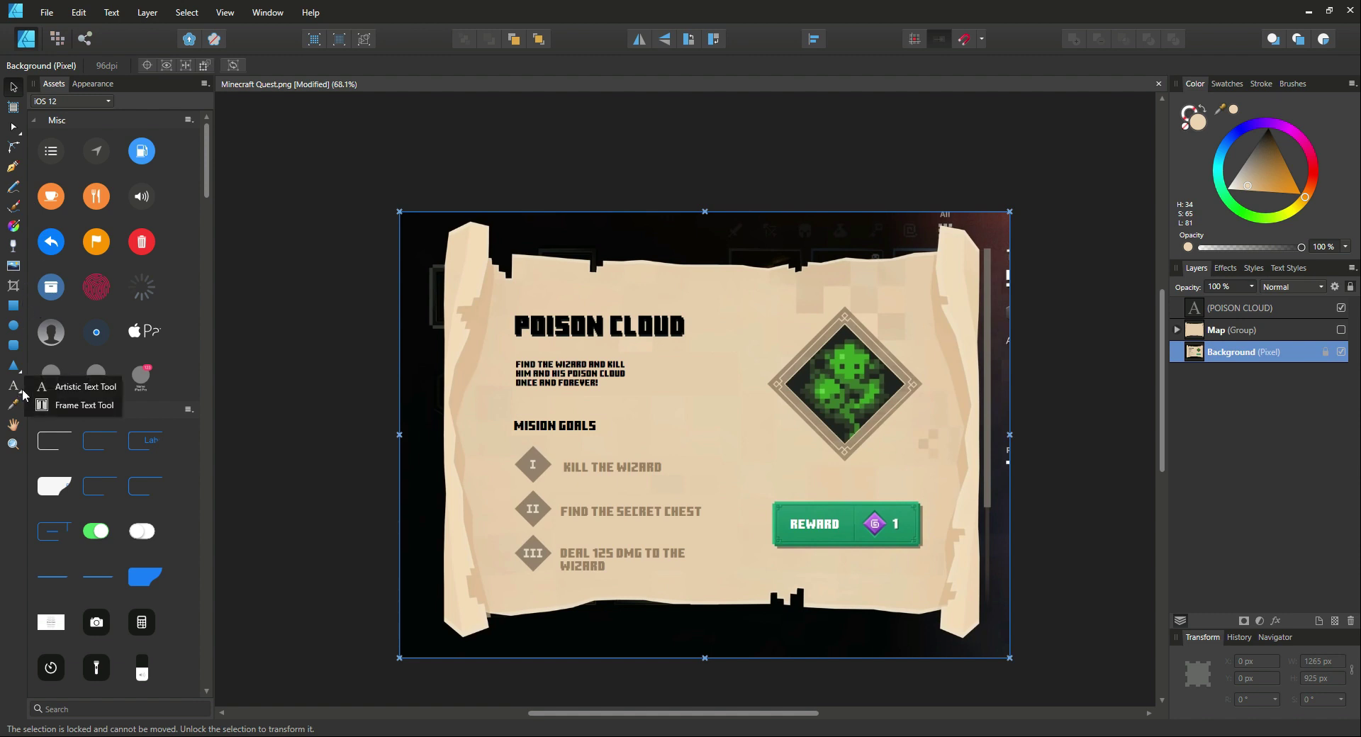
{"action": "left_click", "coordinate": [42, 386]}
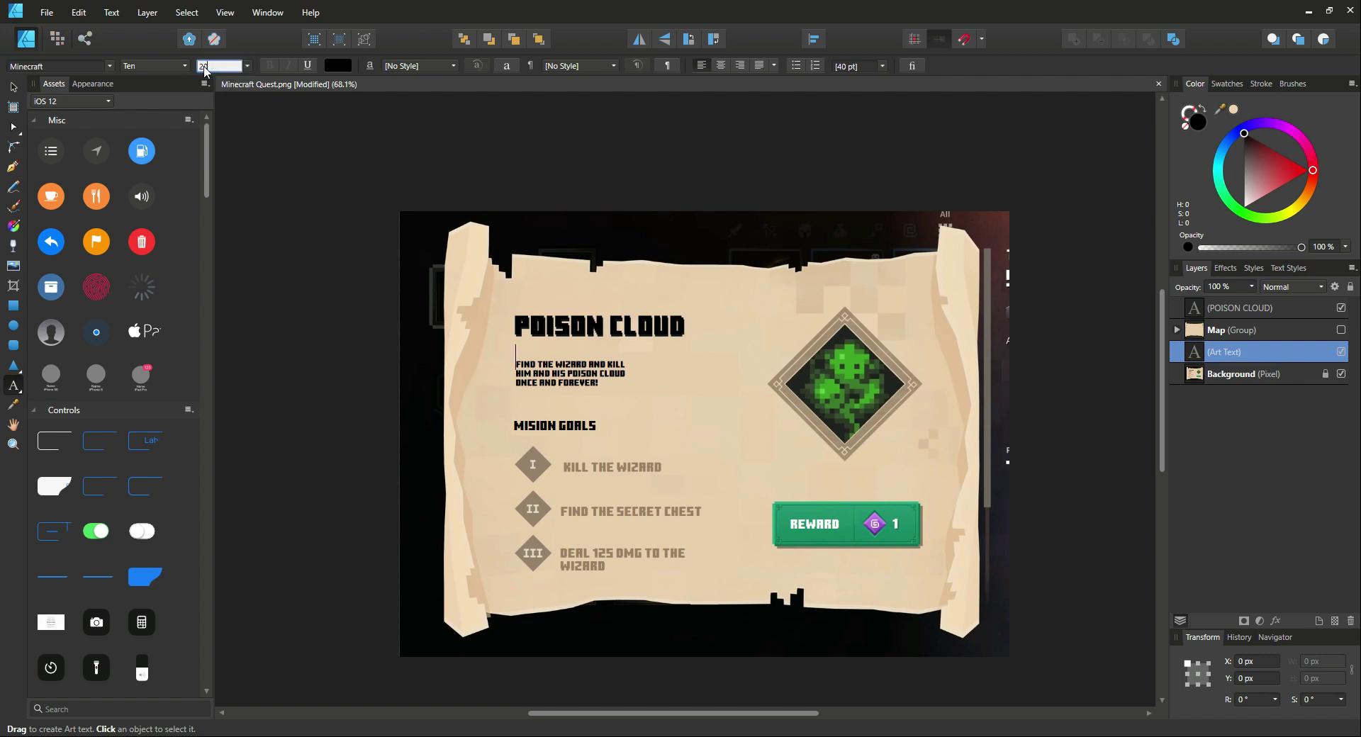
{"action": "type", "text": "20"}
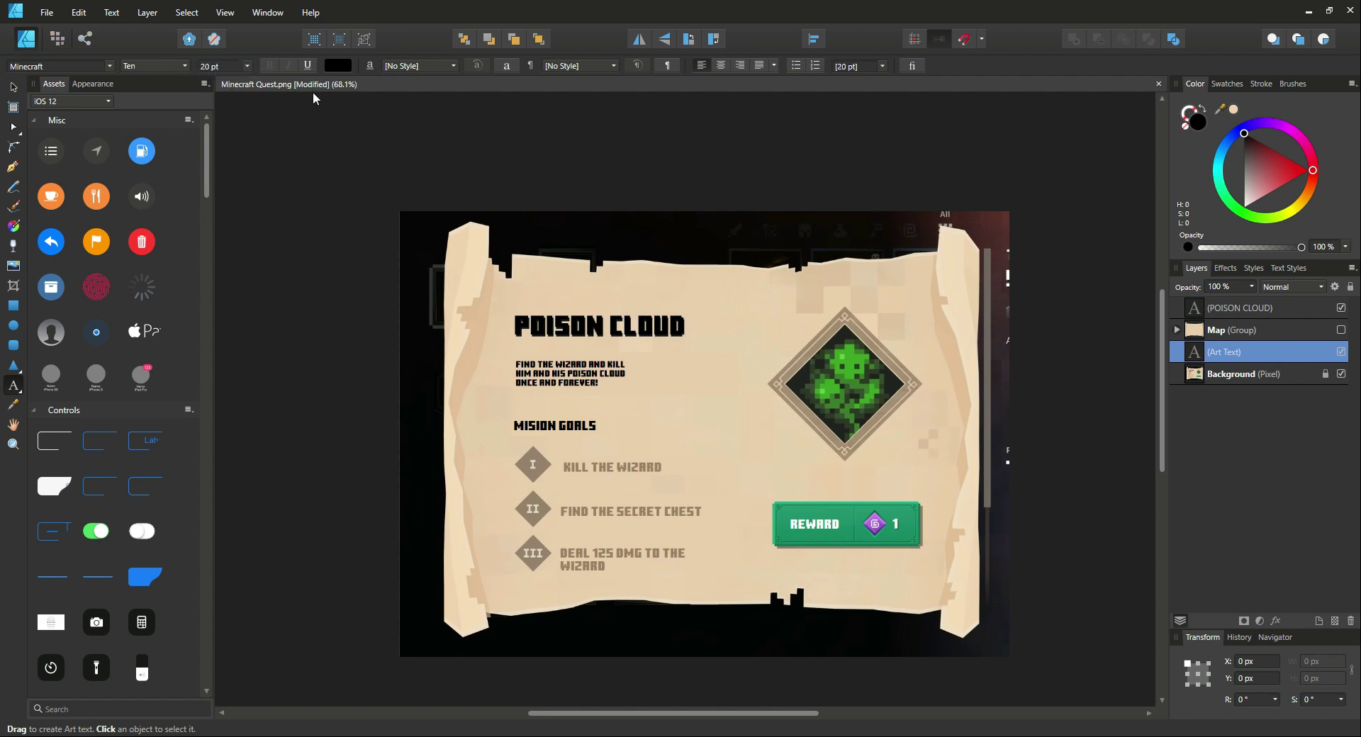
{"action": "left_click", "coordinate": [519, 360]}
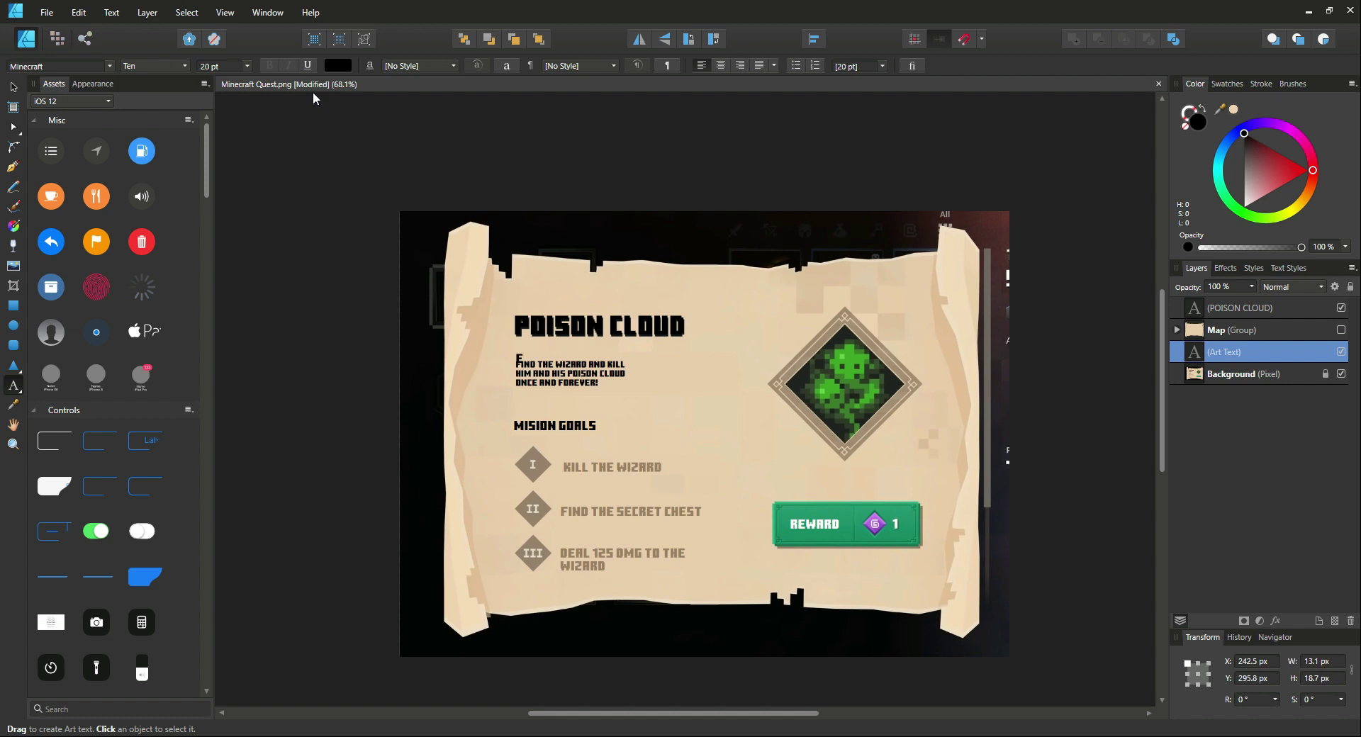
{"action": "left_click", "coordinate": [215, 65]}
{"action": "type", "text": "Find The wizard"}
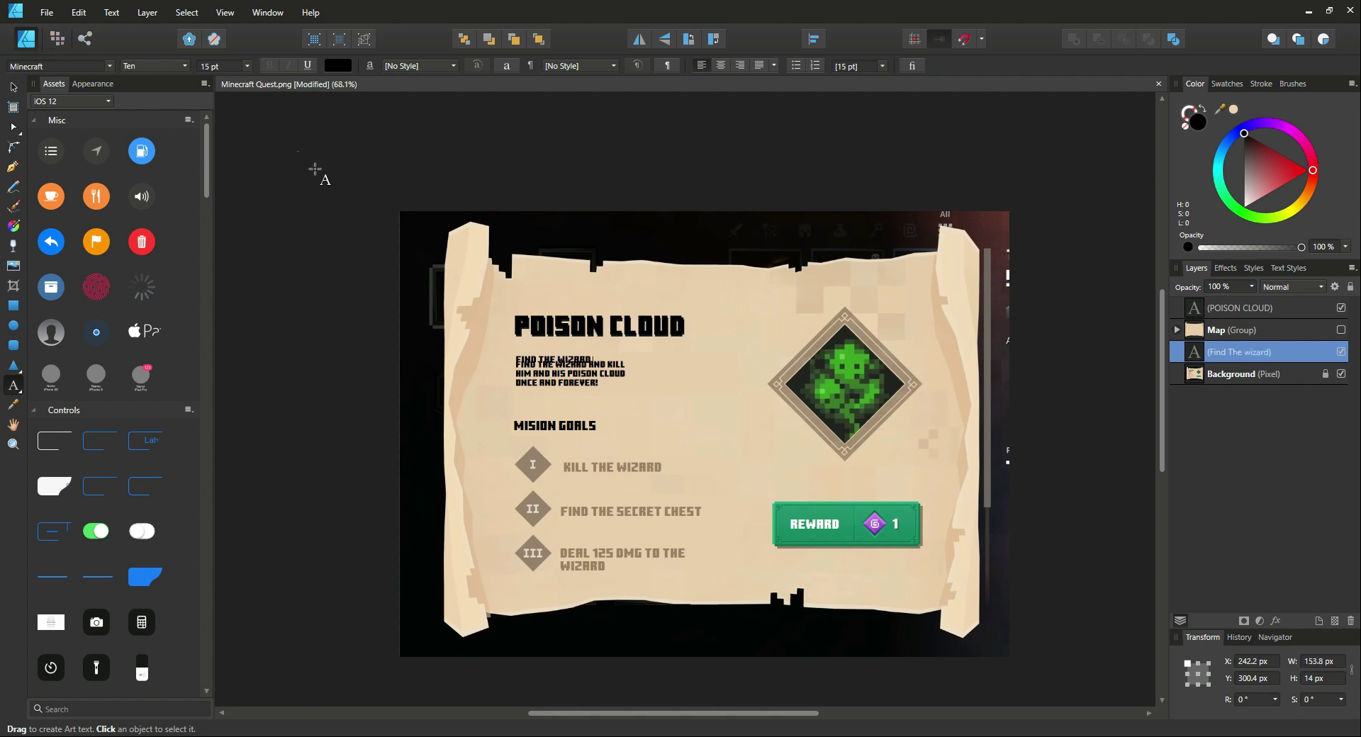
{"action": "type", "text": "and kill him and"}
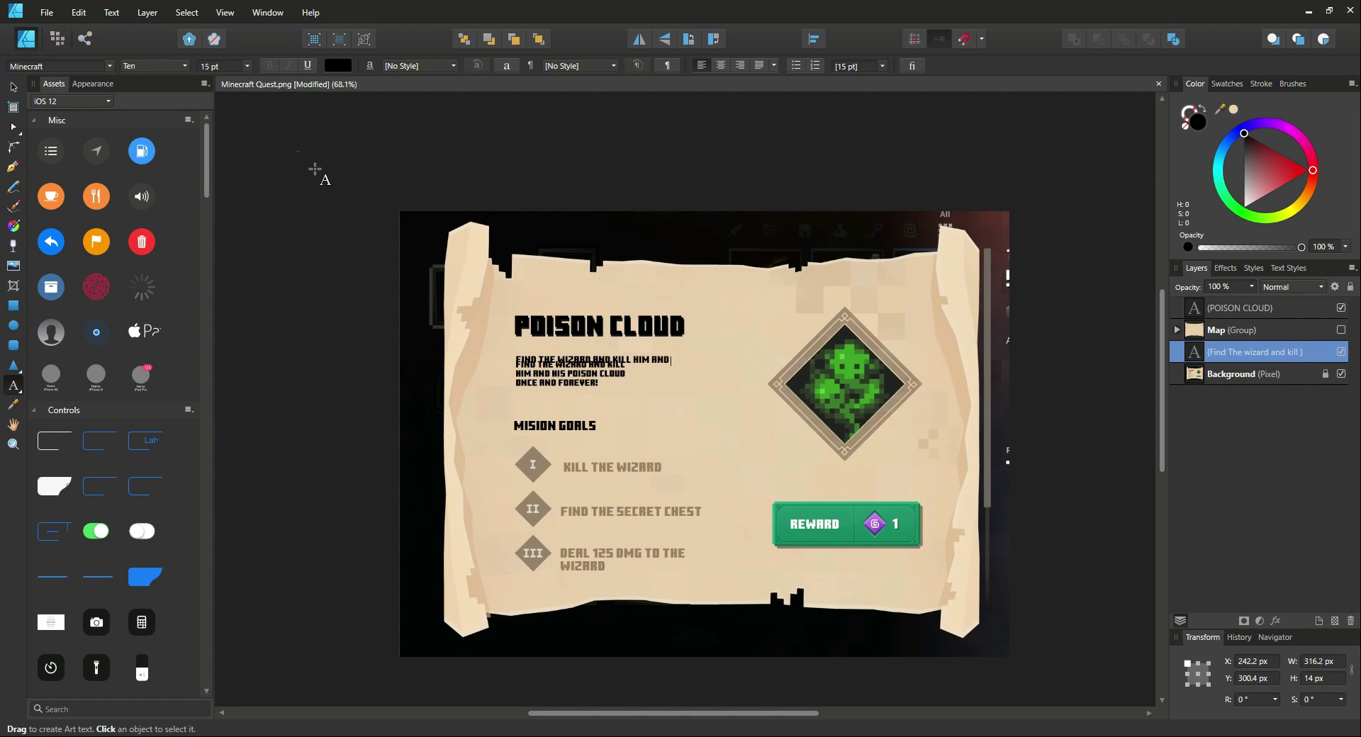
{"action": "type", "text": "HIS"}
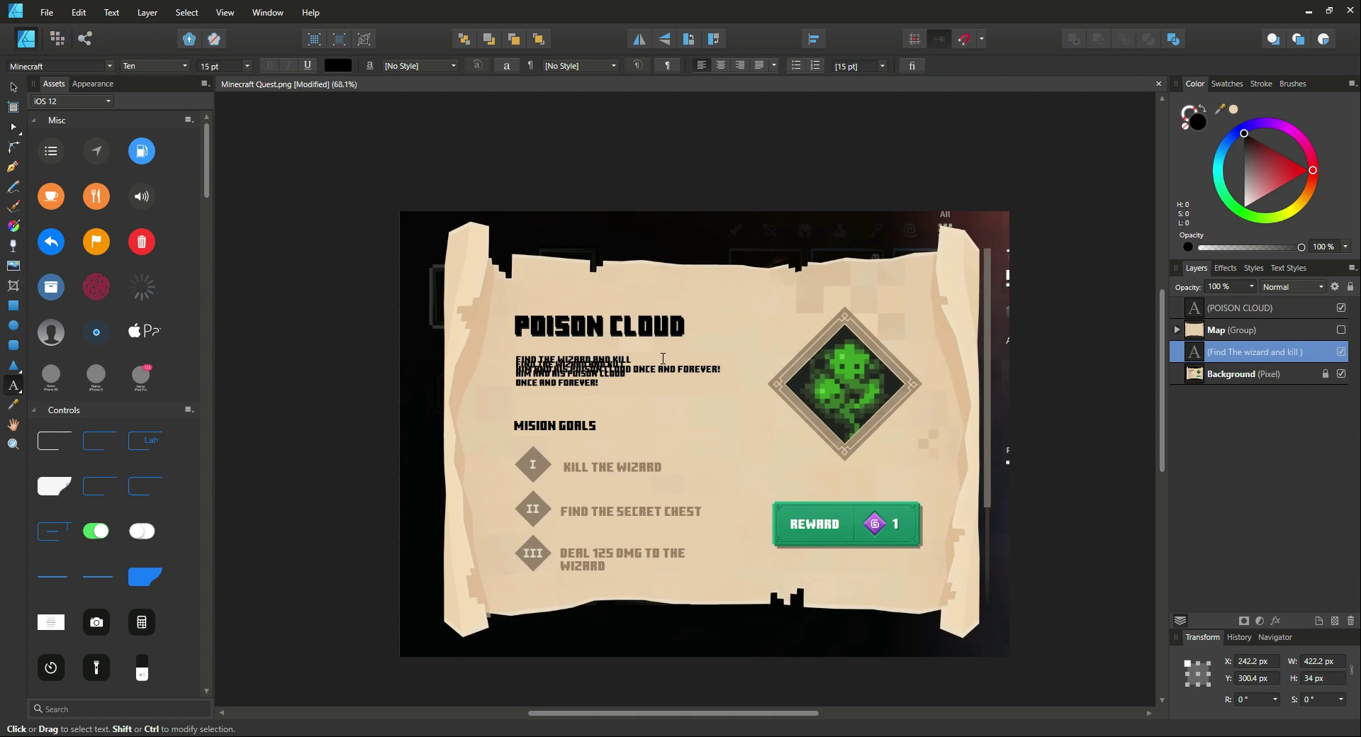
Toggle the Background reference to check, then nudge the description onto the reference paragraph.
{"action": "left_click", "coordinate": [1341, 374]}
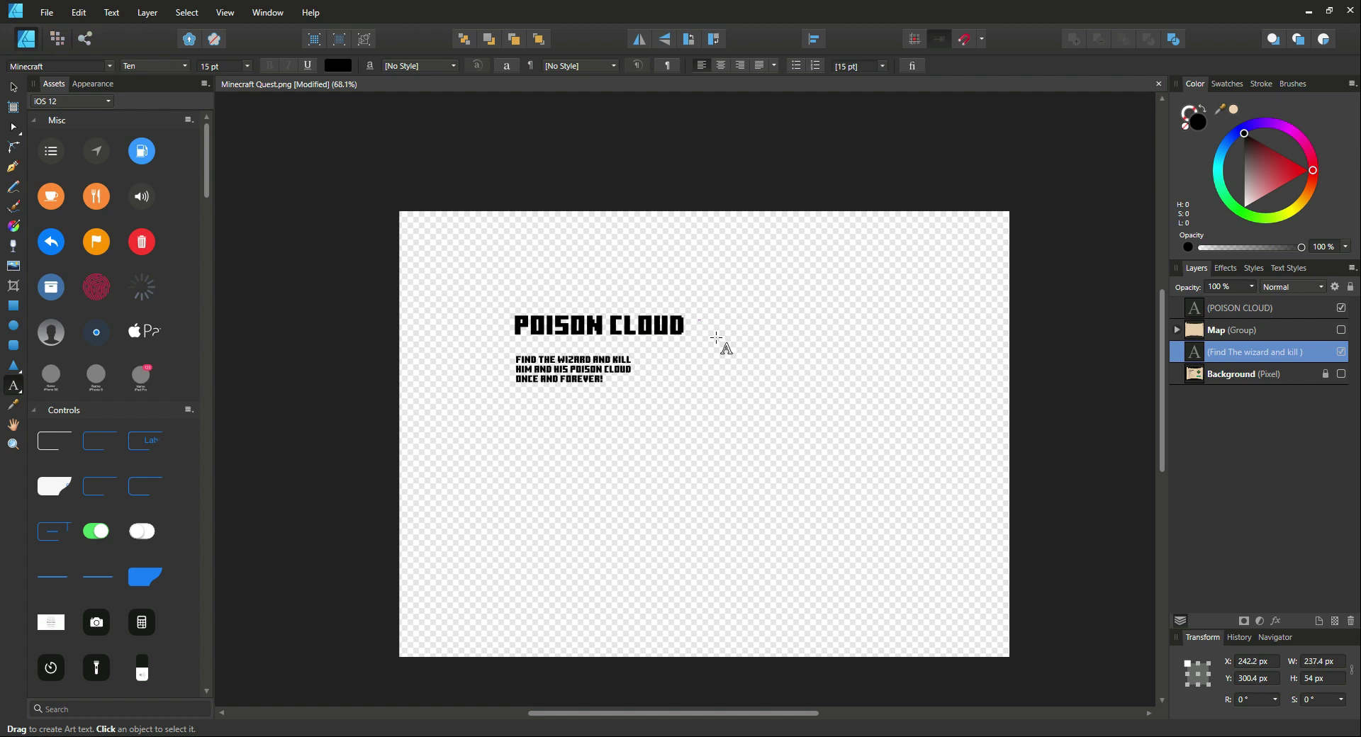
{"action": "left_click", "coordinate": [572, 369]}
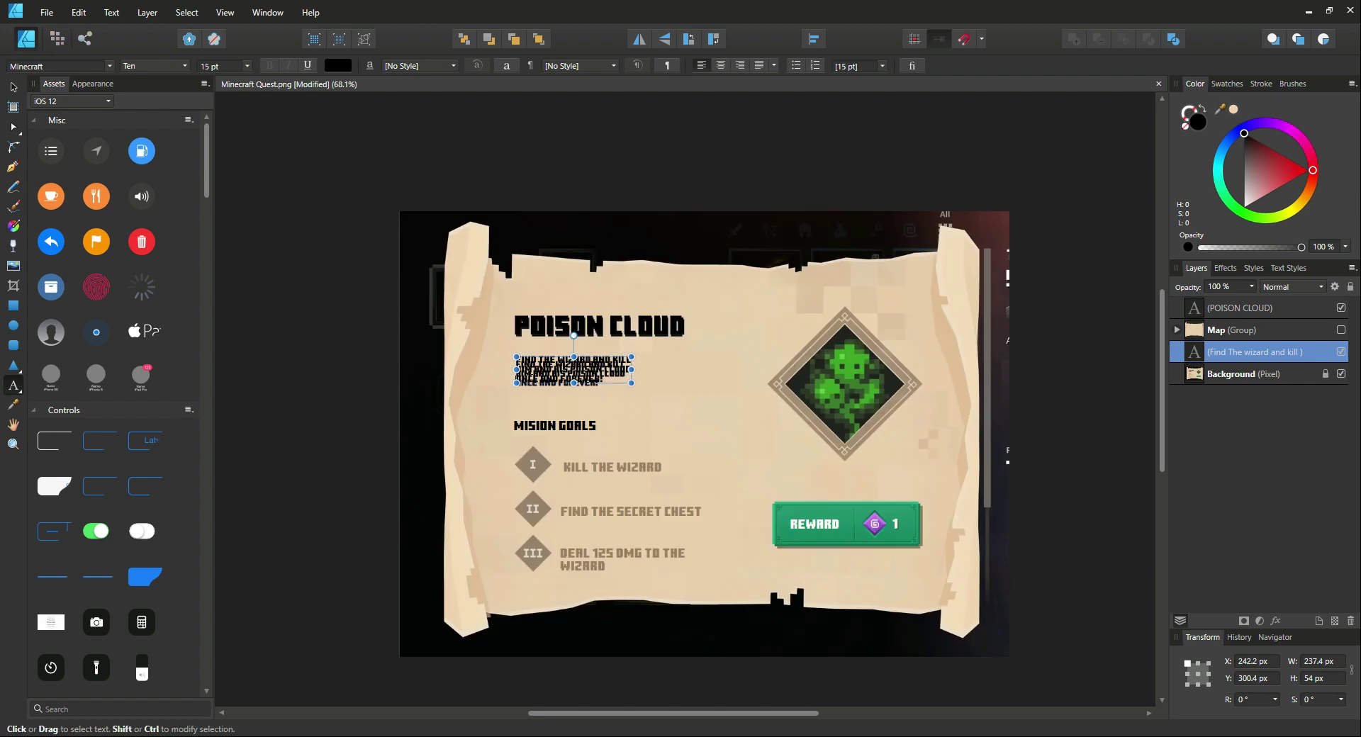
{"action": "mouse_move", "coordinate": [12, 88]}
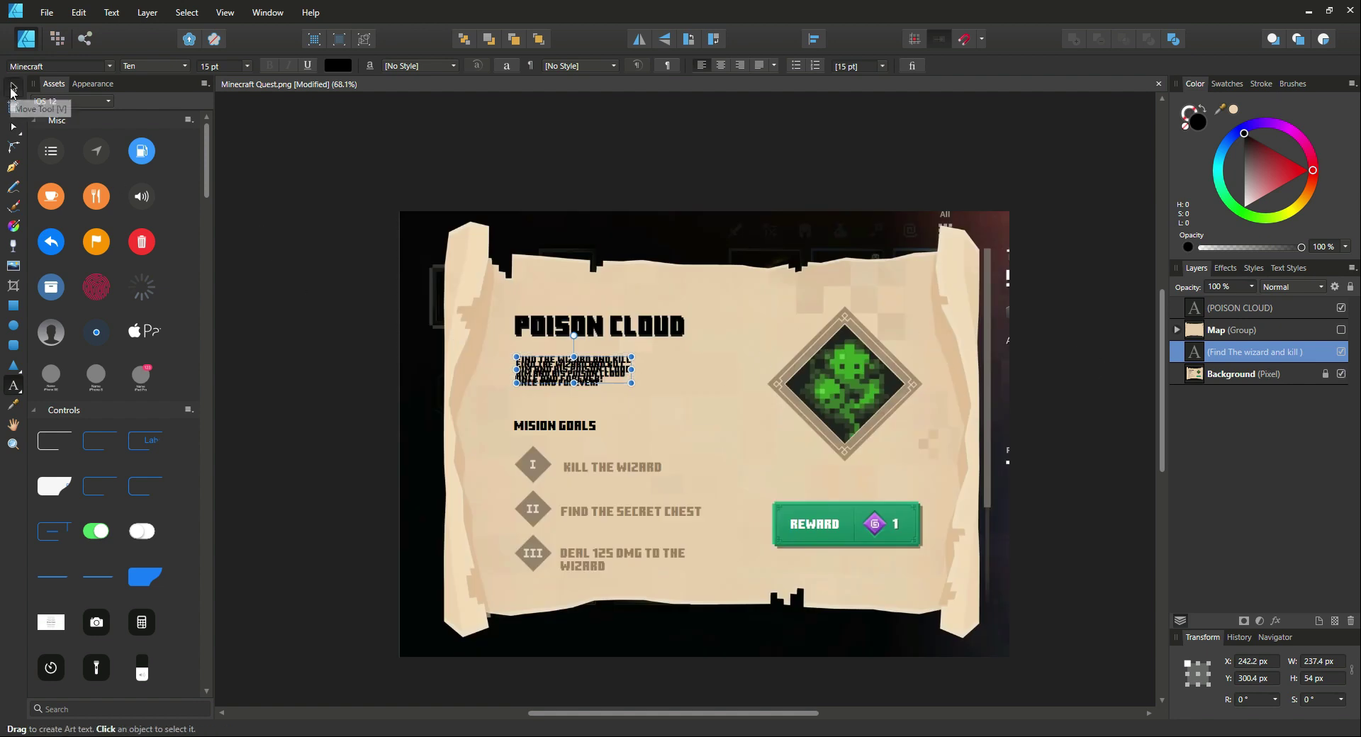
{"action": "left_click_drag", "start_coordinate": [573, 364], "coordinate": [573, 379]}
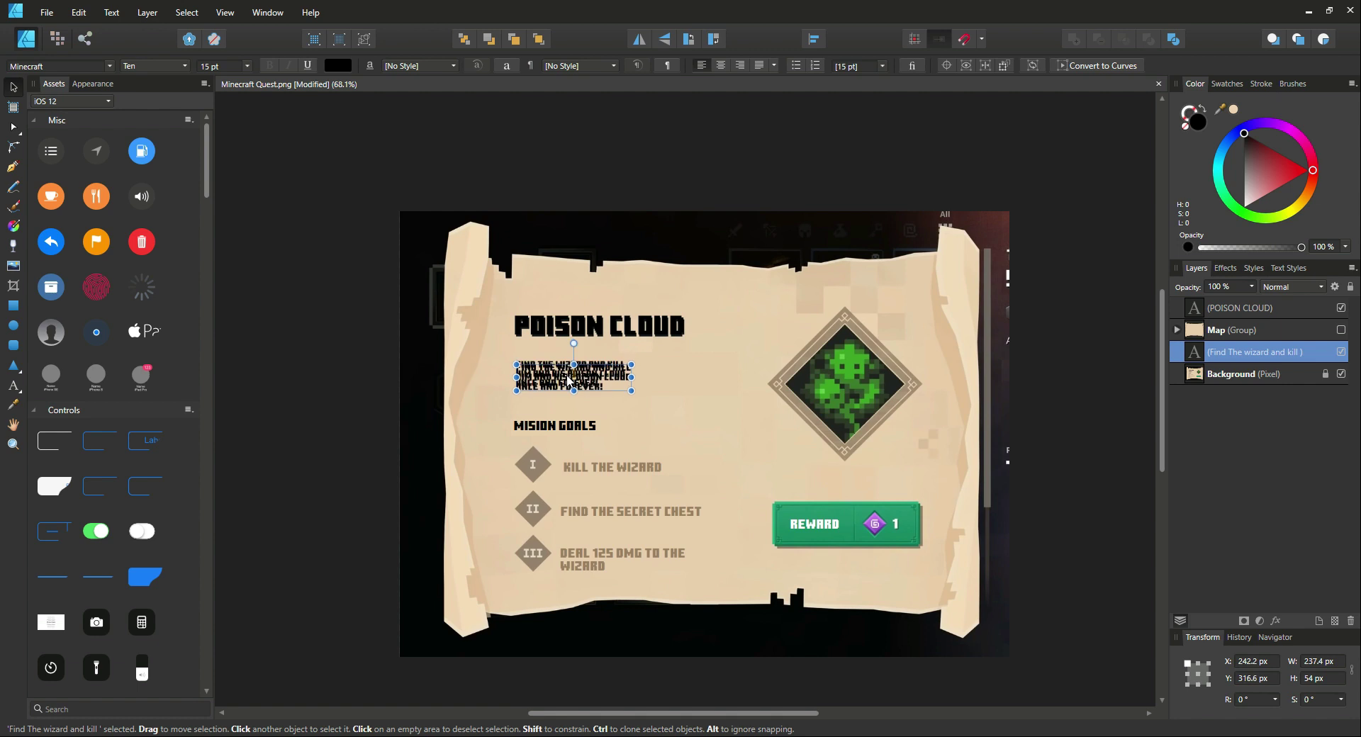
{"action": "left_click_drag", "start_coordinate": [572, 376], "coordinate": [572, 370]}
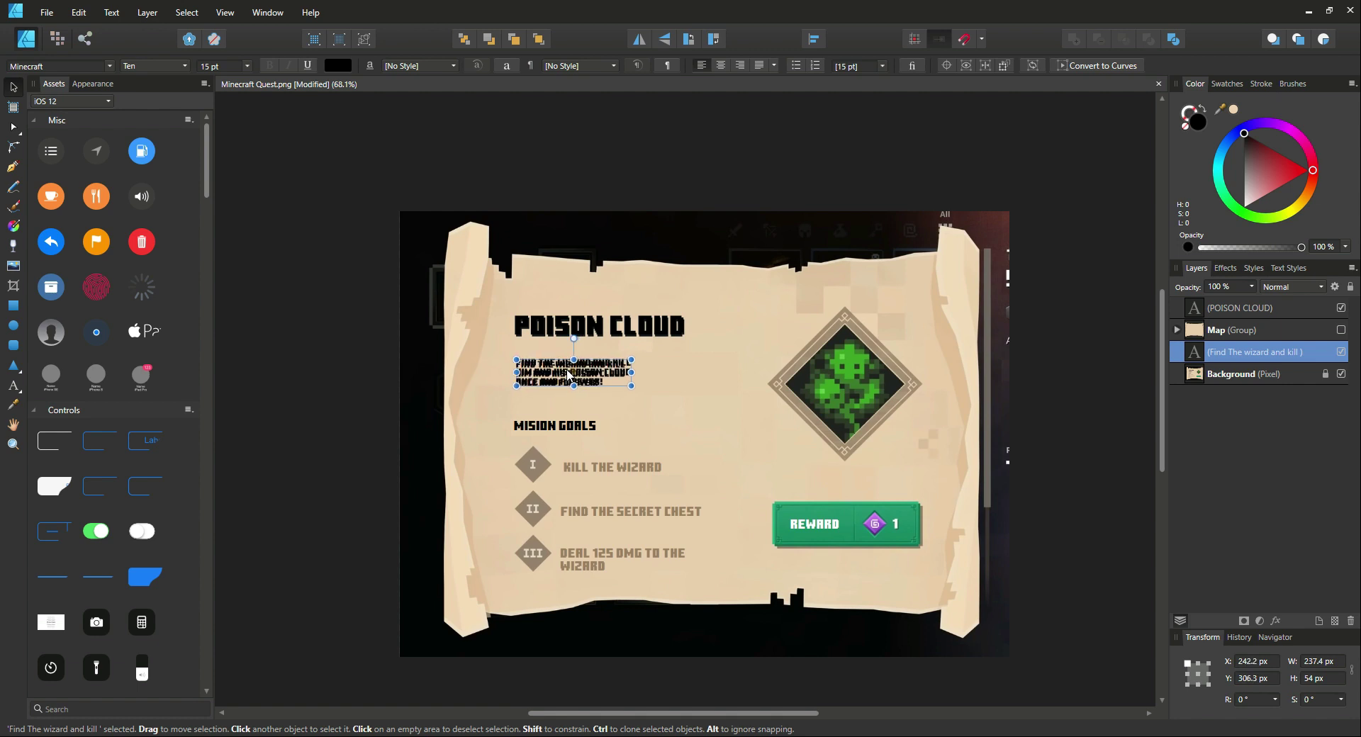
{"action": "left_click_drag", "start_coordinate": [573, 372], "coordinate": [572, 375]}
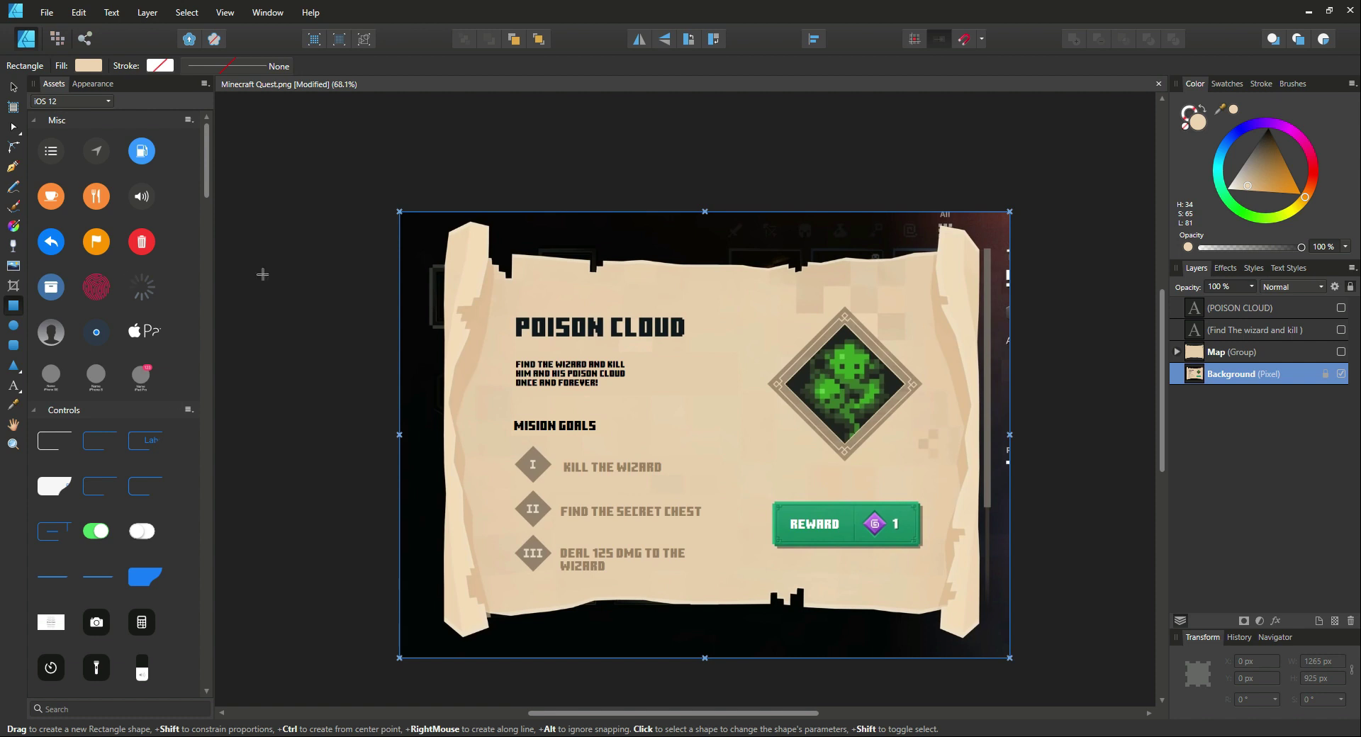
{"action": "mouse_move", "coordinate": [608, 265]}
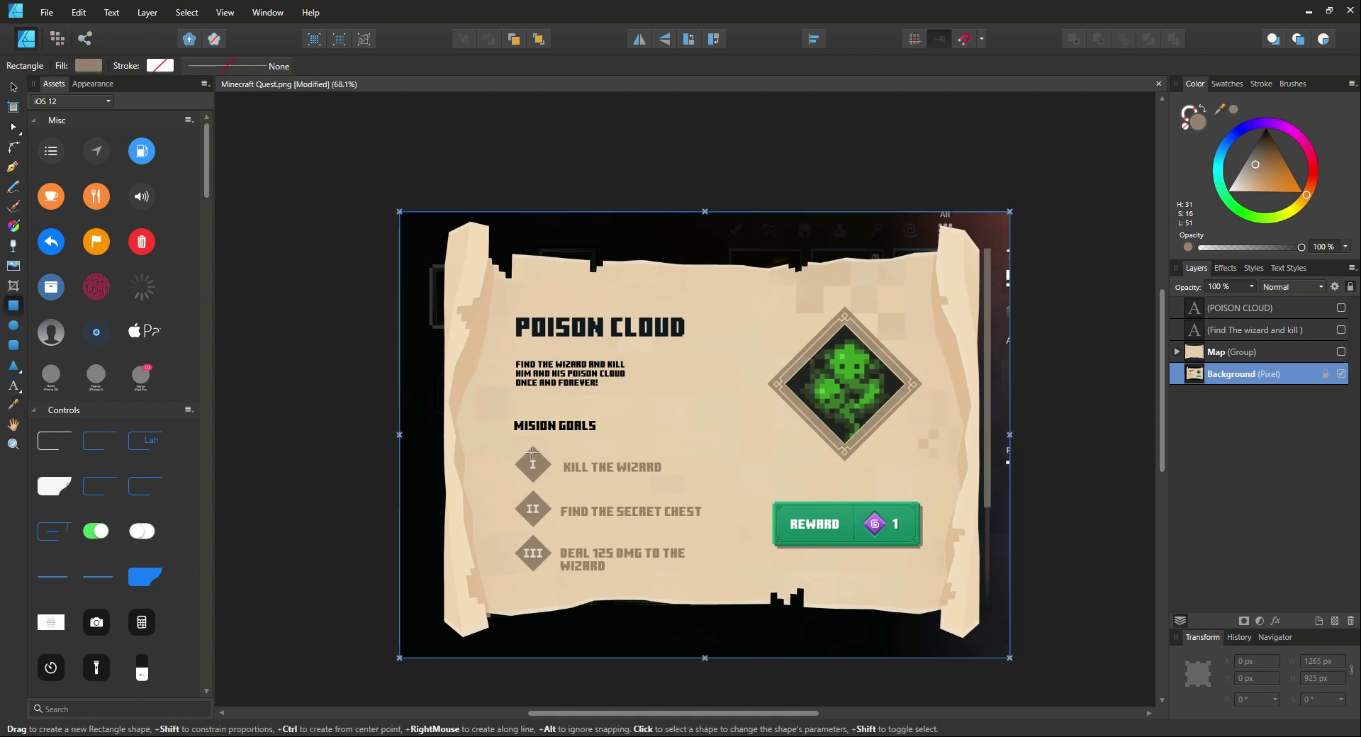
{"action": "mouse_move", "coordinate": [518, 448]}
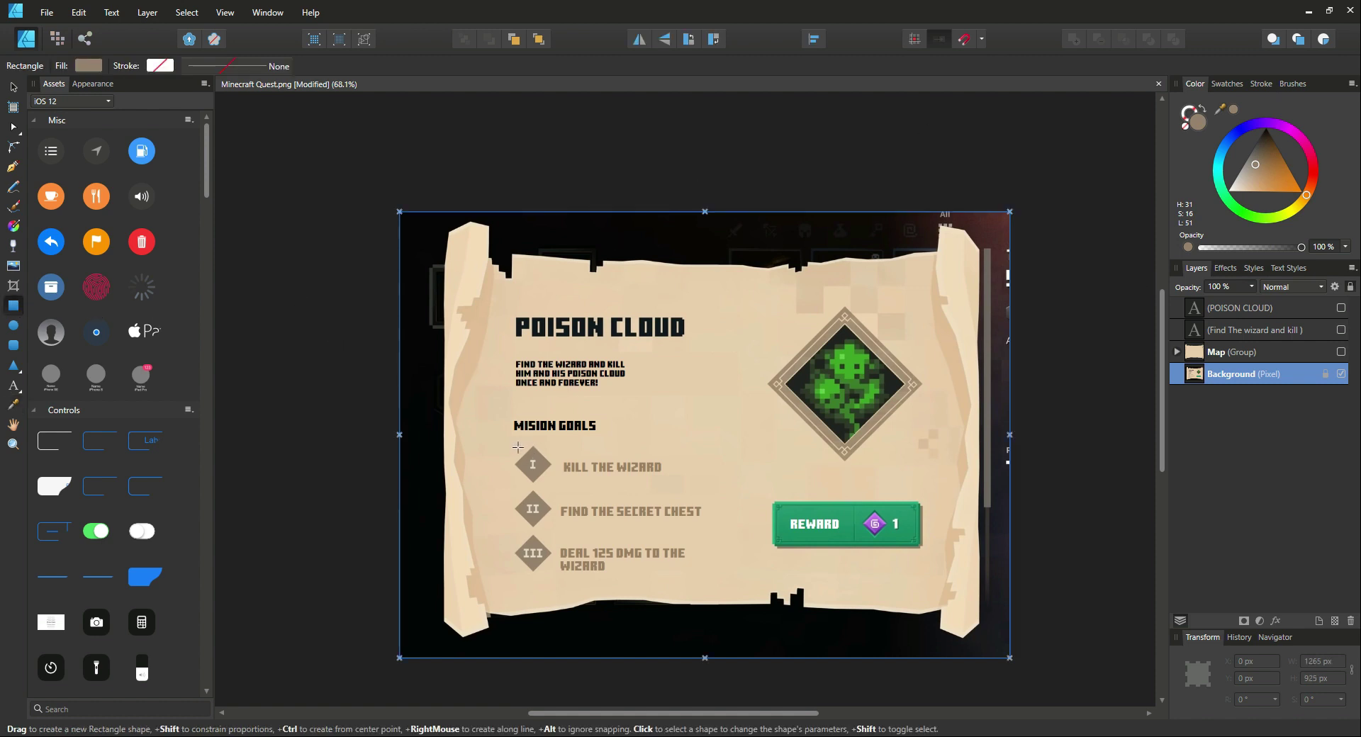
Draw a square, rotate it into a diamond, and fit it over the first bullet.
{"action": "left_click_drag", "start_coordinate": [519, 448], "coordinate": [550, 471]}
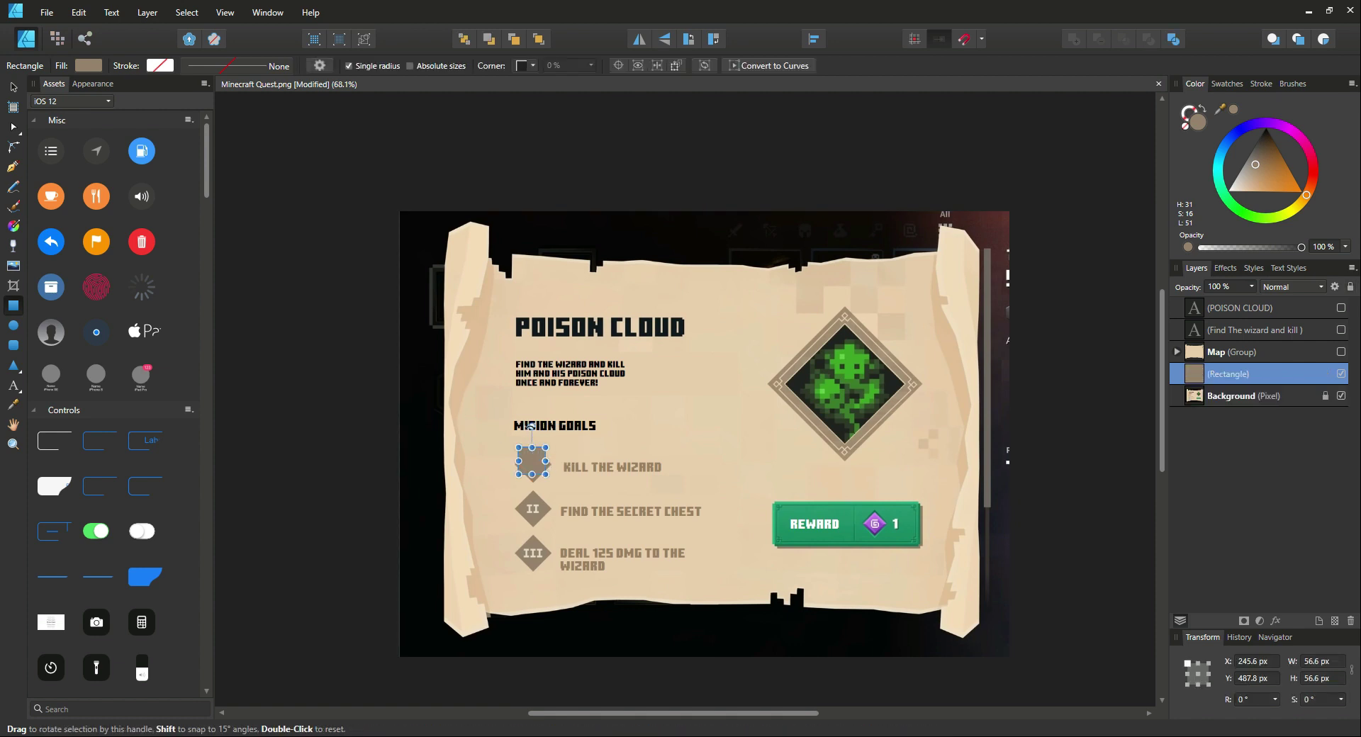
{"action": "left_click_drag", "start_coordinate": [530, 439], "coordinate": [555, 439]}
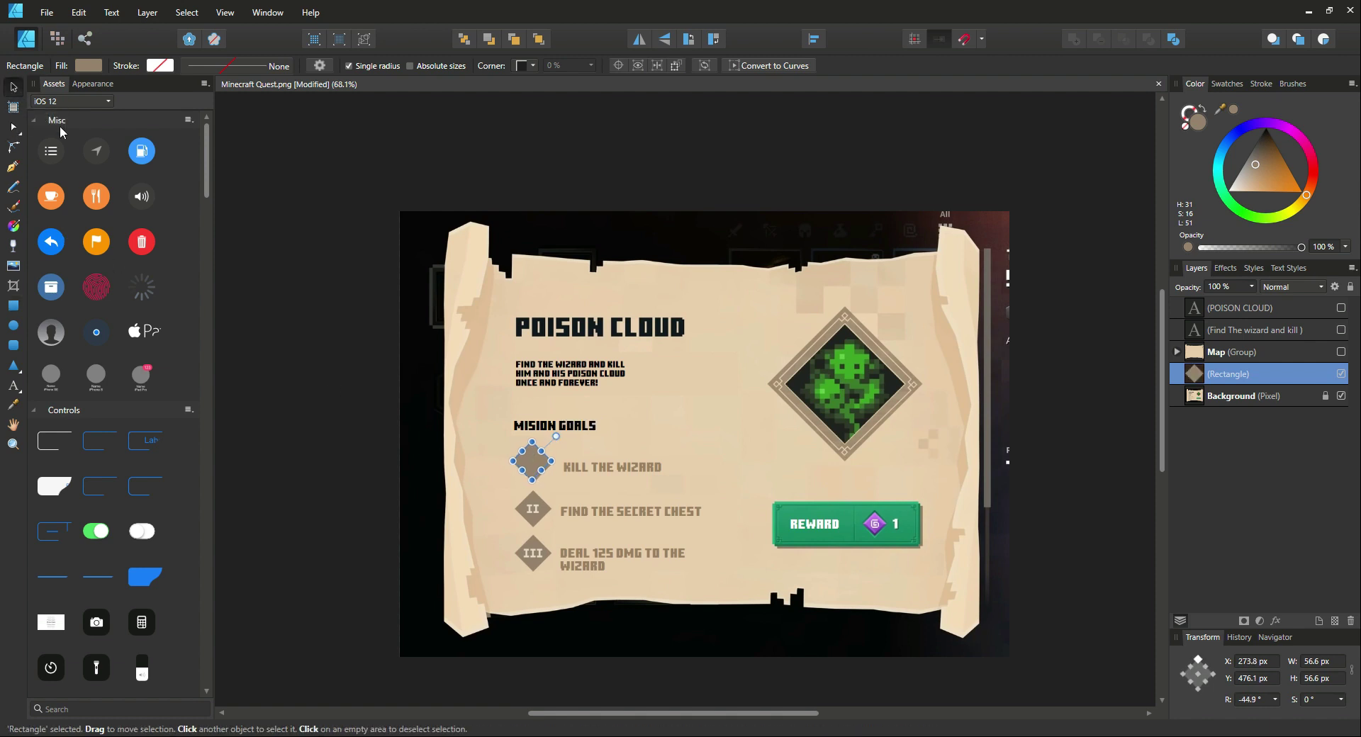
{"action": "left_click_drag", "start_coordinate": [533, 460], "coordinate": [536, 469]}
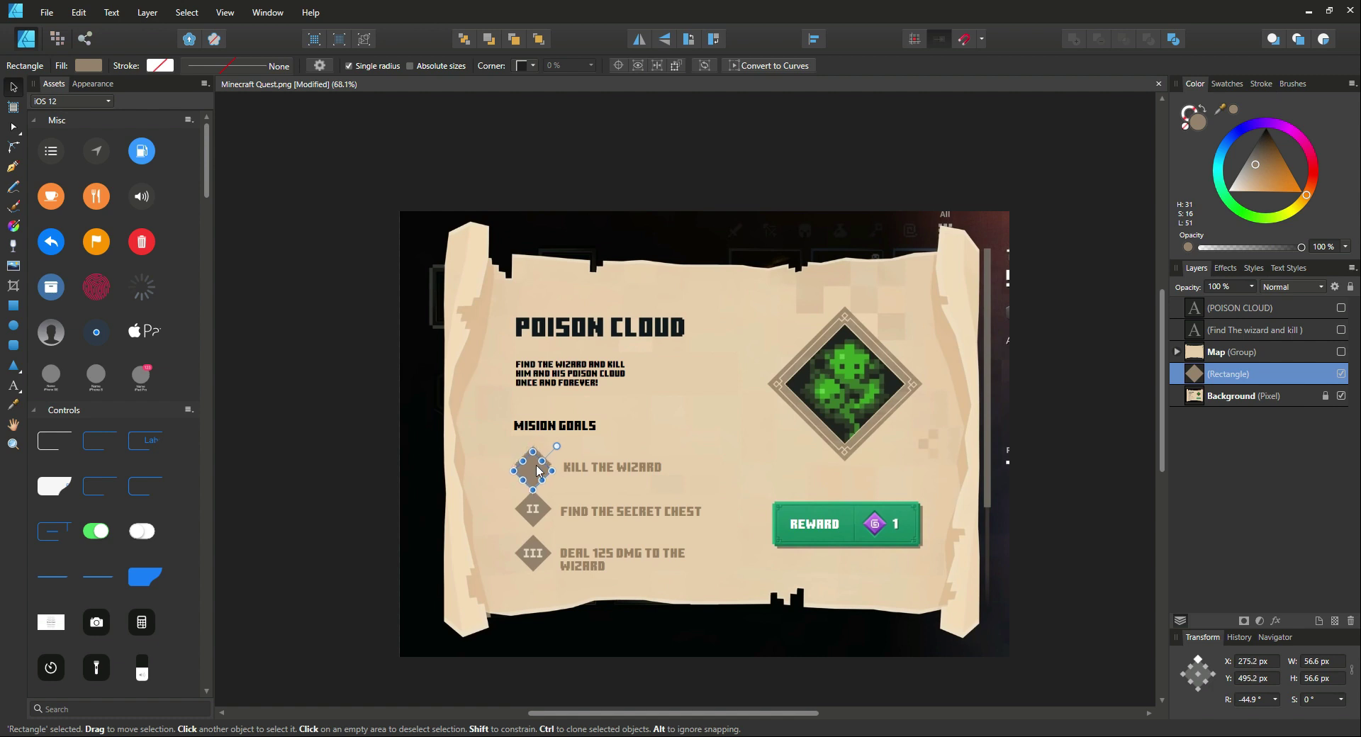
{"action": "left_click_drag", "start_coordinate": [536, 472], "coordinate": [537, 463]}
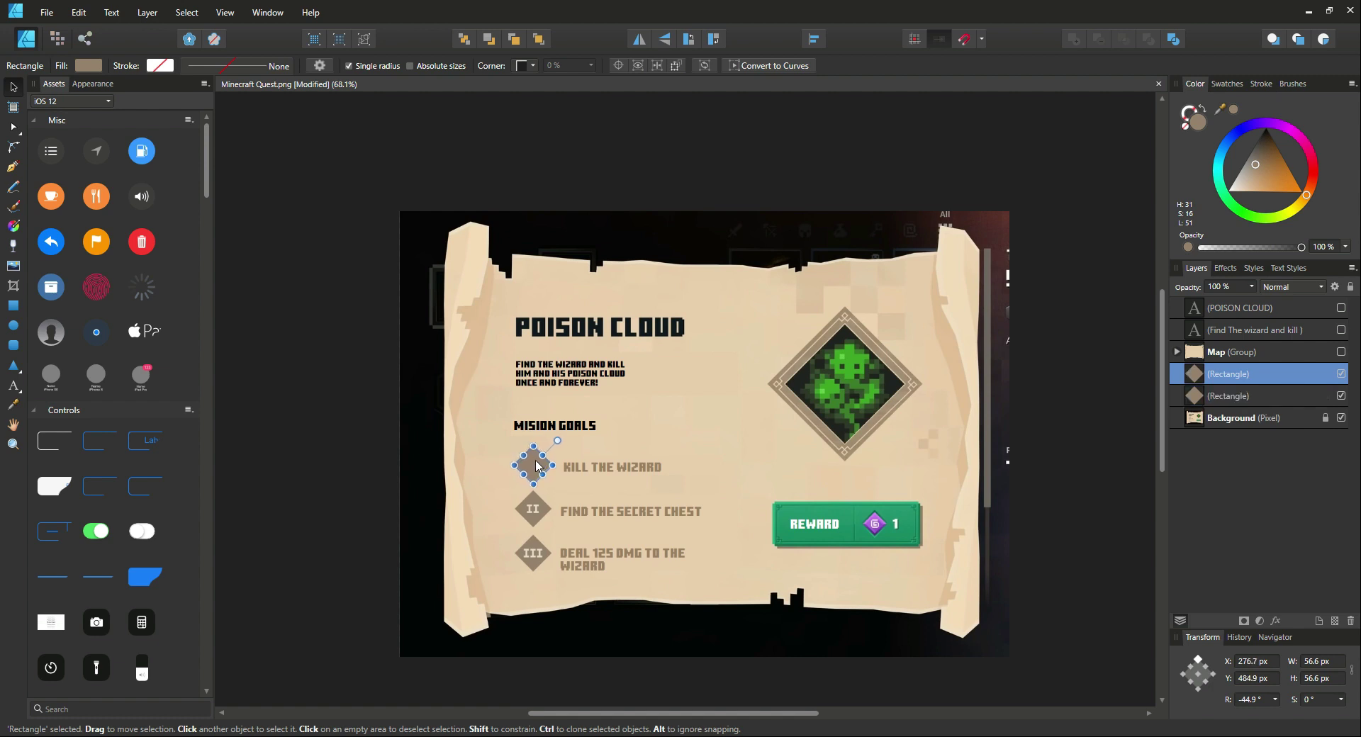
Place diamond copies over the second and third bullets.
{"action": "left_click_drag", "start_coordinate": [534, 463], "coordinate": [534, 509]}
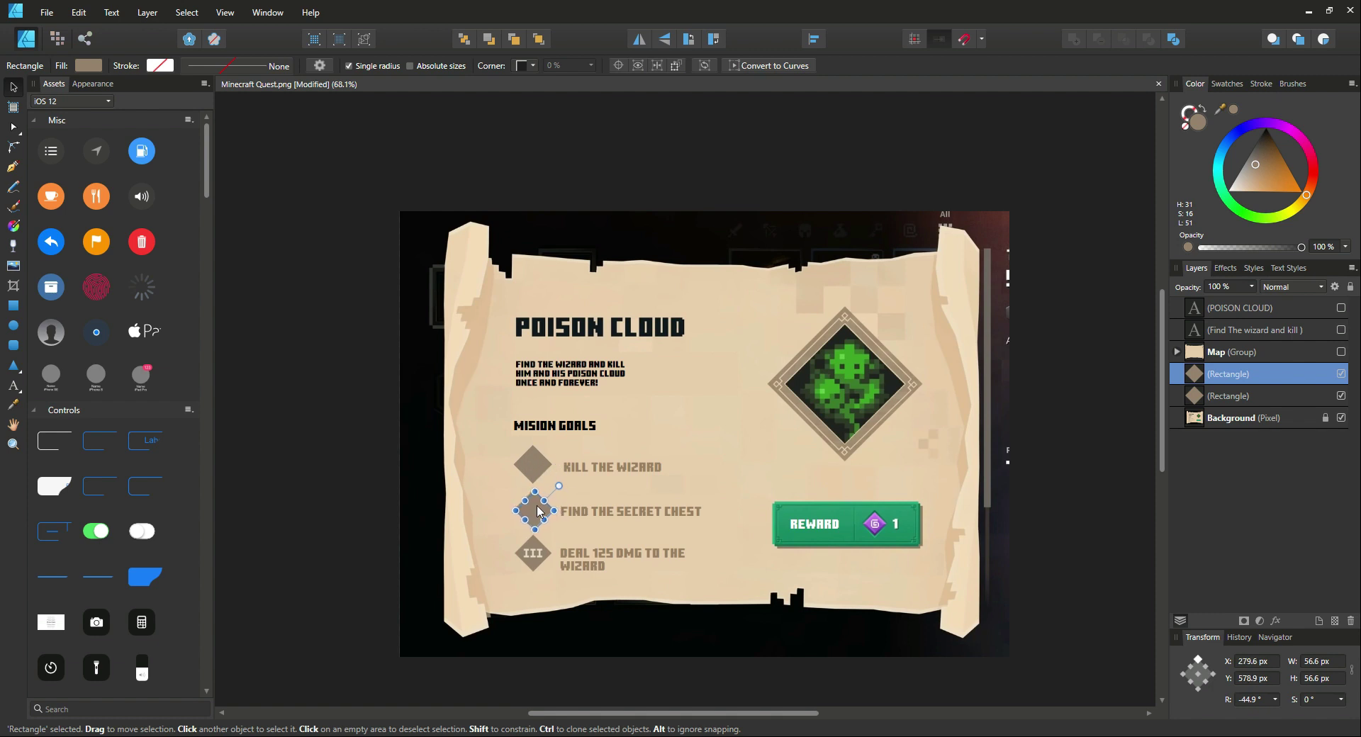
{"action": "left_click_drag", "start_coordinate": [538, 508], "coordinate": [537, 508]}
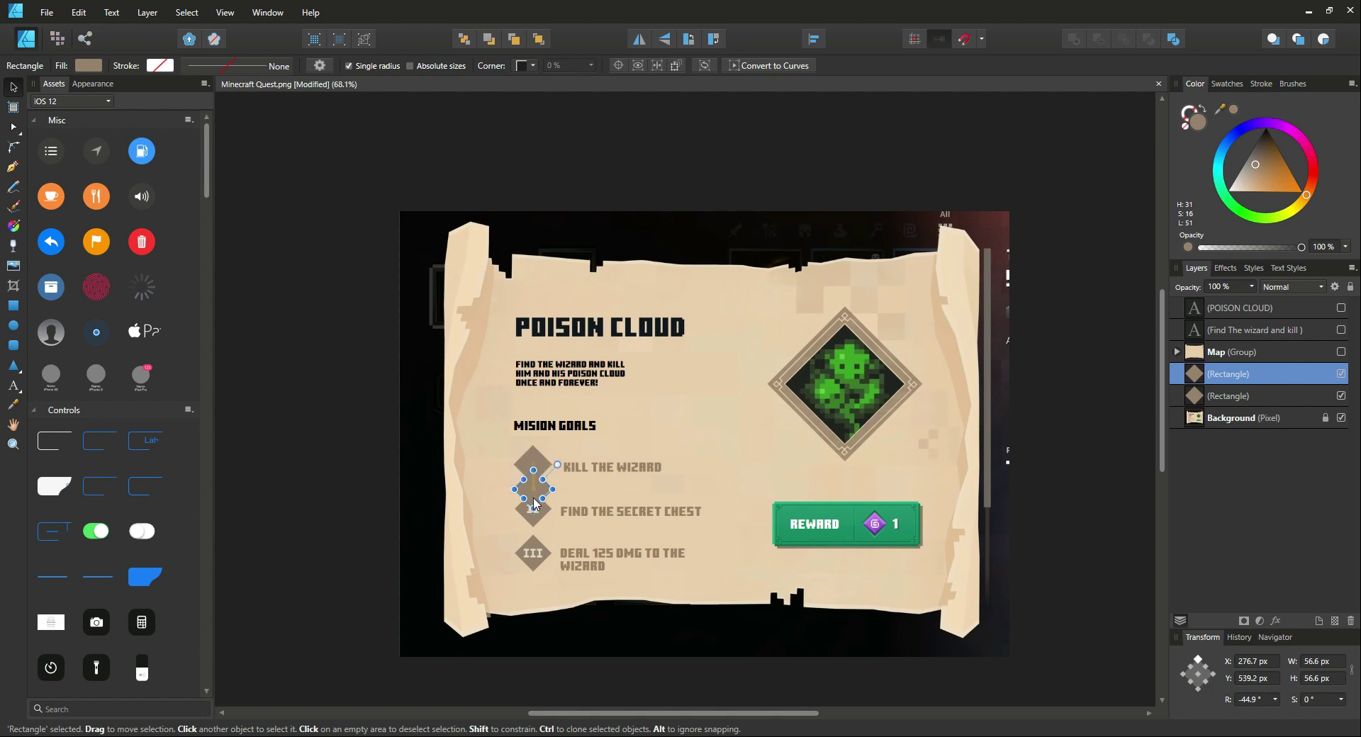
{"action": "left_click_drag", "start_coordinate": [533, 484], "coordinate": [534, 512]}
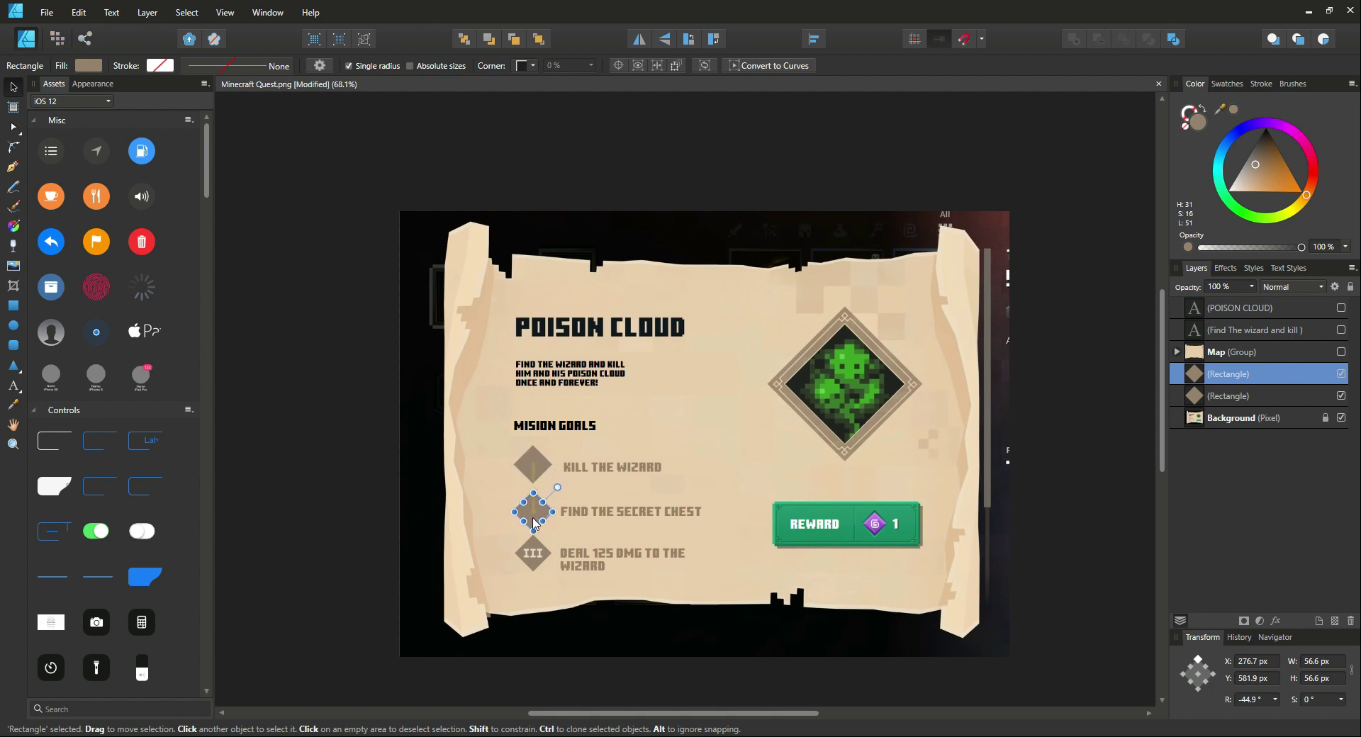
{"action": "left_click_drag", "start_coordinate": [534, 513], "coordinate": [534, 506]}
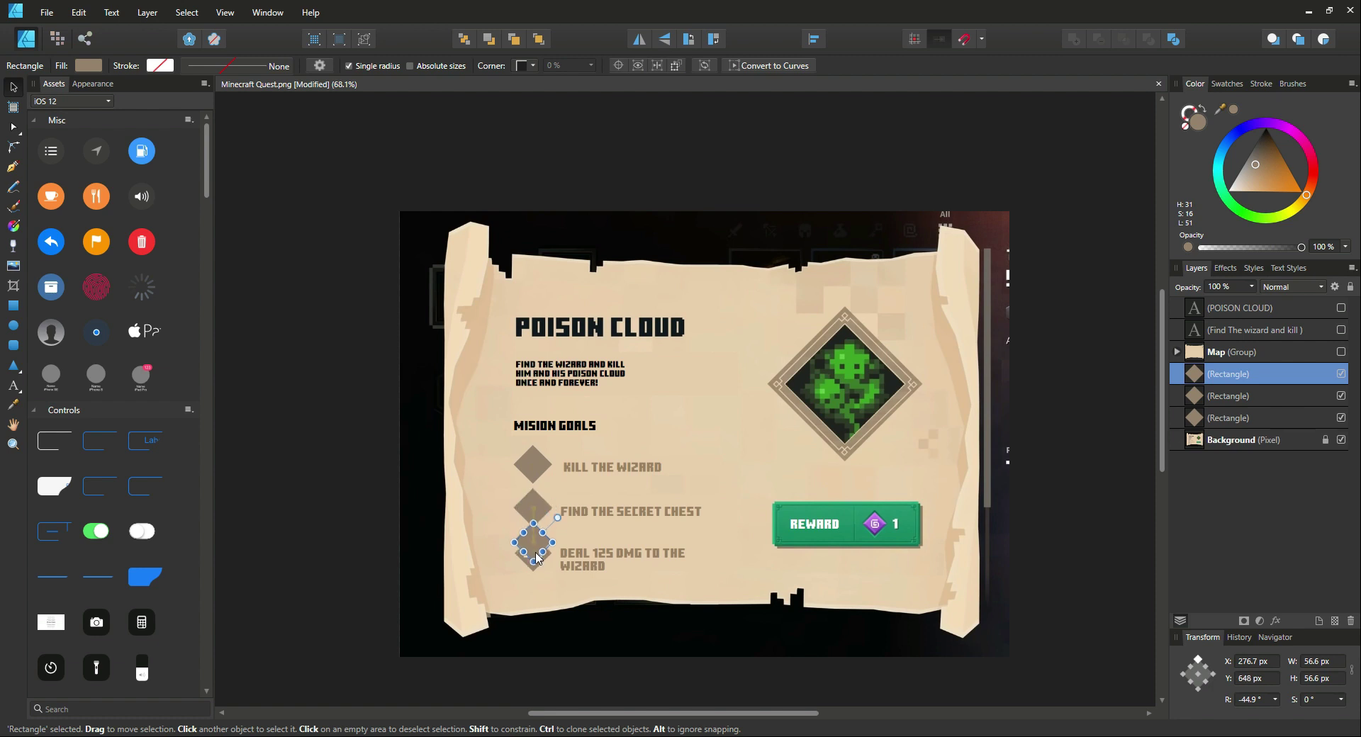
{"action": "left_click_drag", "start_coordinate": [534, 543], "coordinate": [534, 556]}
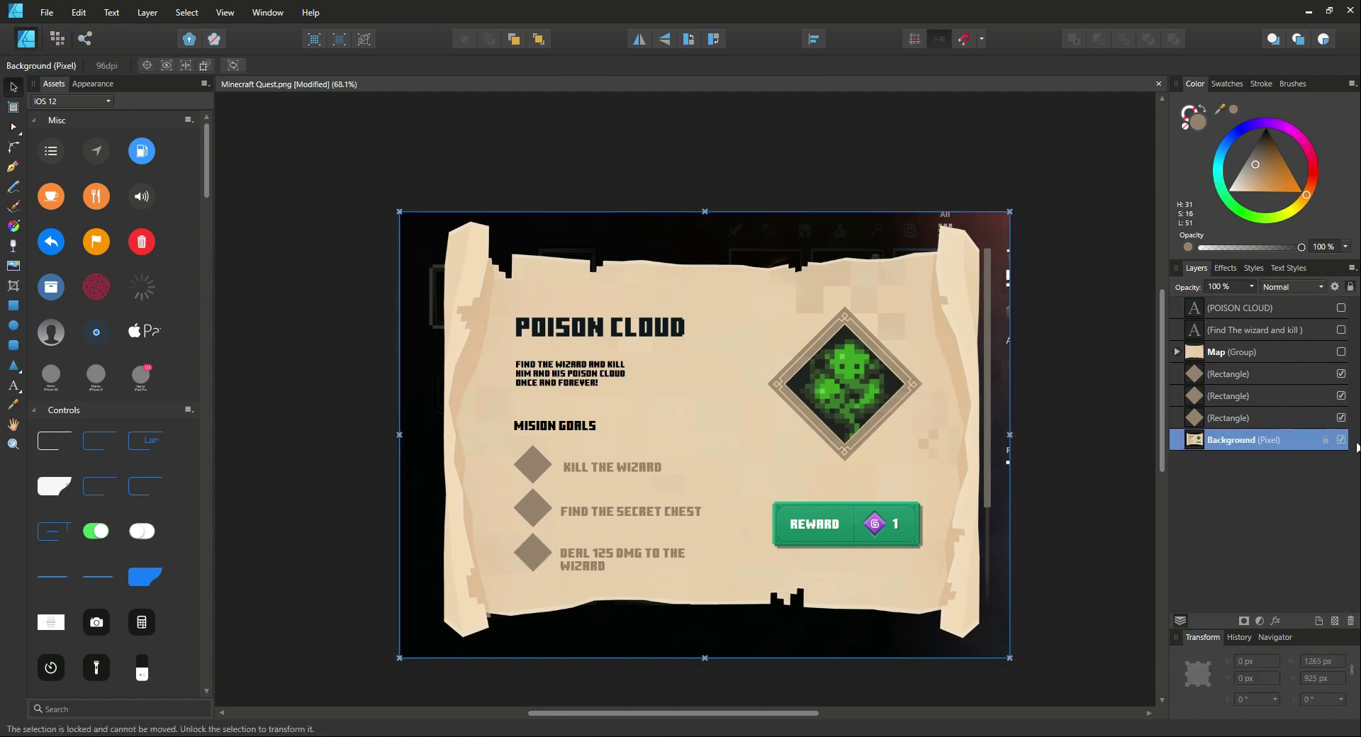
Hide the Background reference image and show the POISON CLOUD title layer.
{"action": "left_click", "coordinate": [533, 553]}
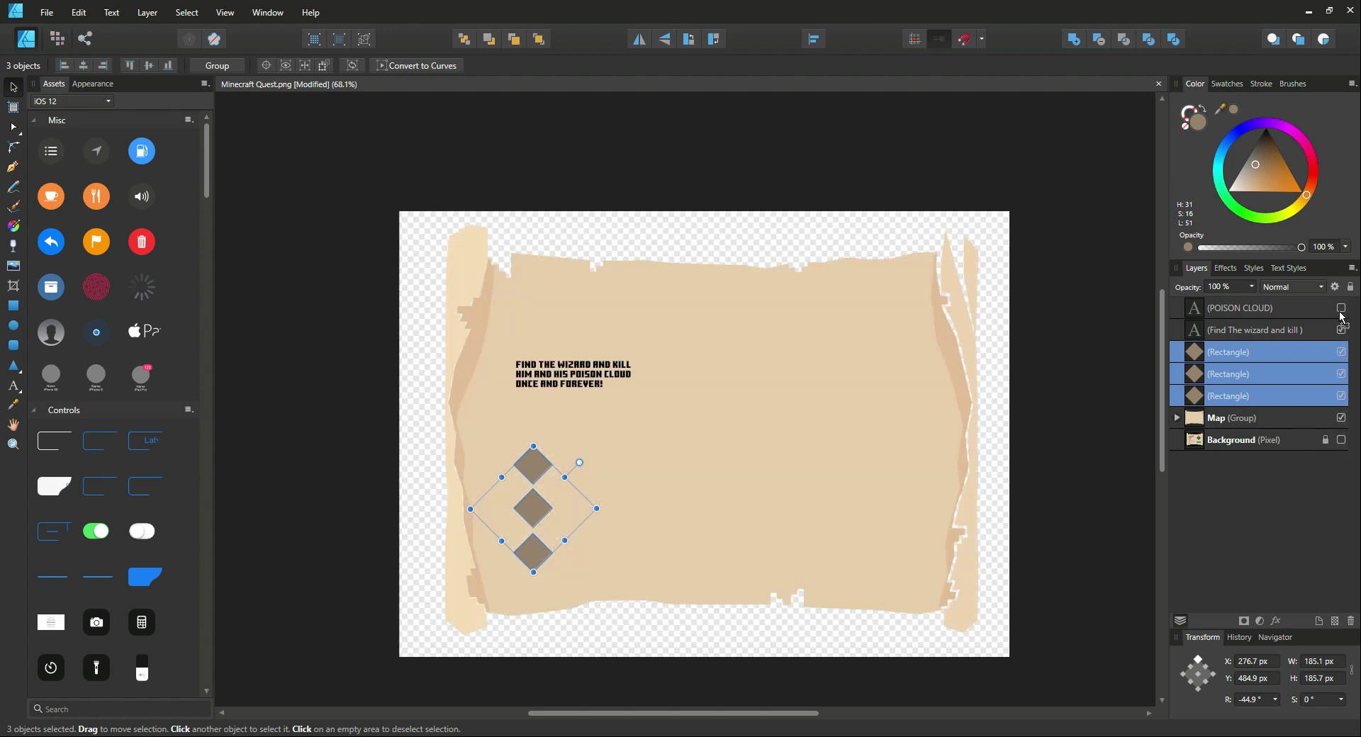
{"action": "left_click", "coordinate": [1342, 330]}
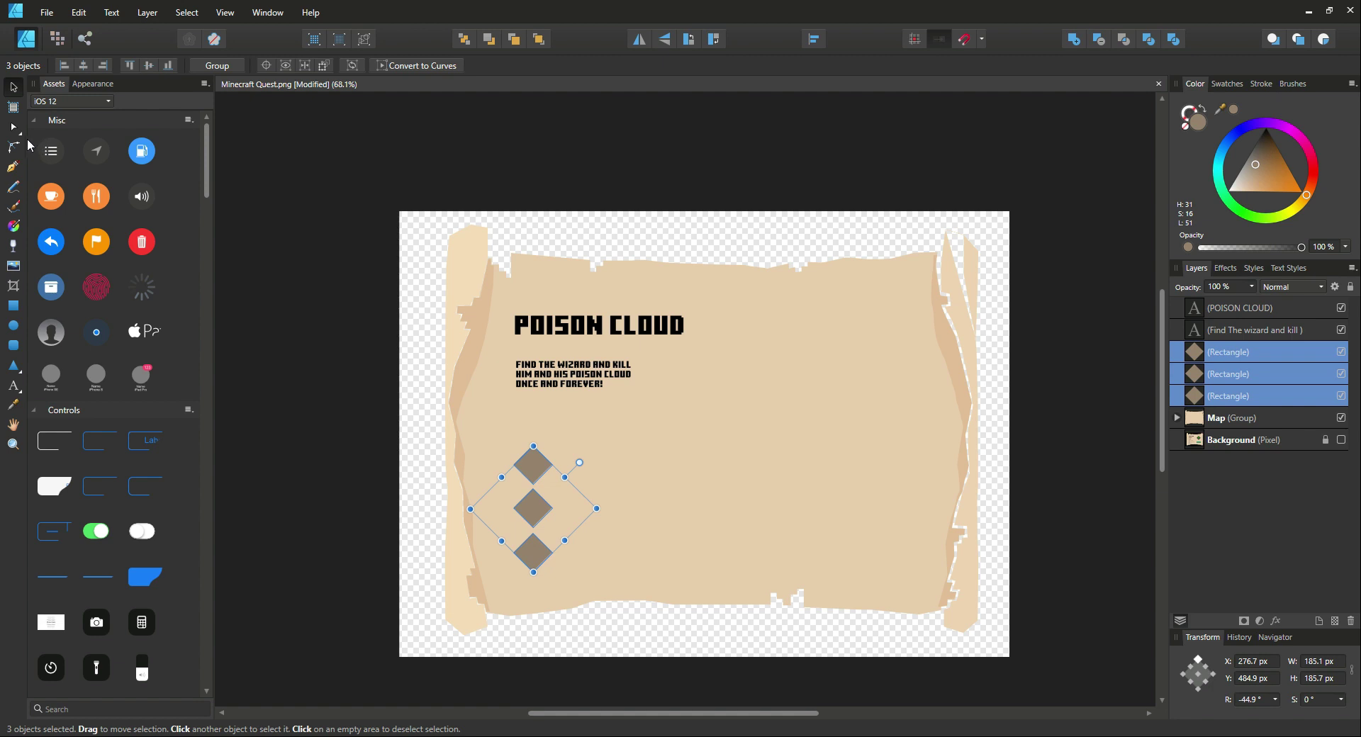
{"action": "mouse_move", "coordinate": [3, 157]}
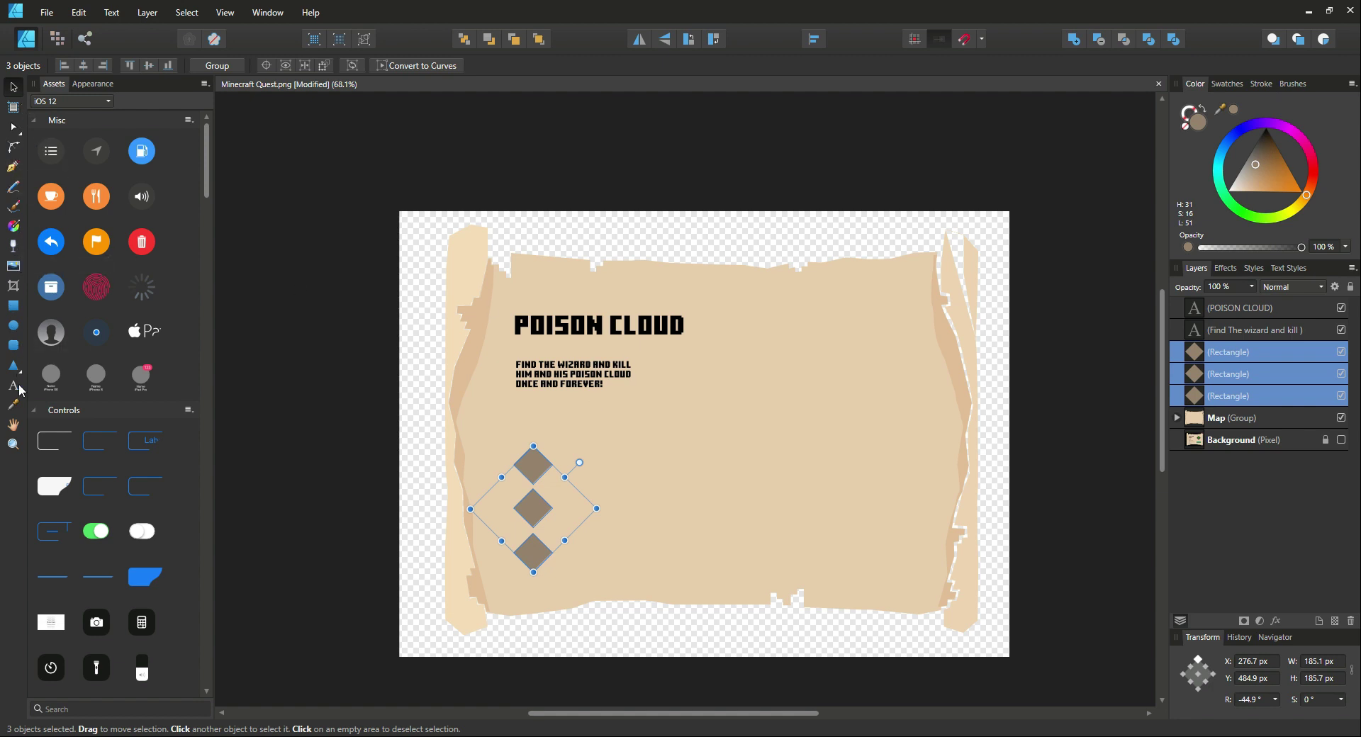
Type a 20 pt 'MISION G' heading and position it above the diamonds.
{"action": "left_click", "coordinate": [13, 387]}
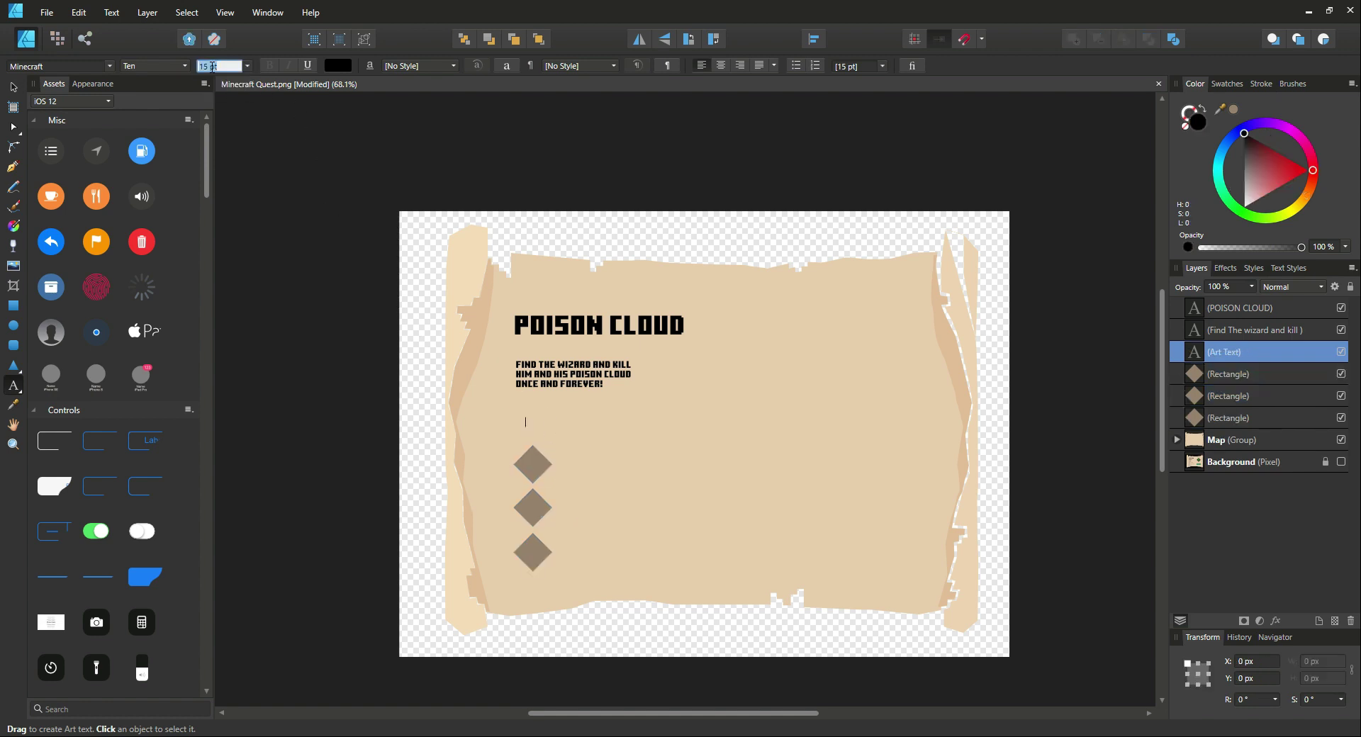
{"action": "type", "text": "20"}
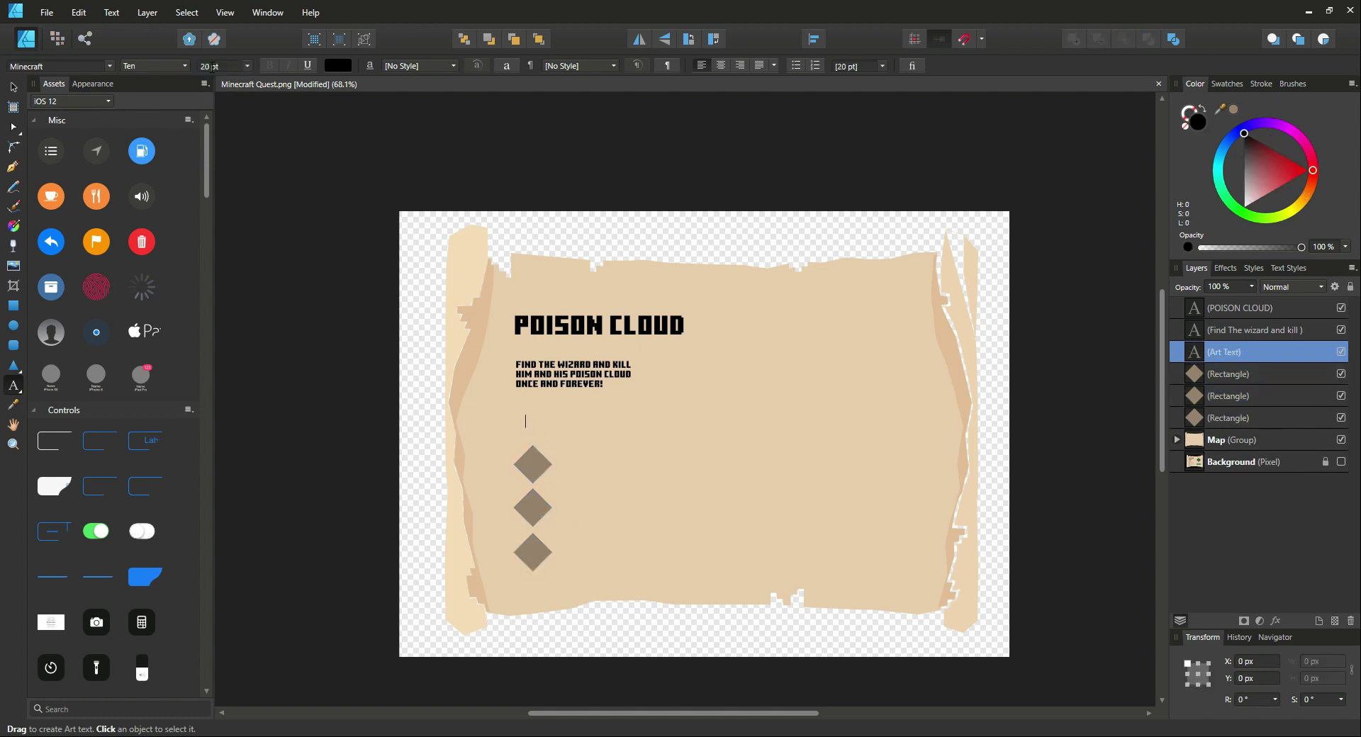
{"action": "mouse_move", "coordinate": [245, 133]}
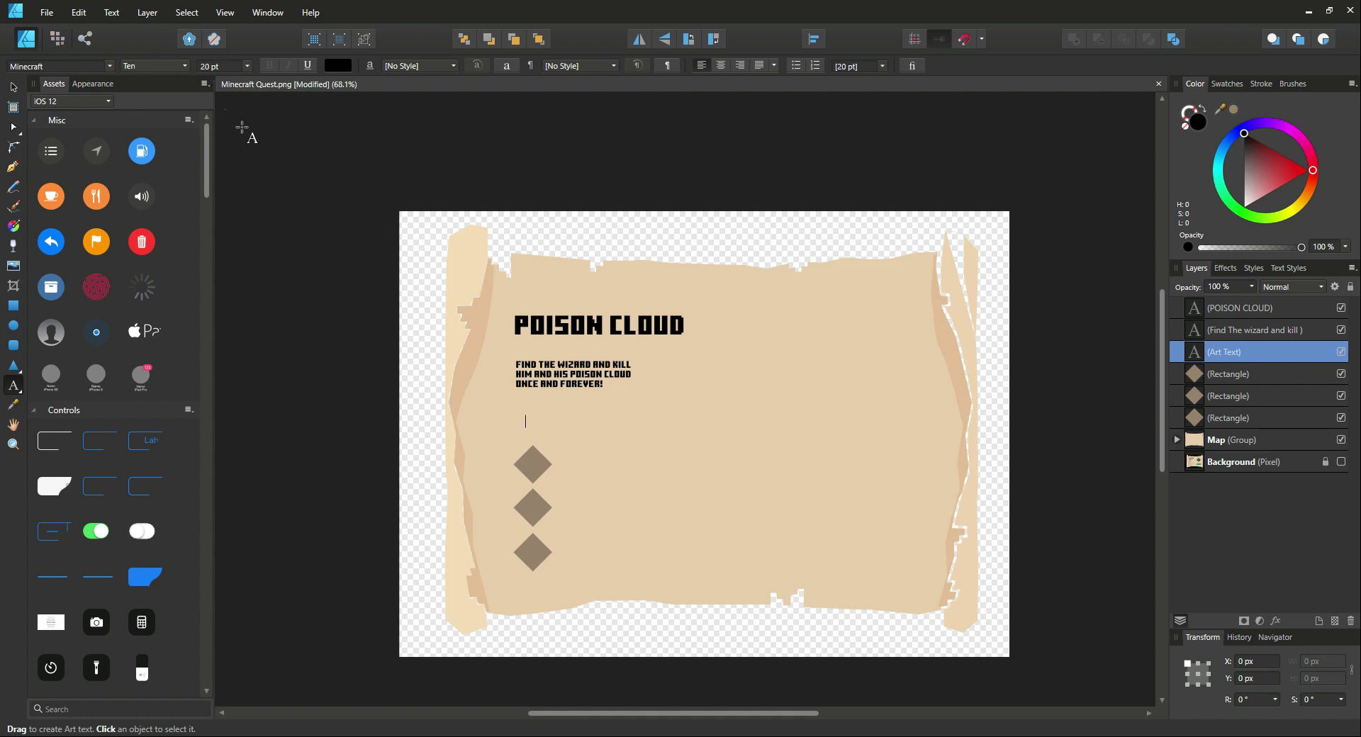
{"action": "type", "text": "MISION GOAL"}
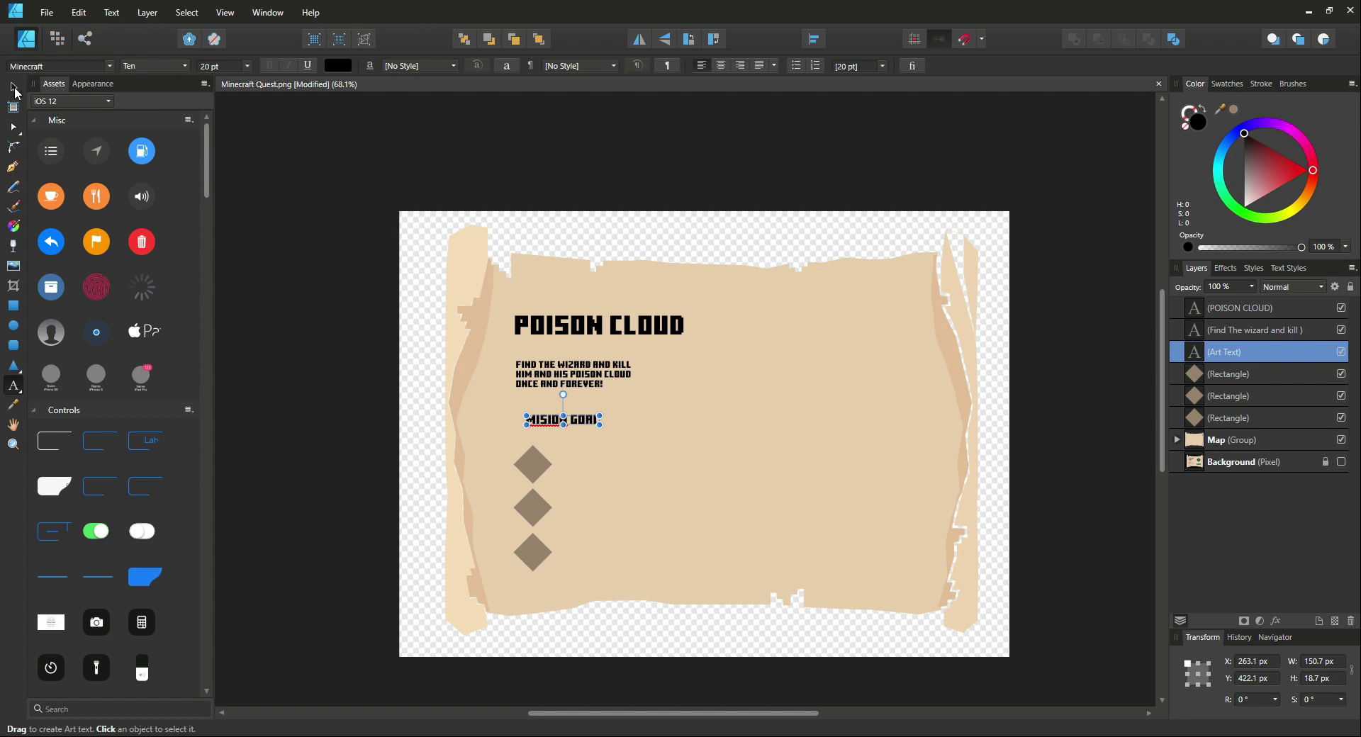
{"action": "left_click_drag", "start_coordinate": [561, 420], "coordinate": [557, 426]}
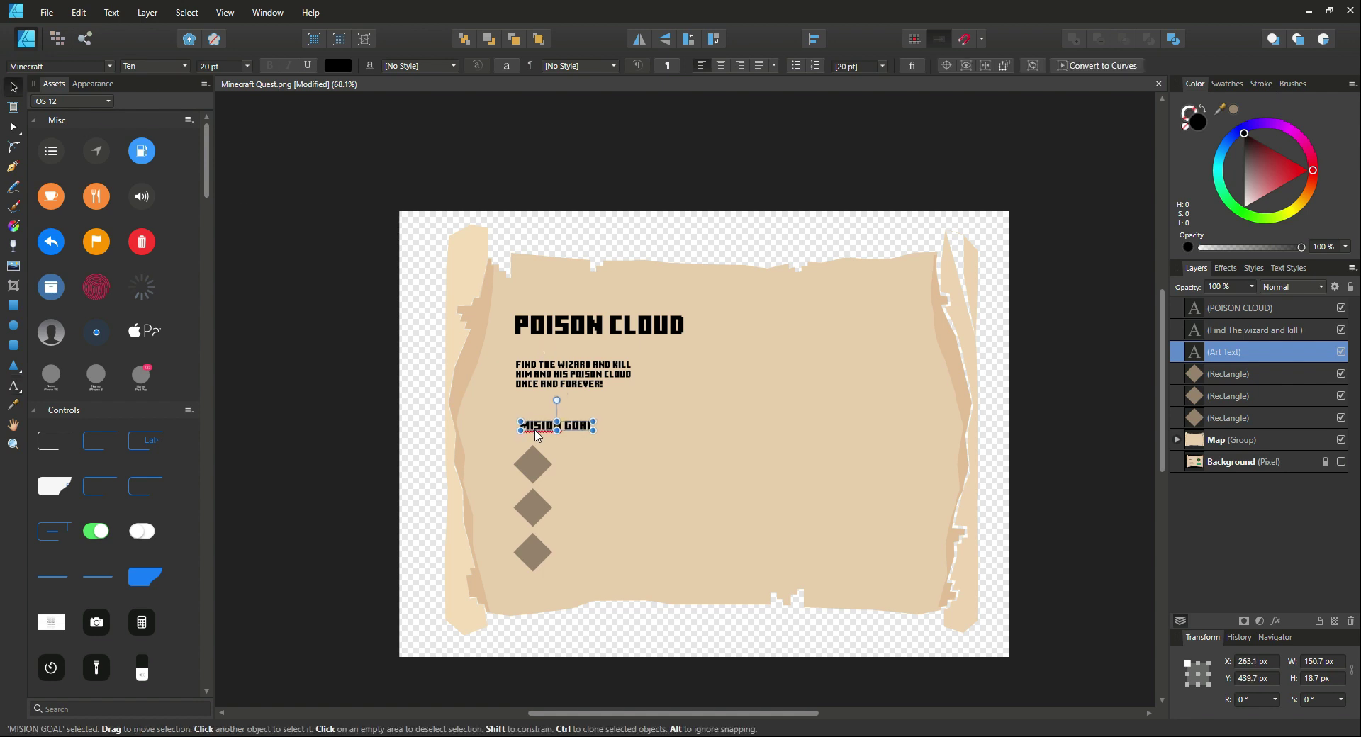
{"action": "left_click_drag", "start_coordinate": [556, 426], "coordinate": [562, 430]}
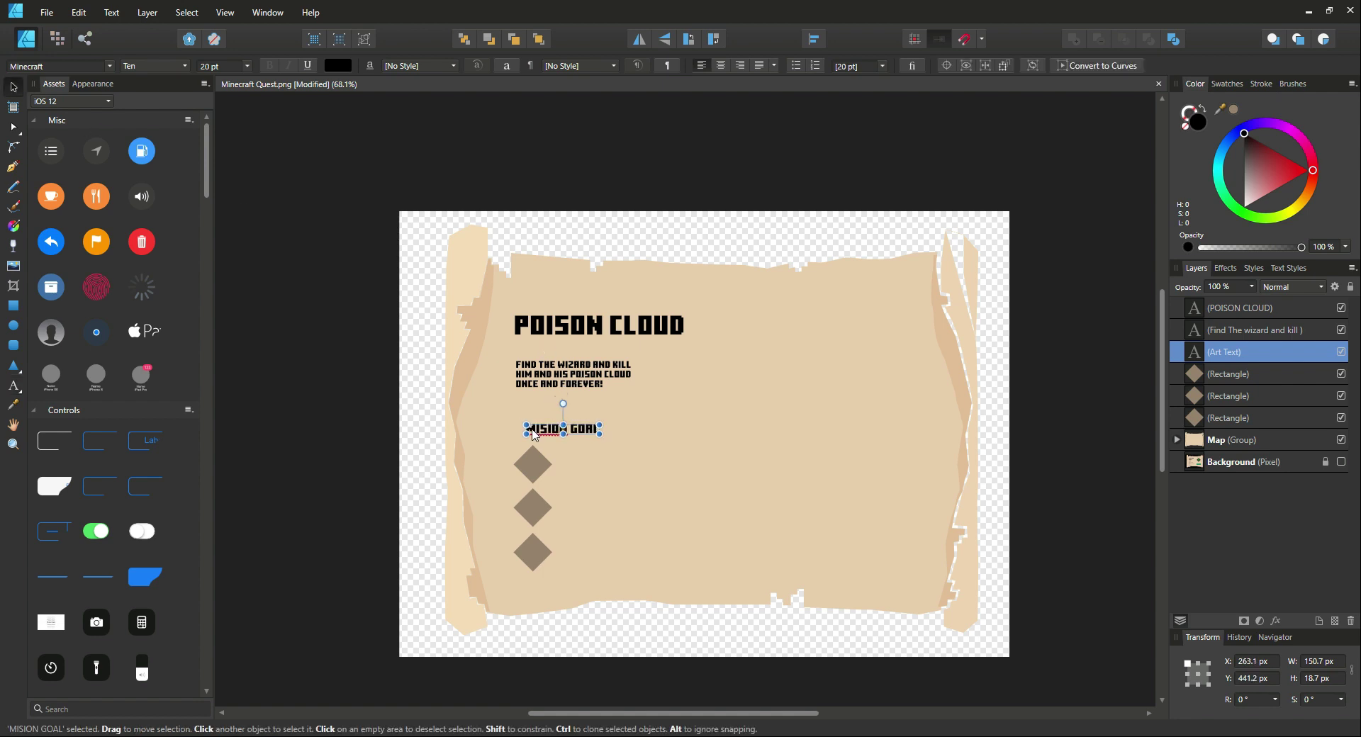
{"action": "left_click_drag", "start_coordinate": [562, 429], "coordinate": [557, 425]}
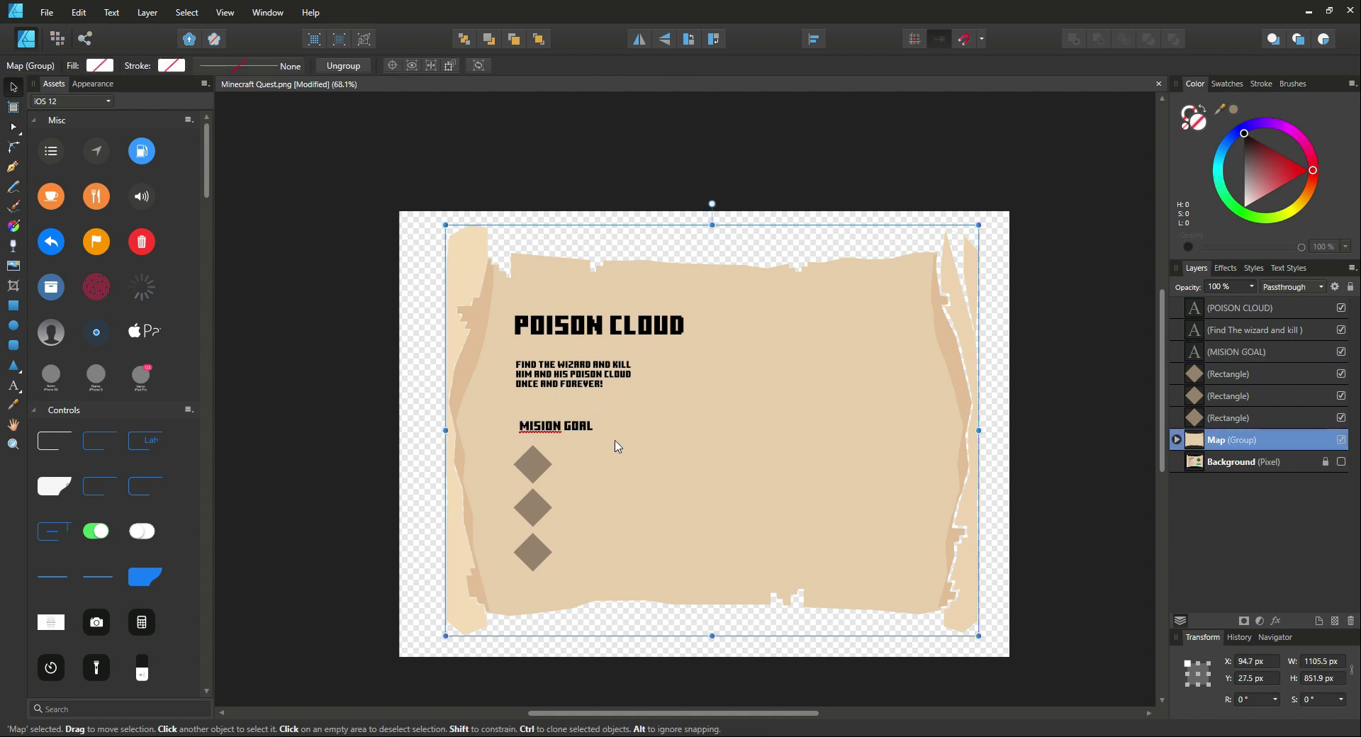
Correct the heading's spelling to 'MISSION GOAL' and start a text layer beside the first diamond.
{"action": "double_click", "coordinate": [555, 425]}
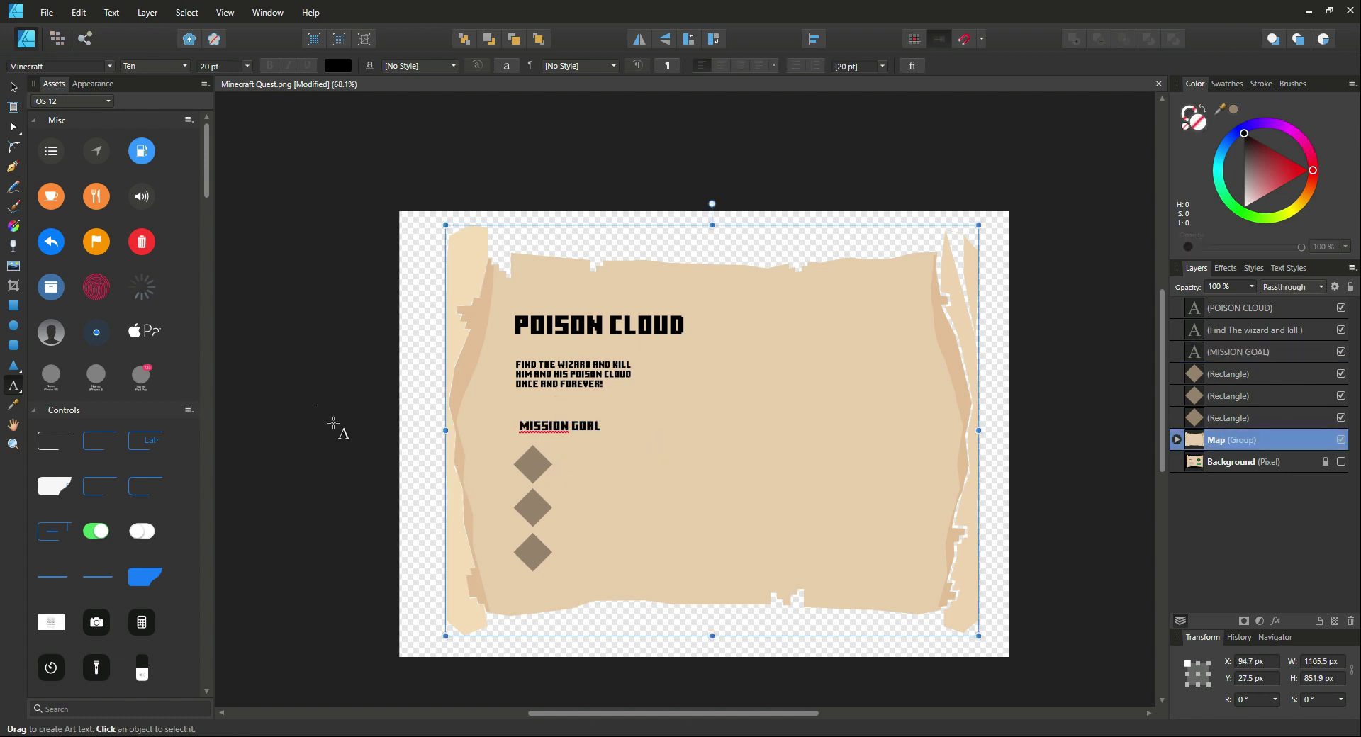
{"action": "mouse_move", "coordinate": [12, 88]}
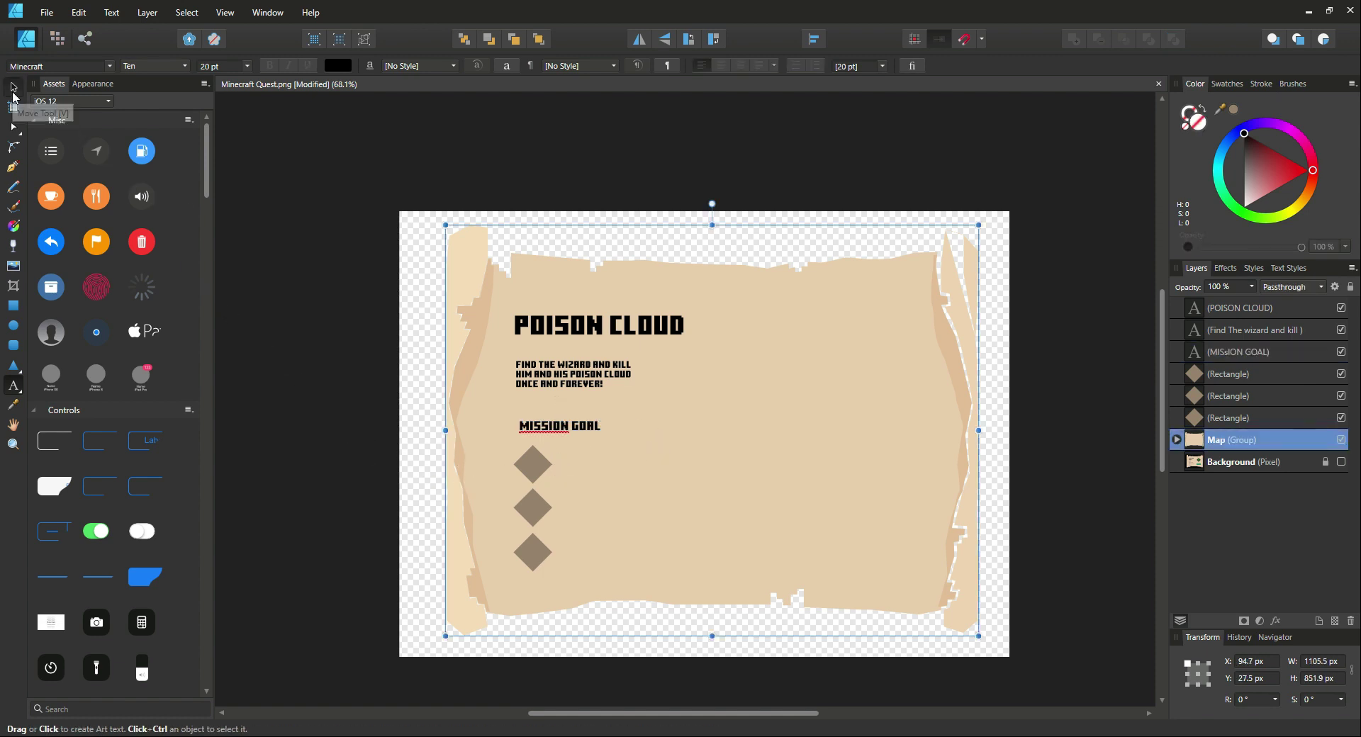
{"action": "left_click", "coordinate": [560, 425]}
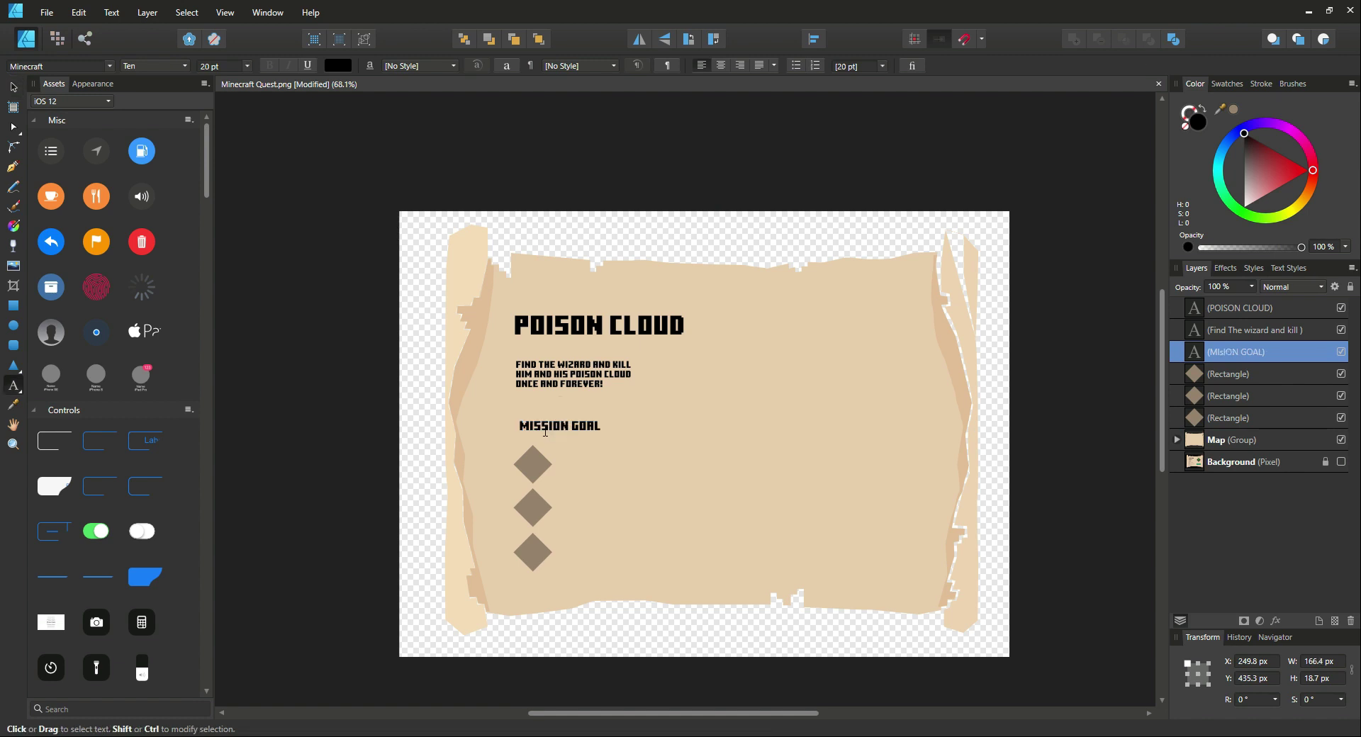
{"action": "left_click", "coordinate": [560, 426]}
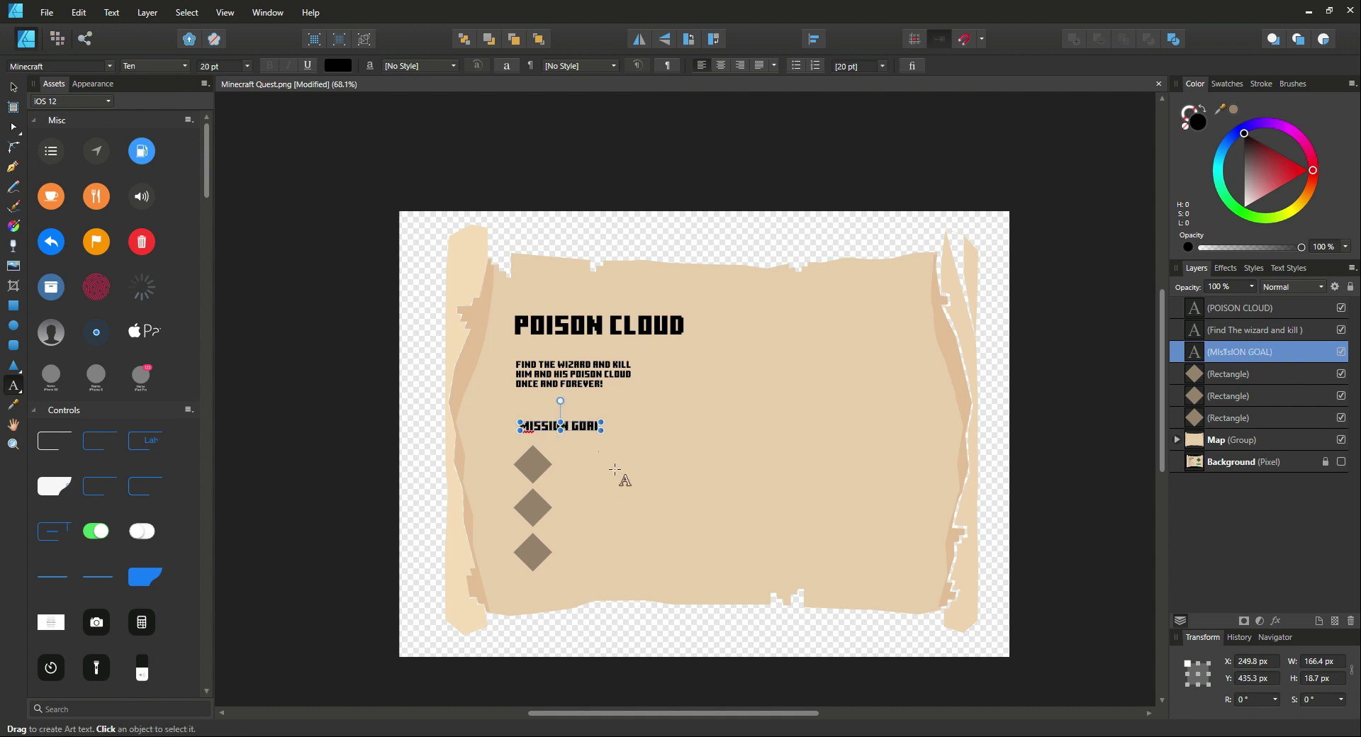
{"action": "left_click", "coordinate": [560, 426]}
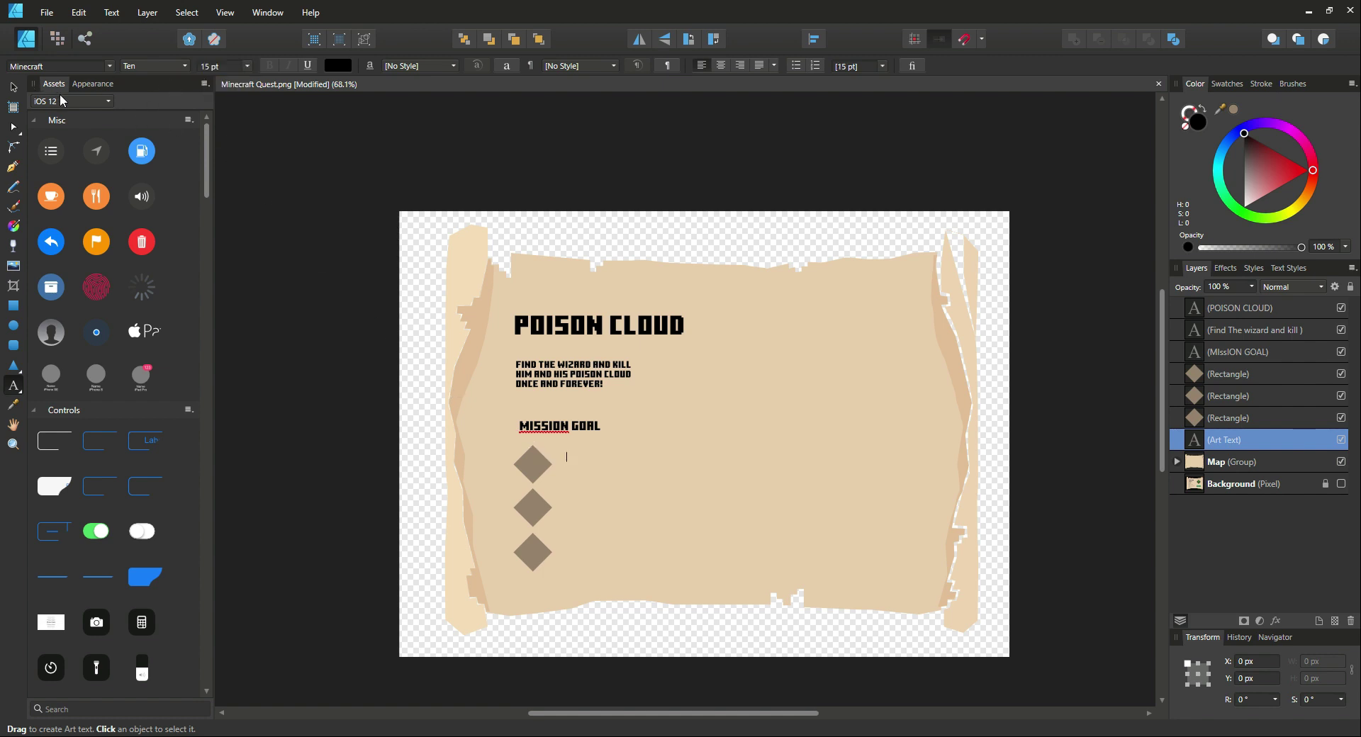
Add 'KILL THE WIZARD' beside each diamond, retyping the third as 'DEAL 300 DMG TO THE WIZARD'.
{"action": "left_click", "coordinate": [217, 65]}
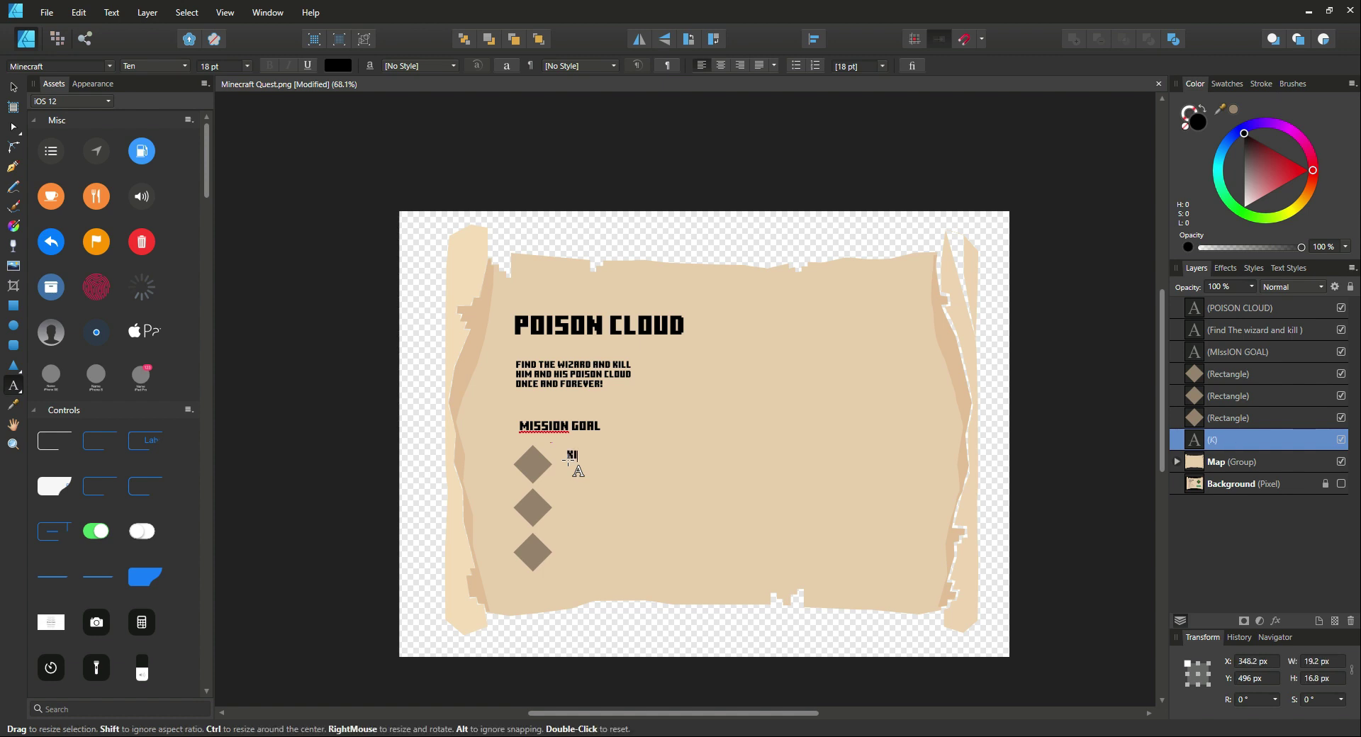
{"action": "type", "text": "KILL THE WIZARD"}
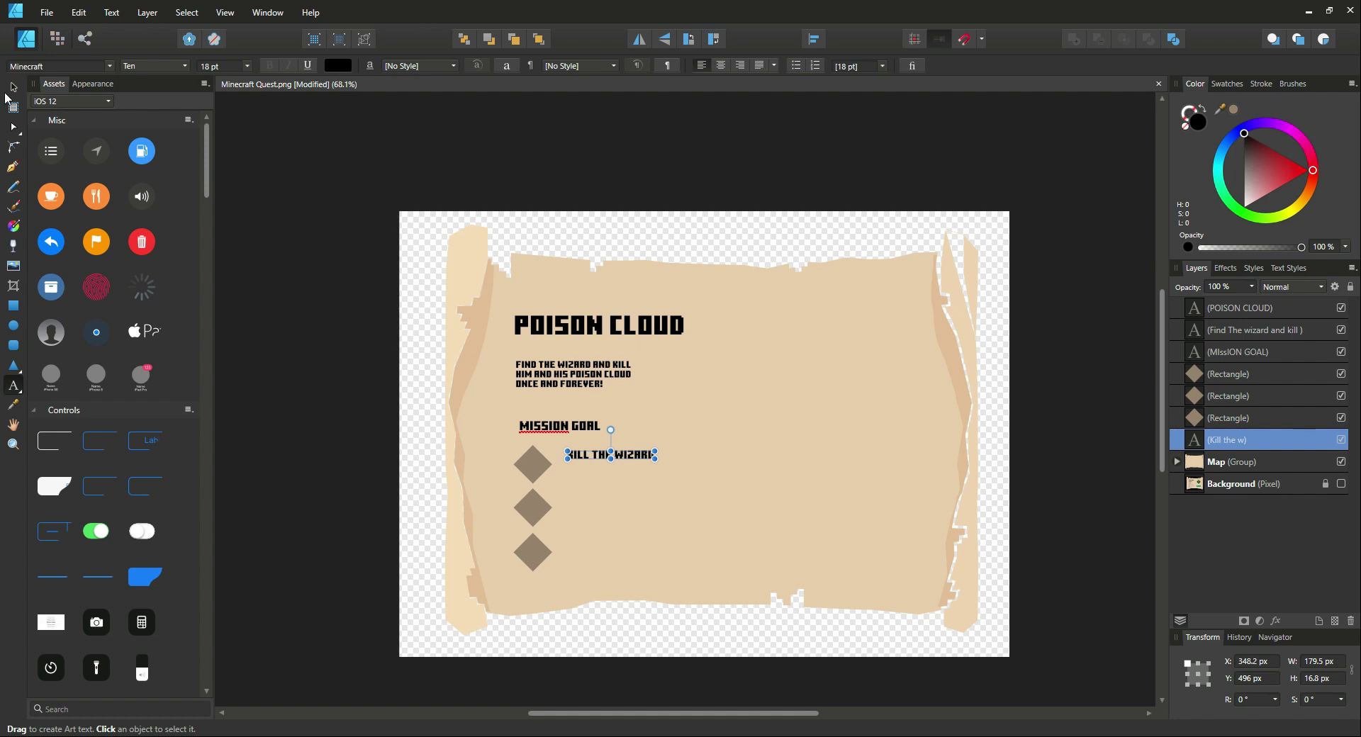
{"action": "left_click_drag", "start_coordinate": [610, 455], "coordinate": [631, 469]}
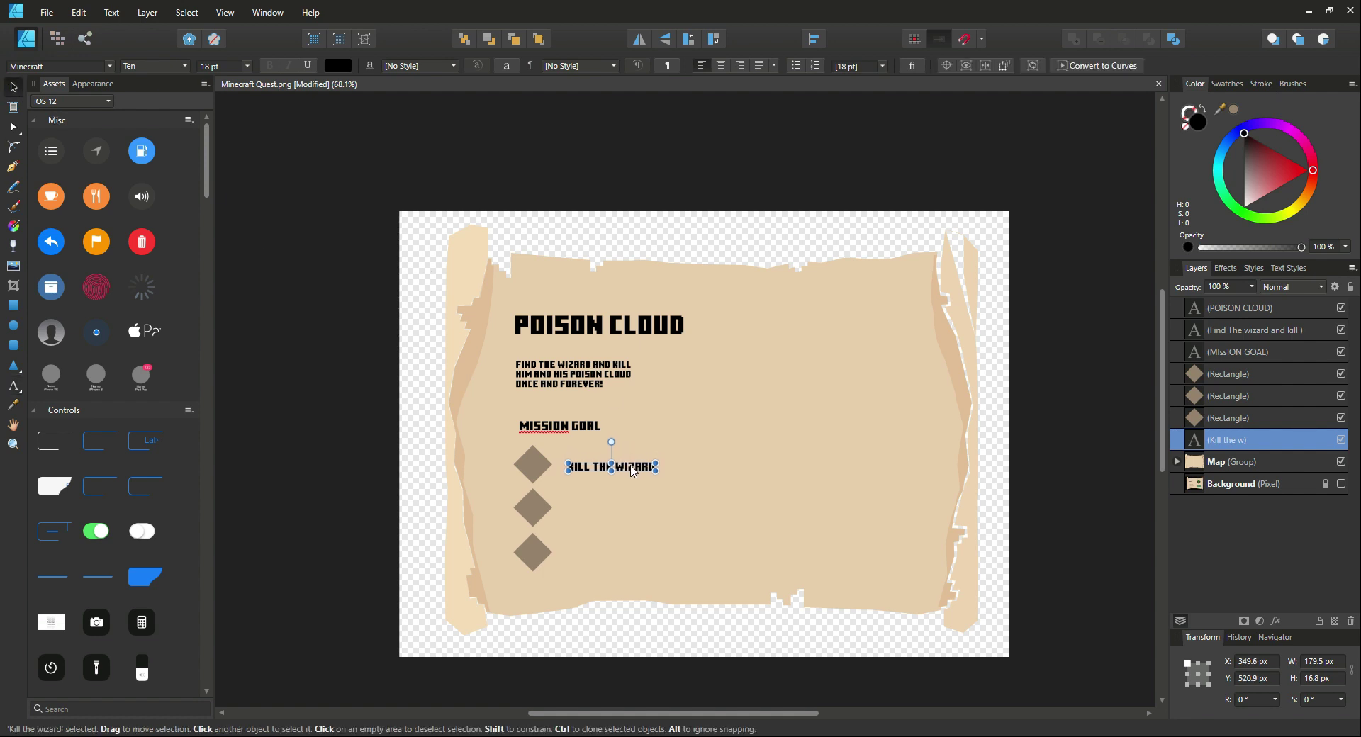
{"action": "left_click_drag", "start_coordinate": [611, 466], "coordinate": [625, 464]}
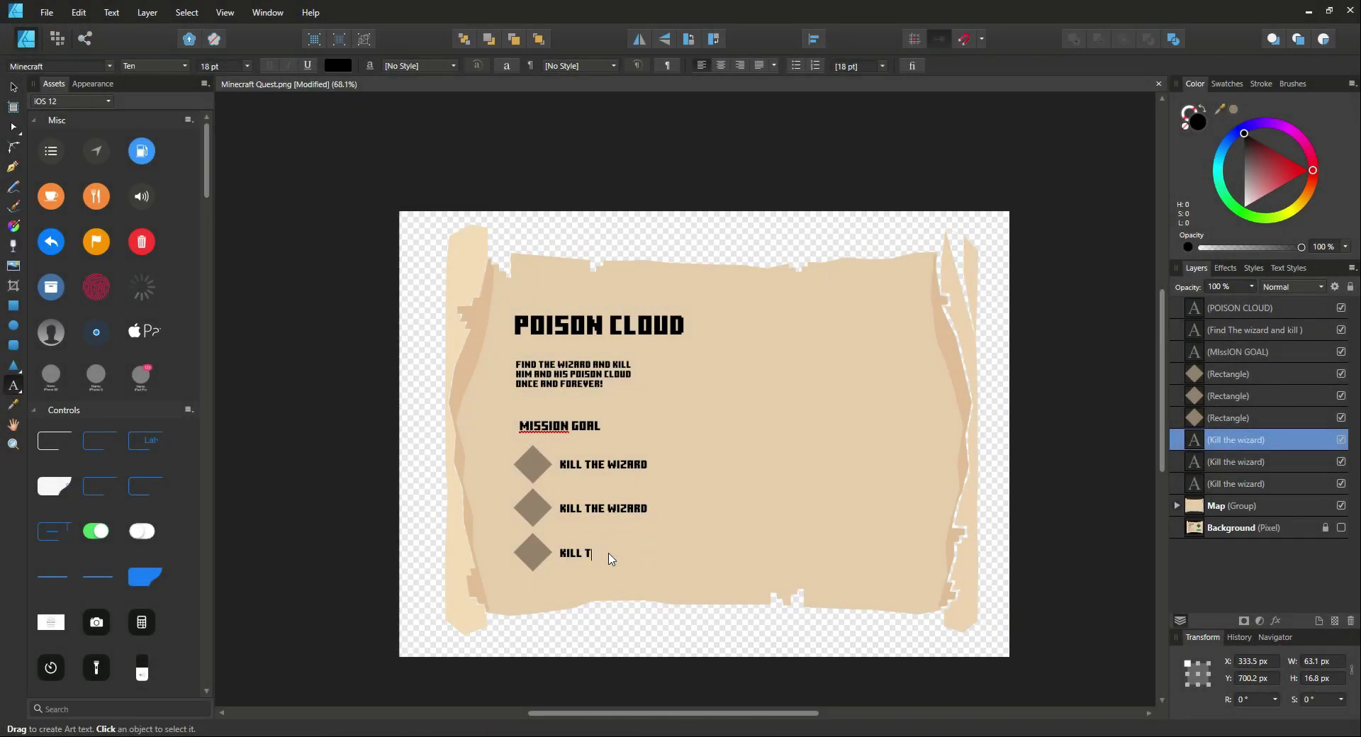
{"action": "type", "text": "DEAL 300 DMG TO THE WIZARD"}
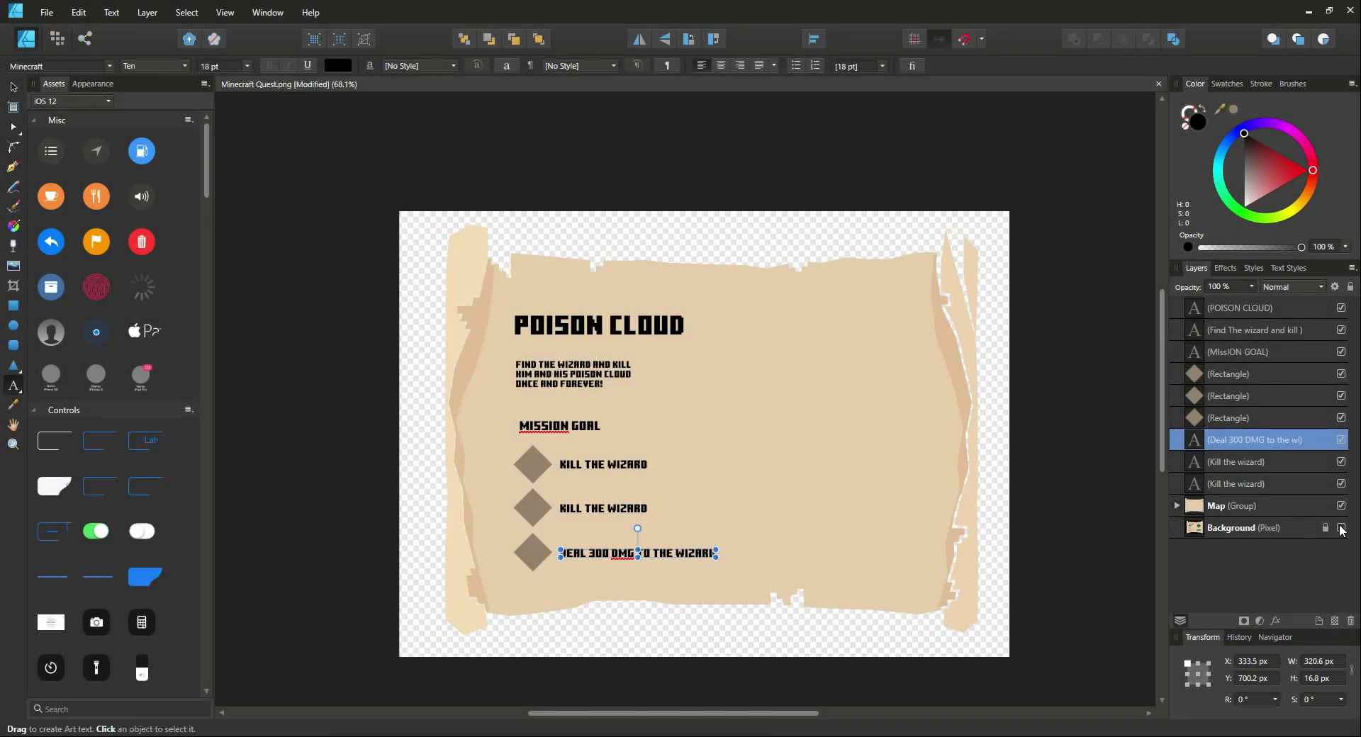